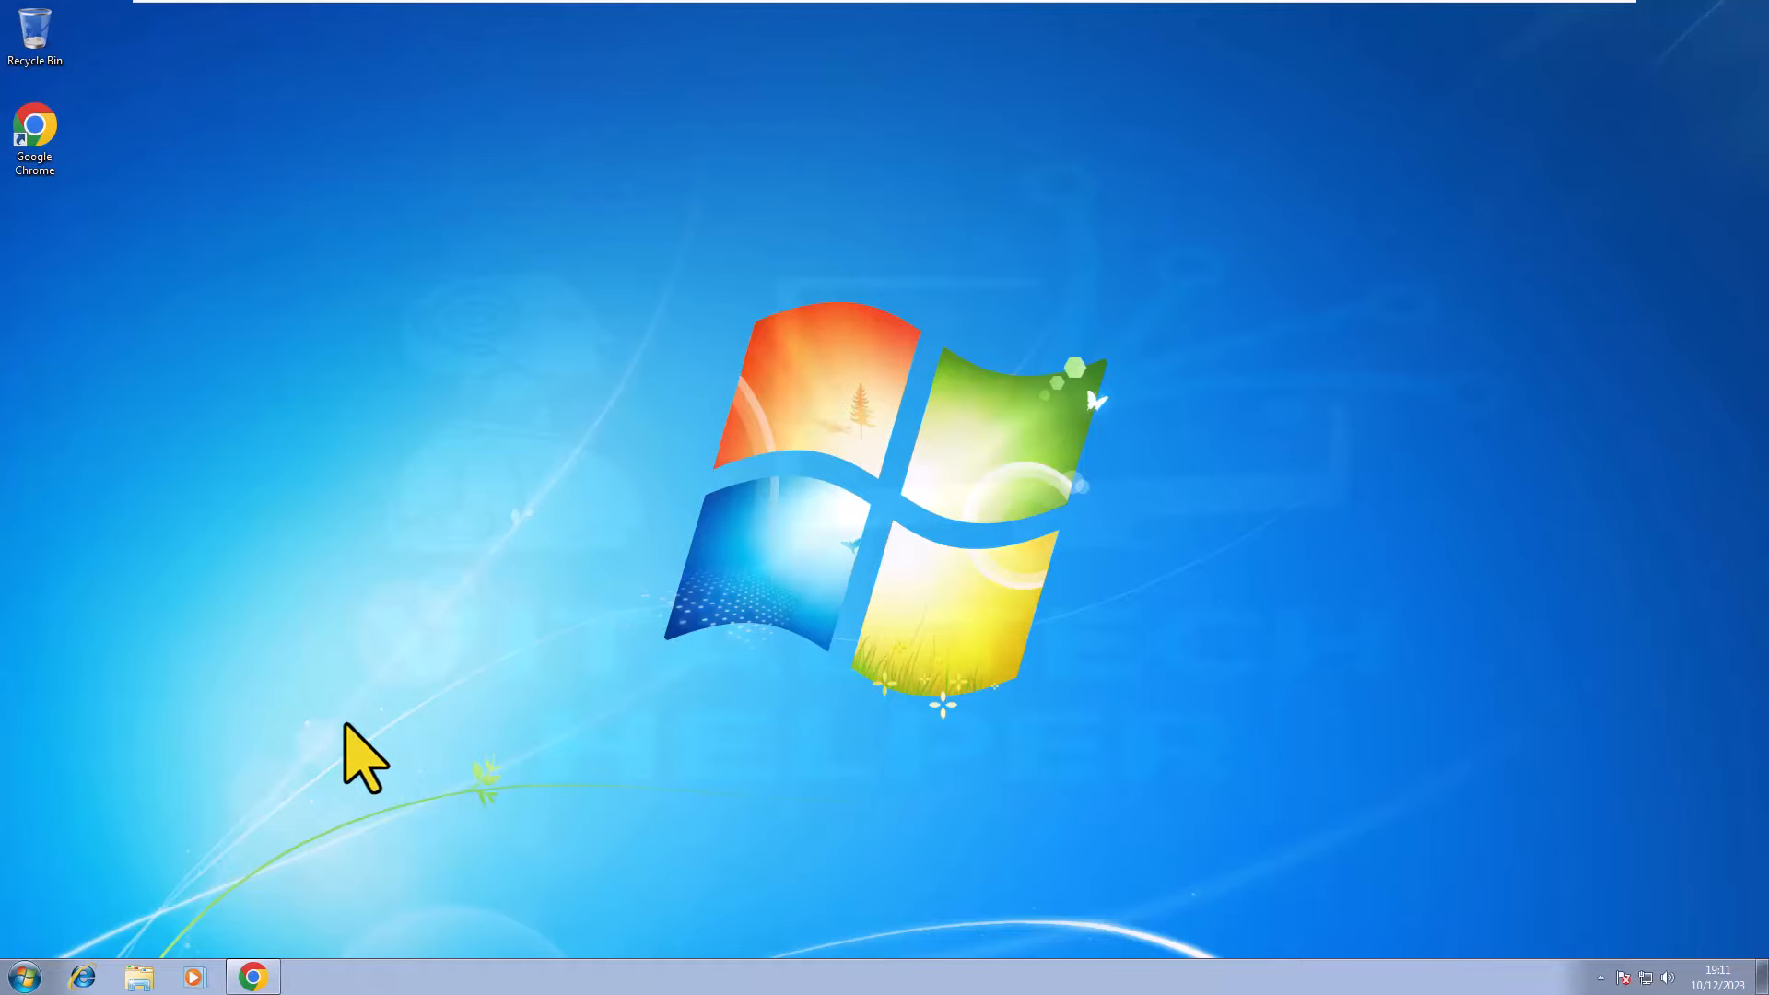
mouse_move(44, 930)
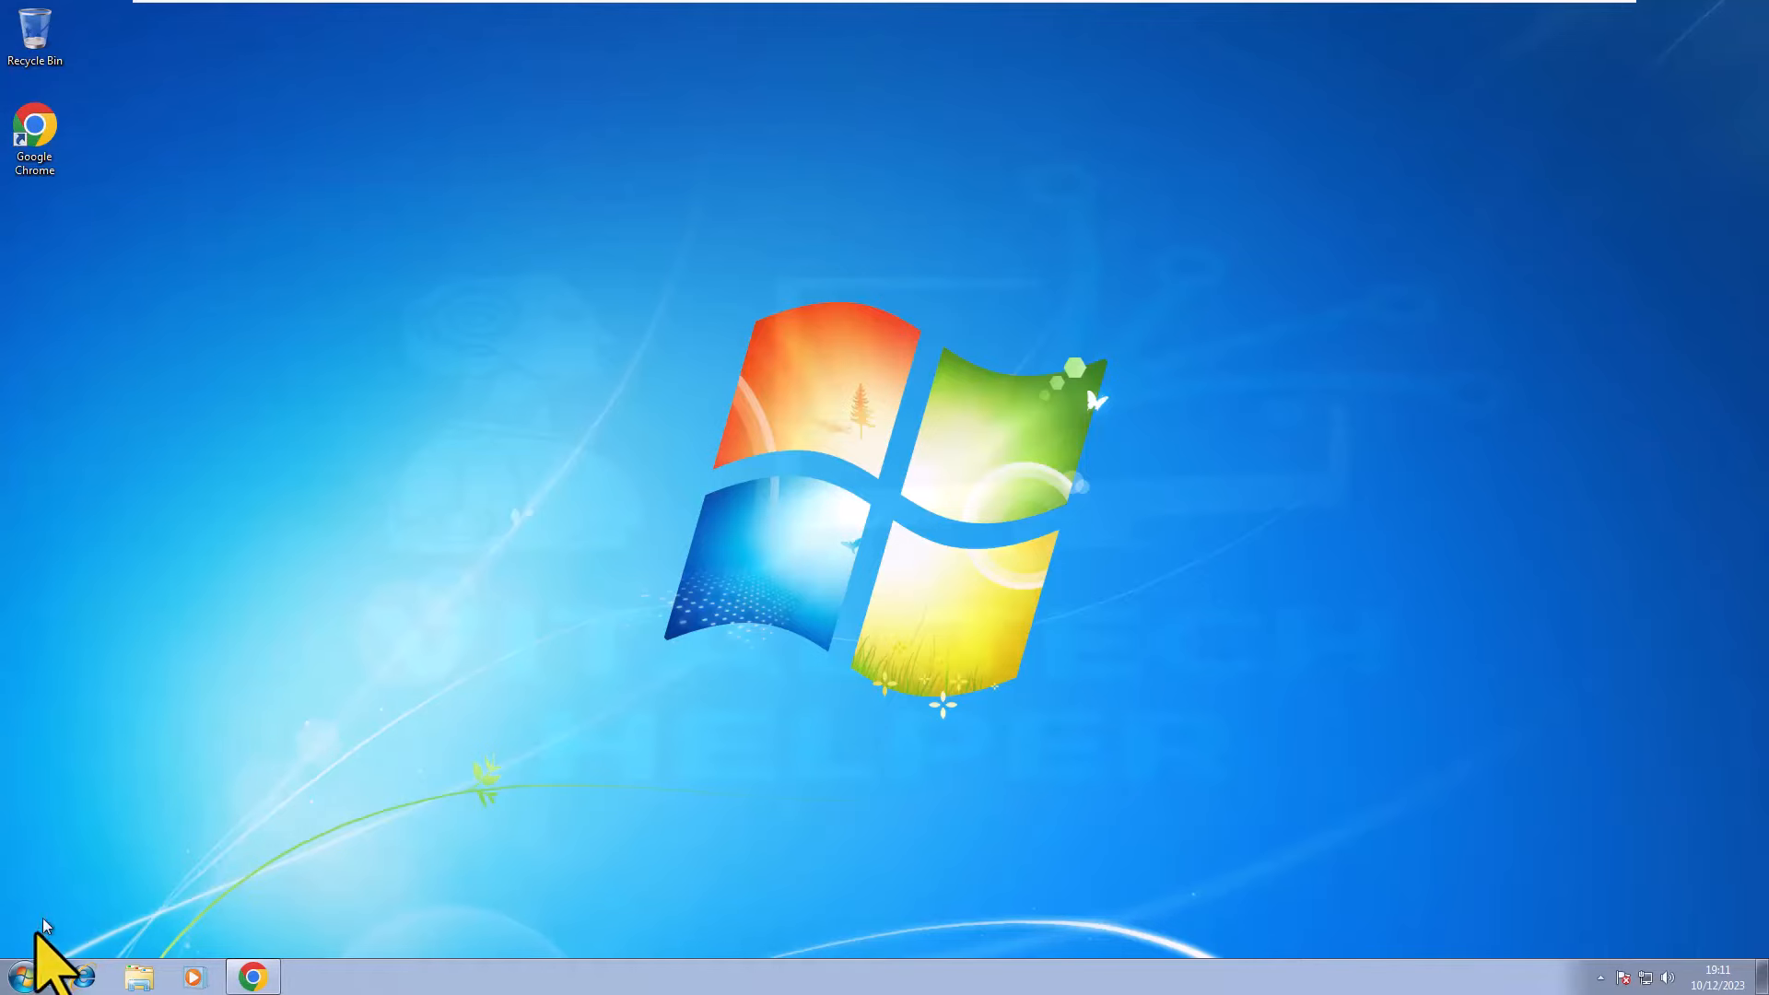
Step: Check the PC's Windows 7 system properties from the Start menu's Computer entry
click(18, 973)
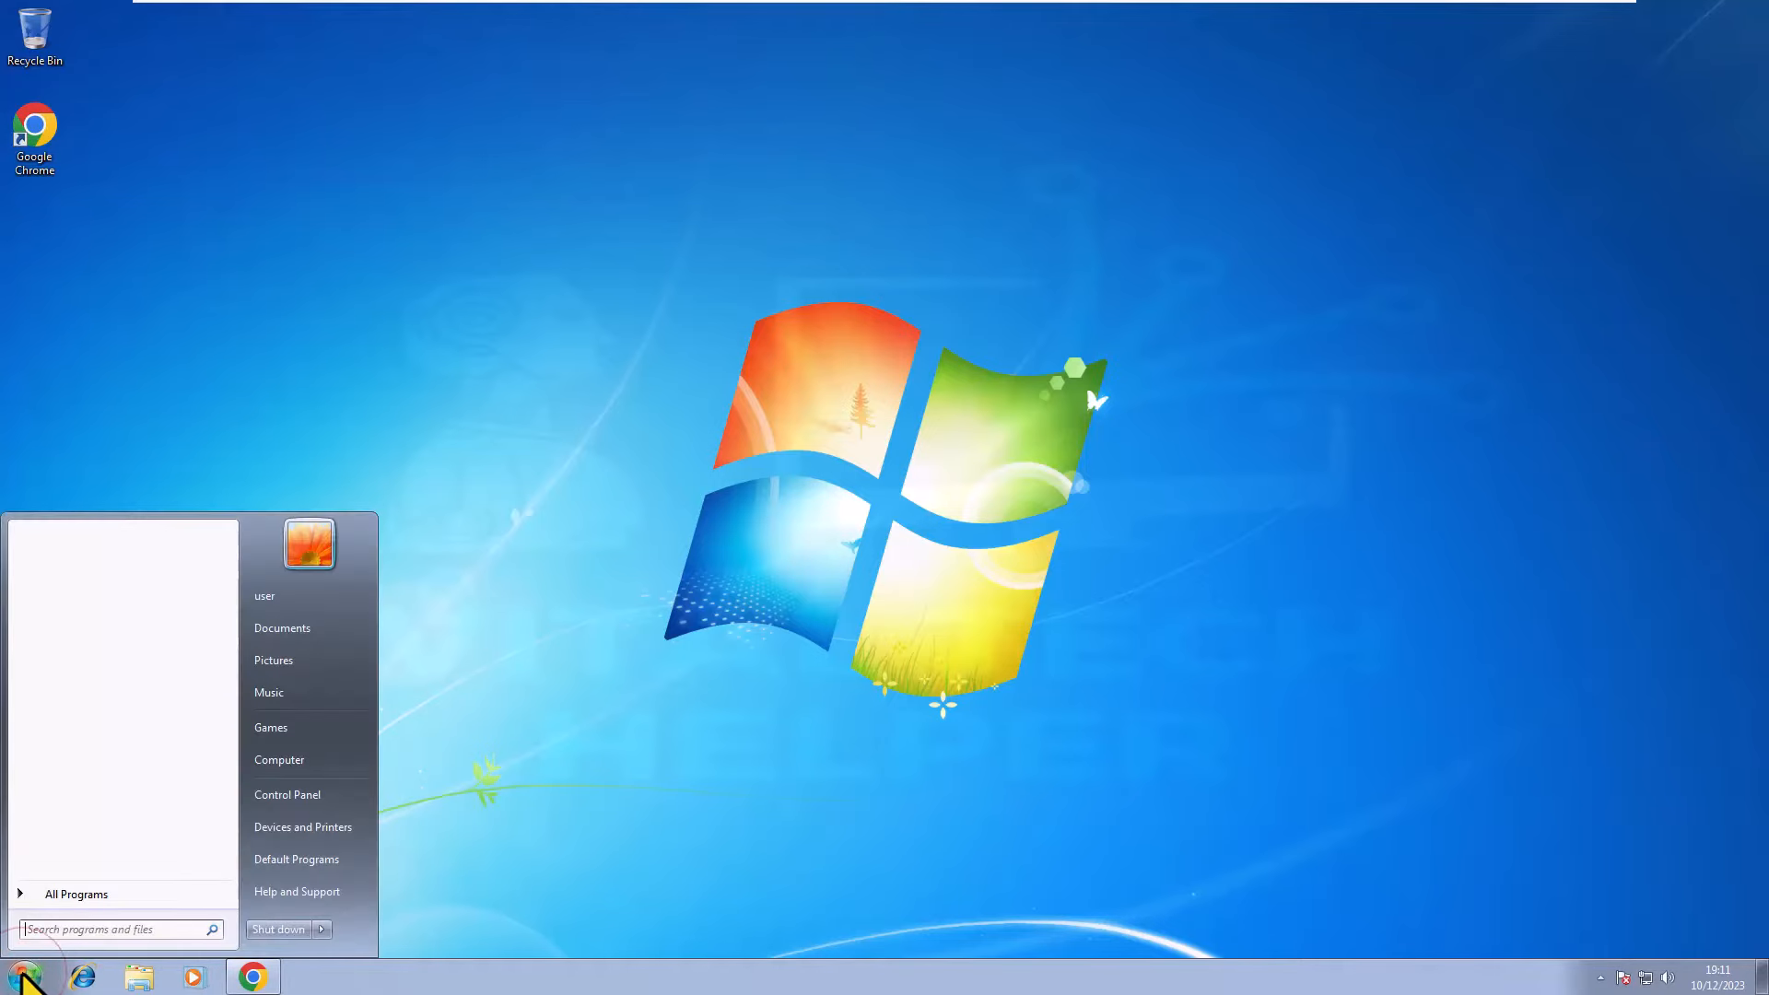
mouse_move(280, 759)
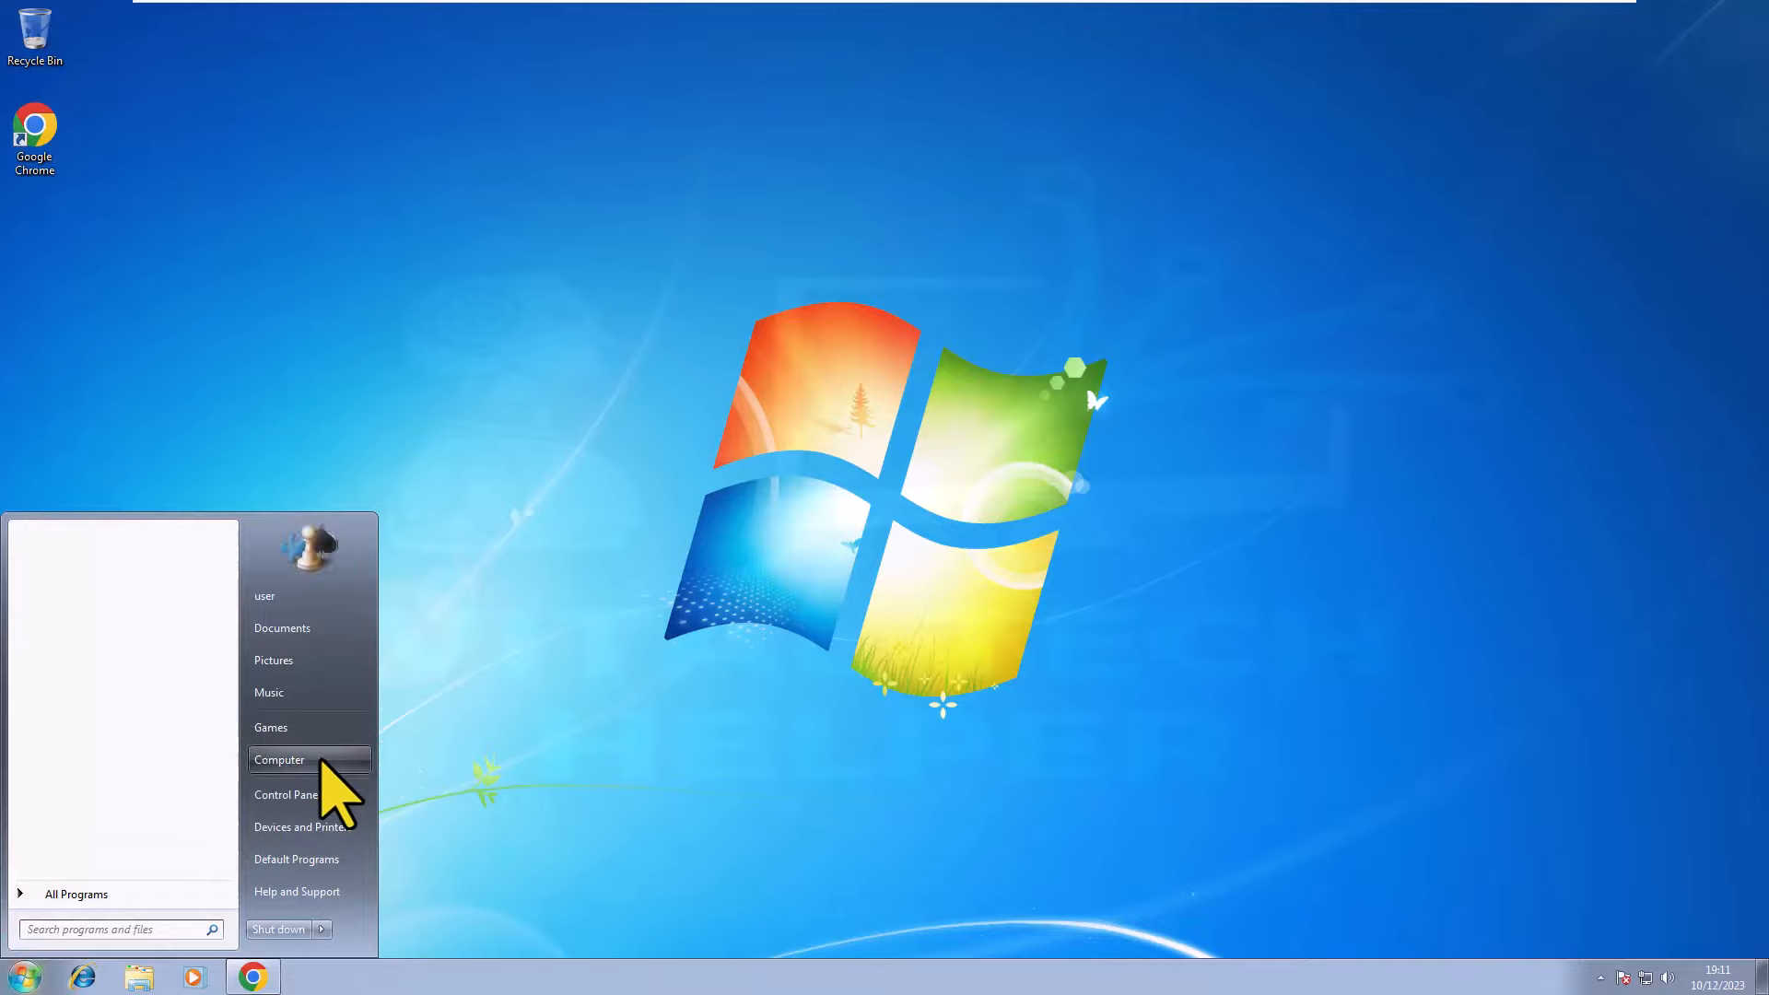
right_click(280, 759)
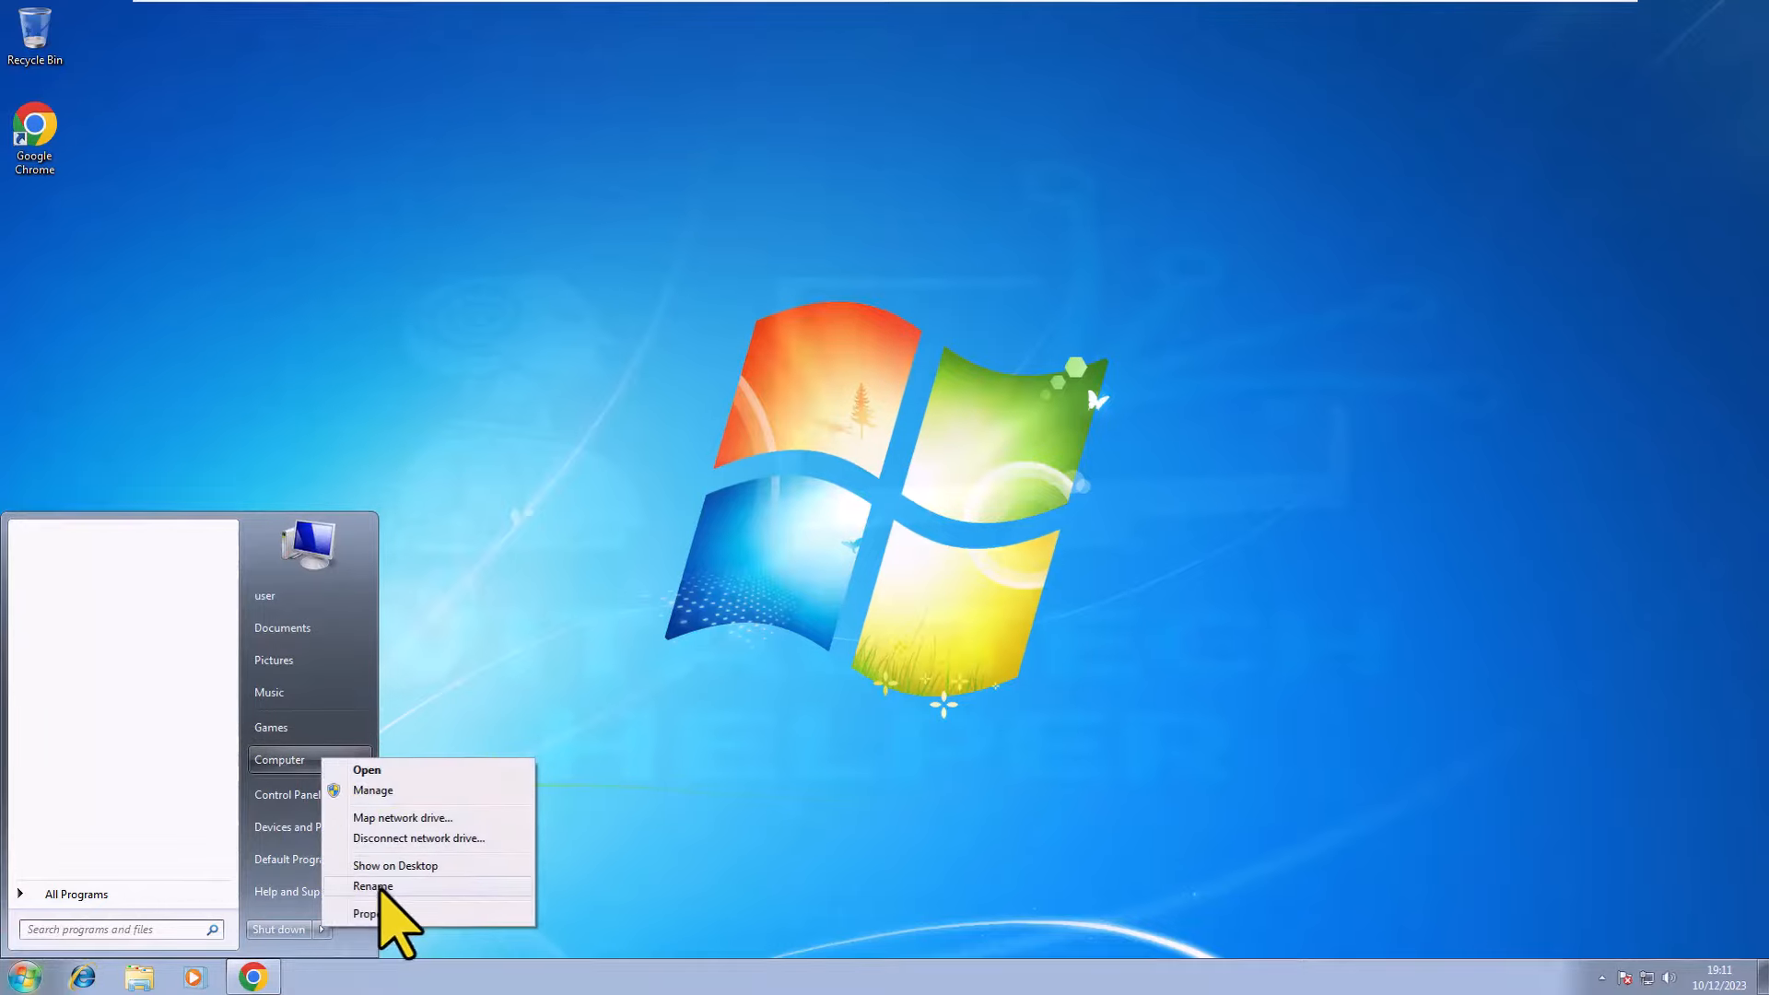
click(369, 912)
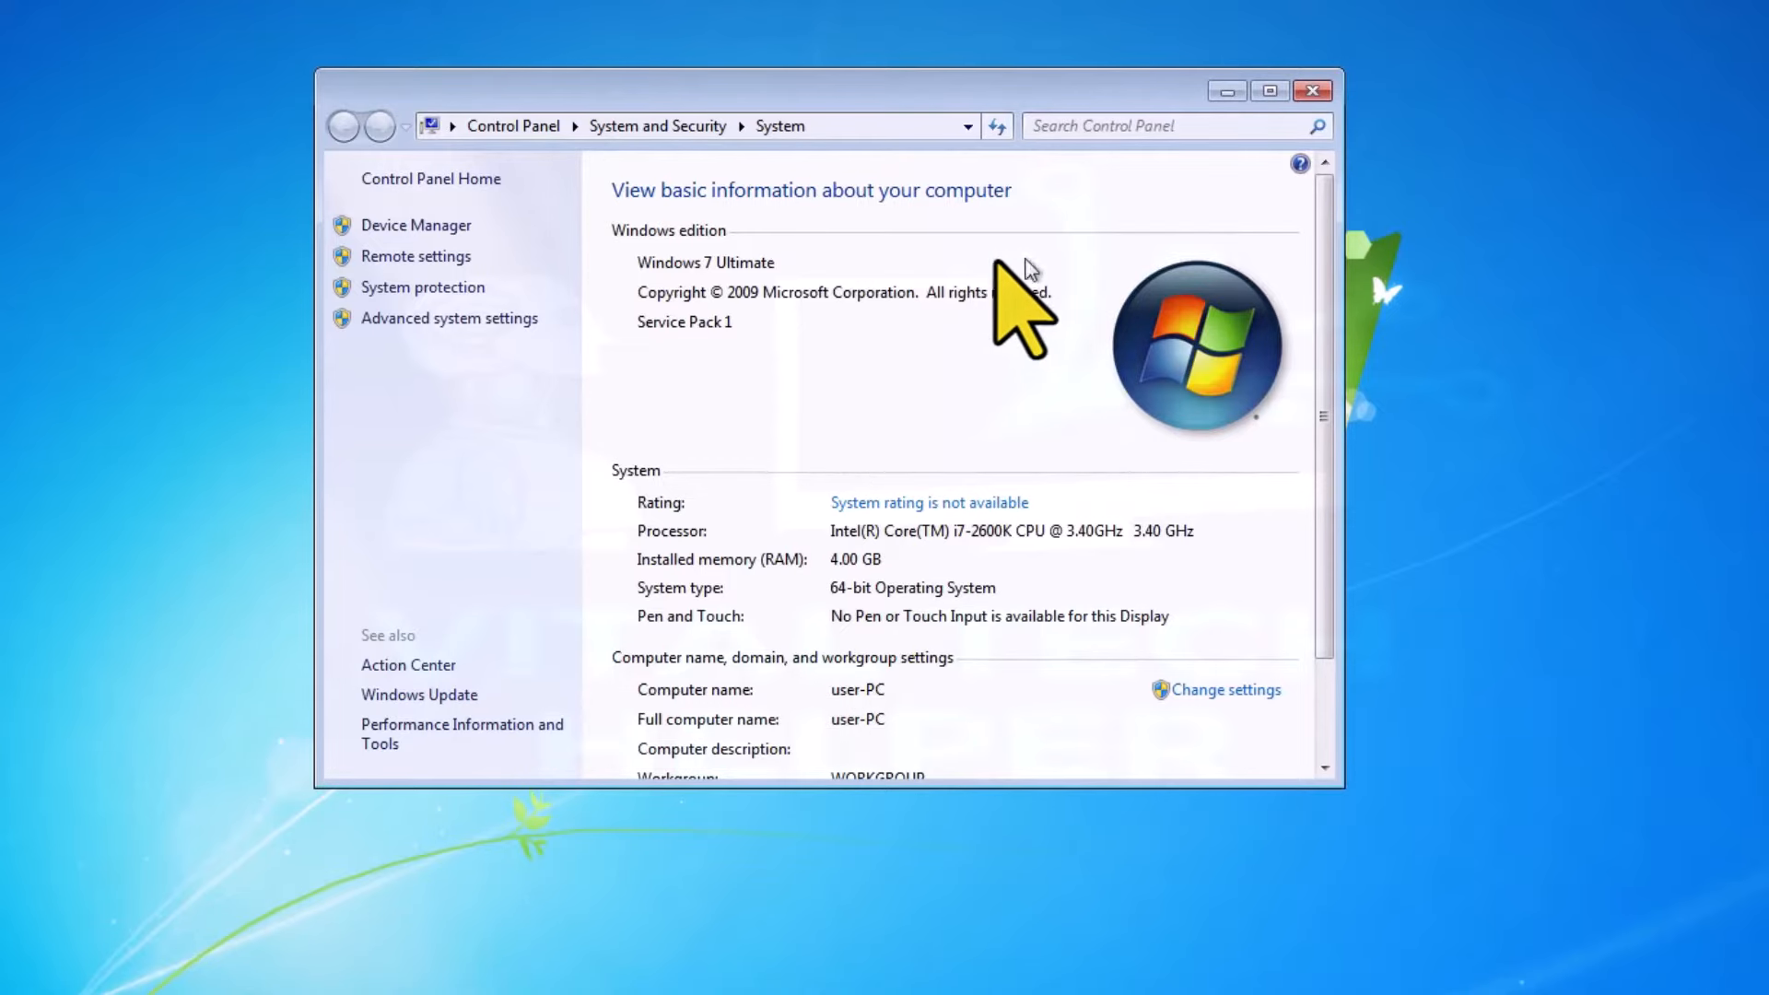
mouse_move(1280, 208)
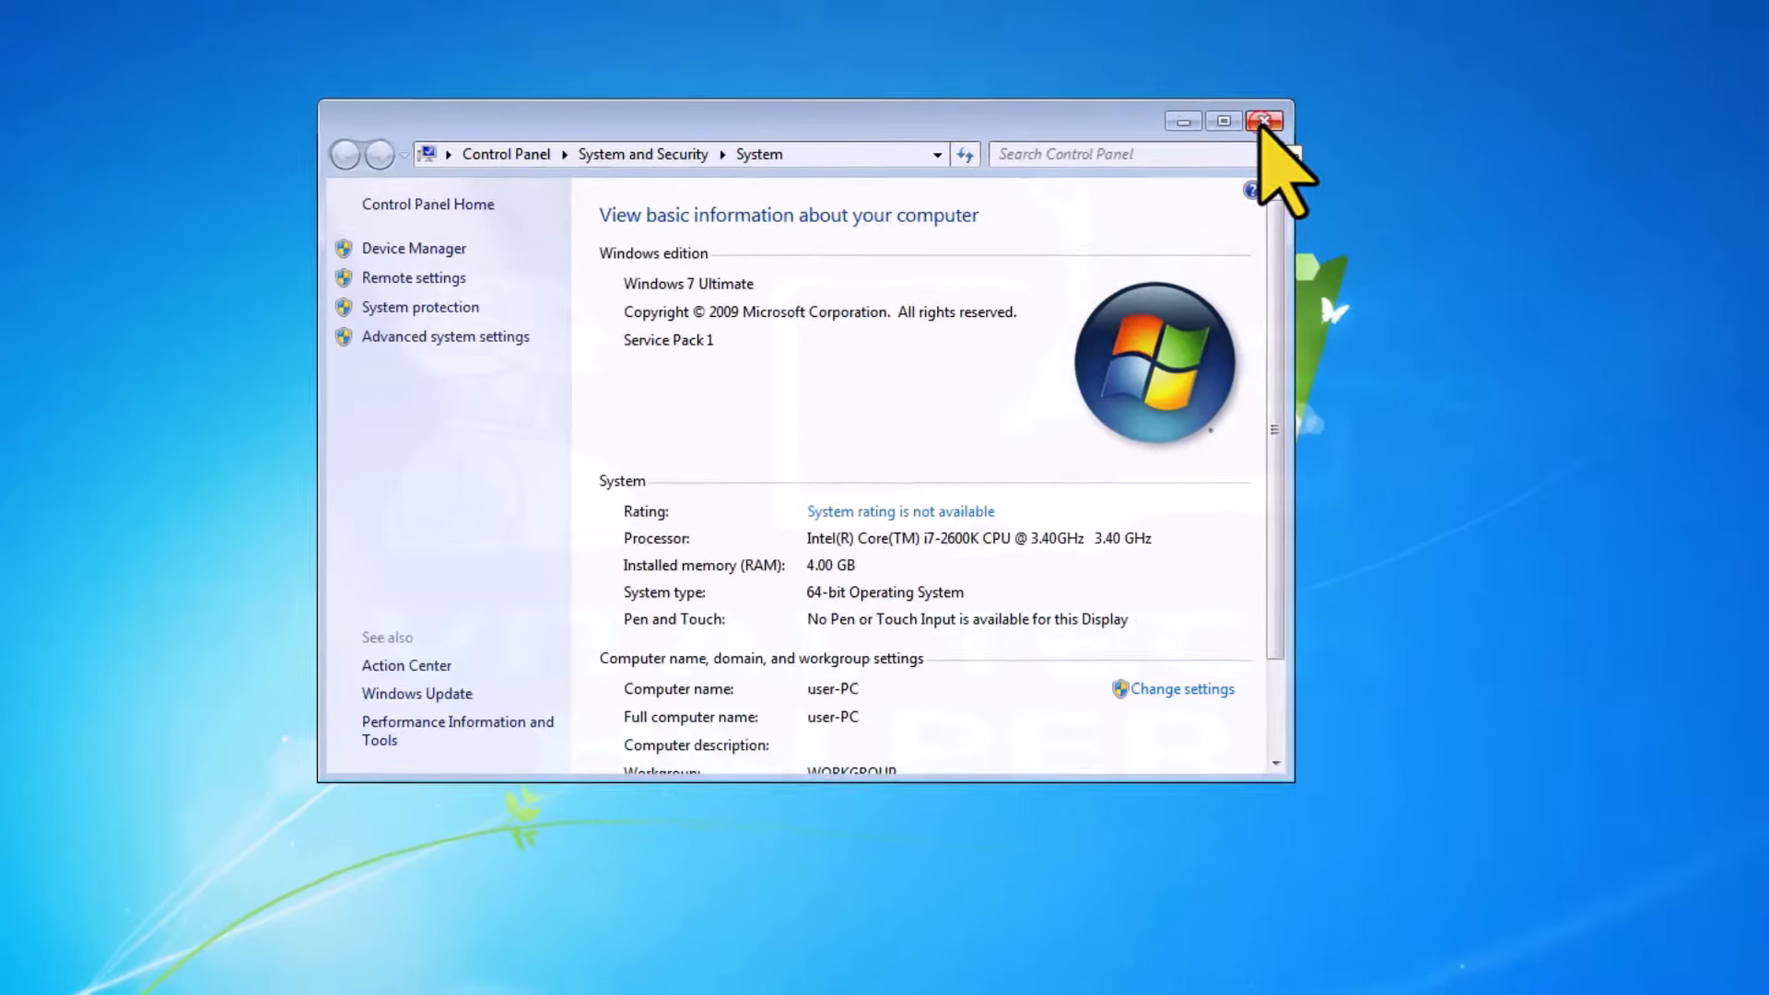
click(1264, 121)
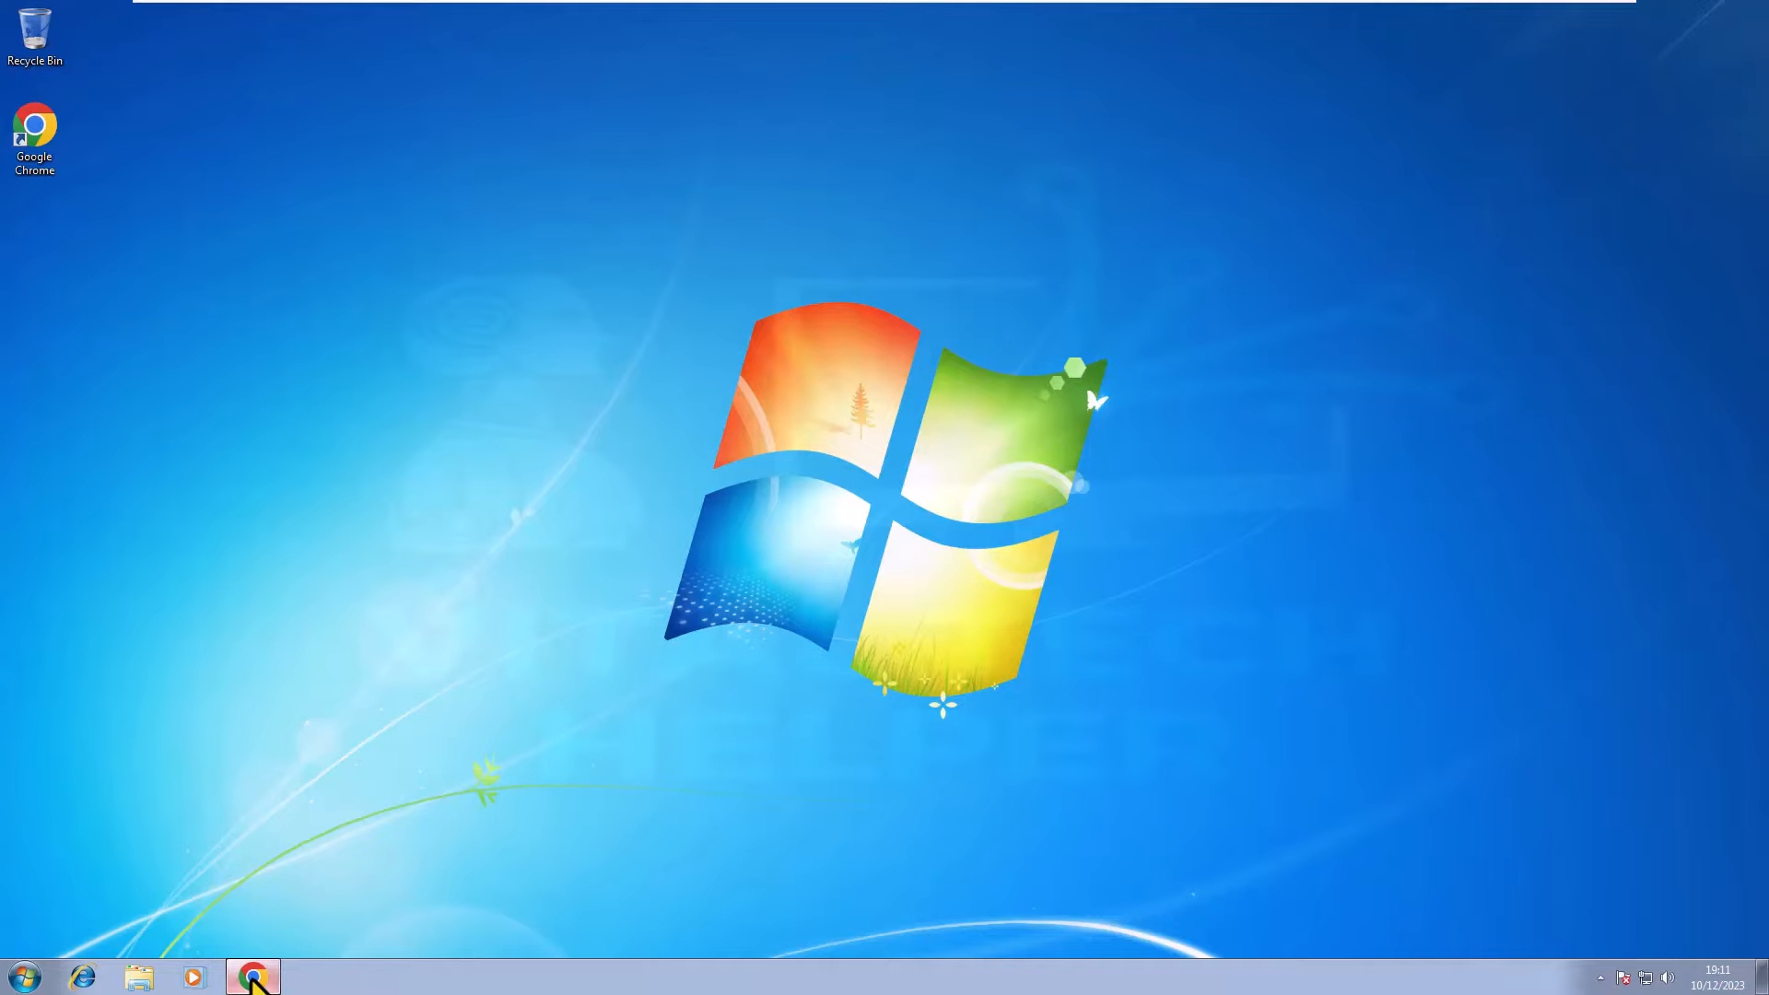
Step: In Chrome, find the channel's Windows 11 bootable USB video and start playing it
click(252, 977)
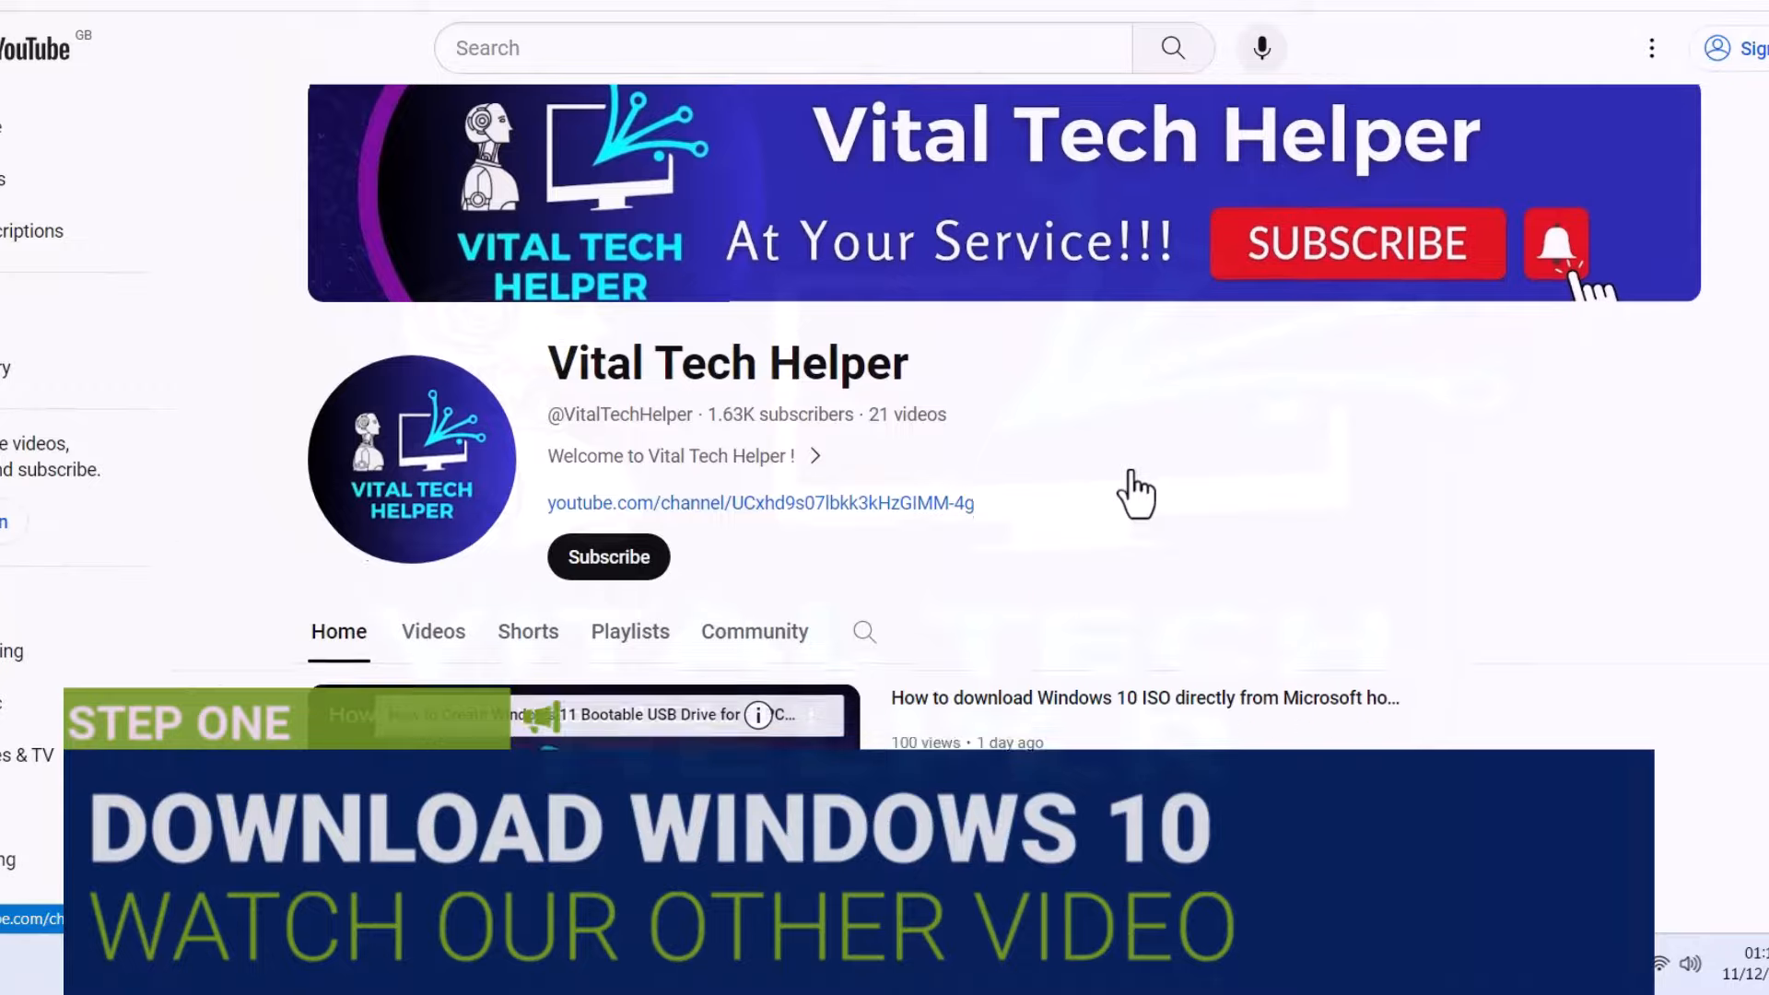
scroll(down, 3)
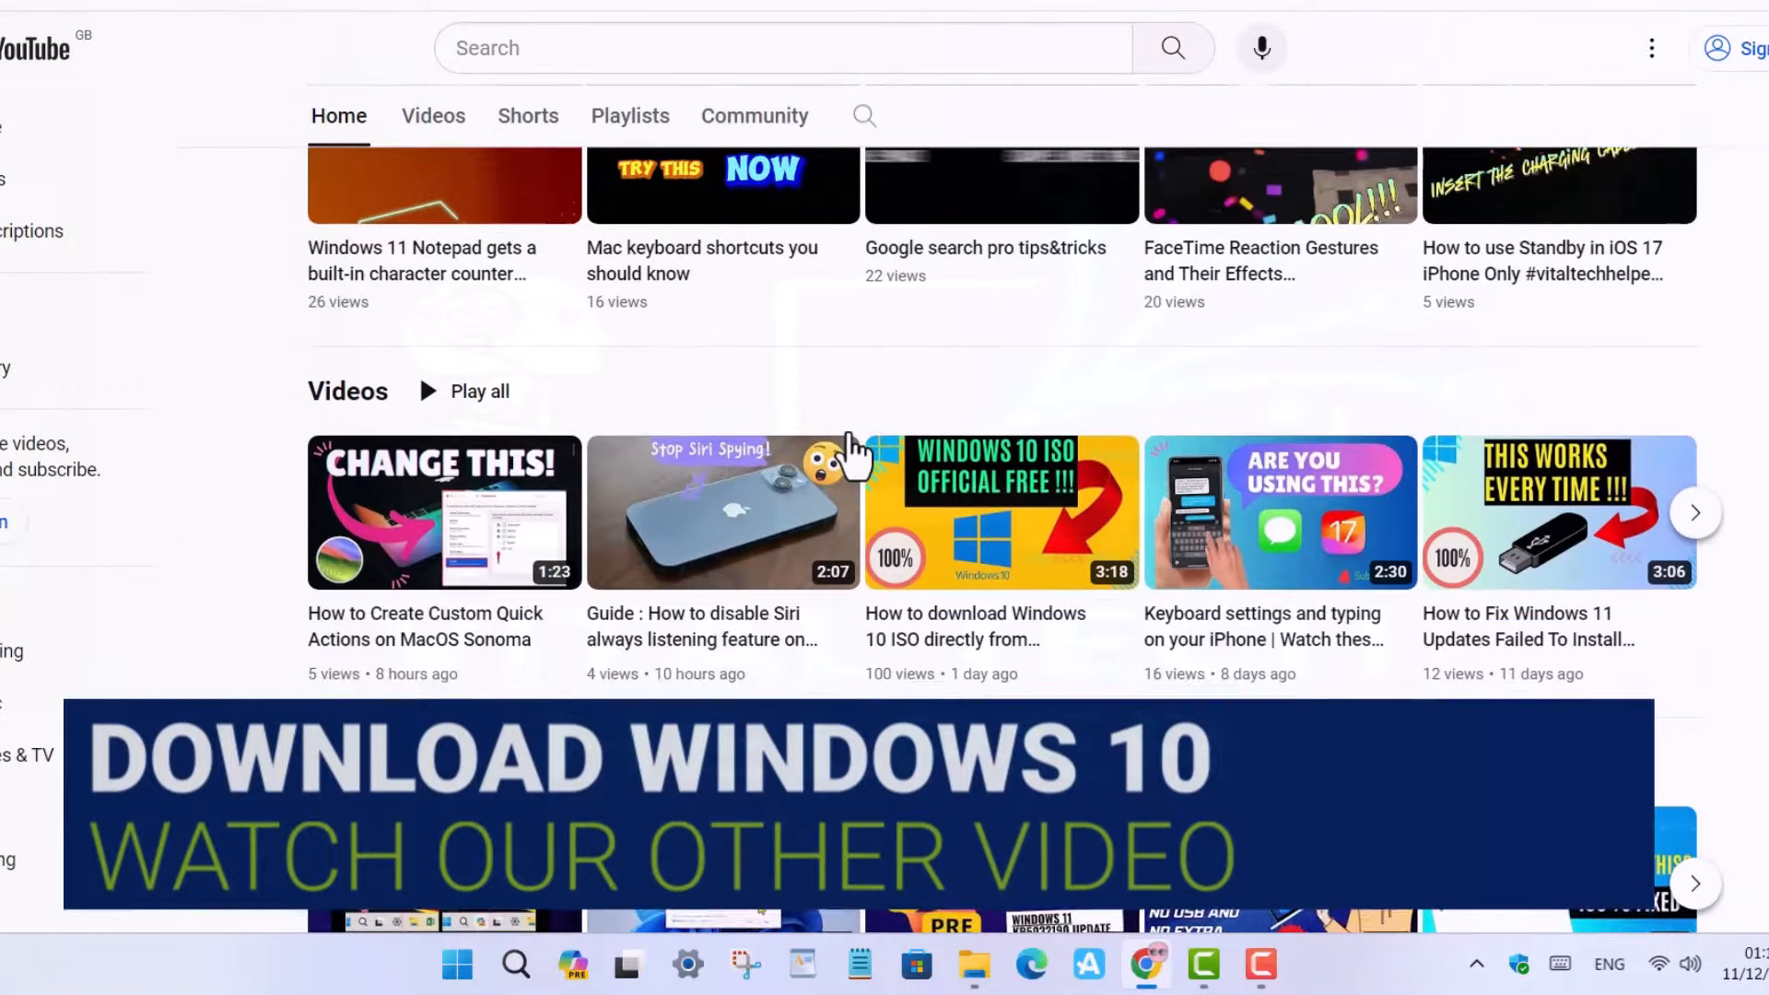
scroll(down, 3)
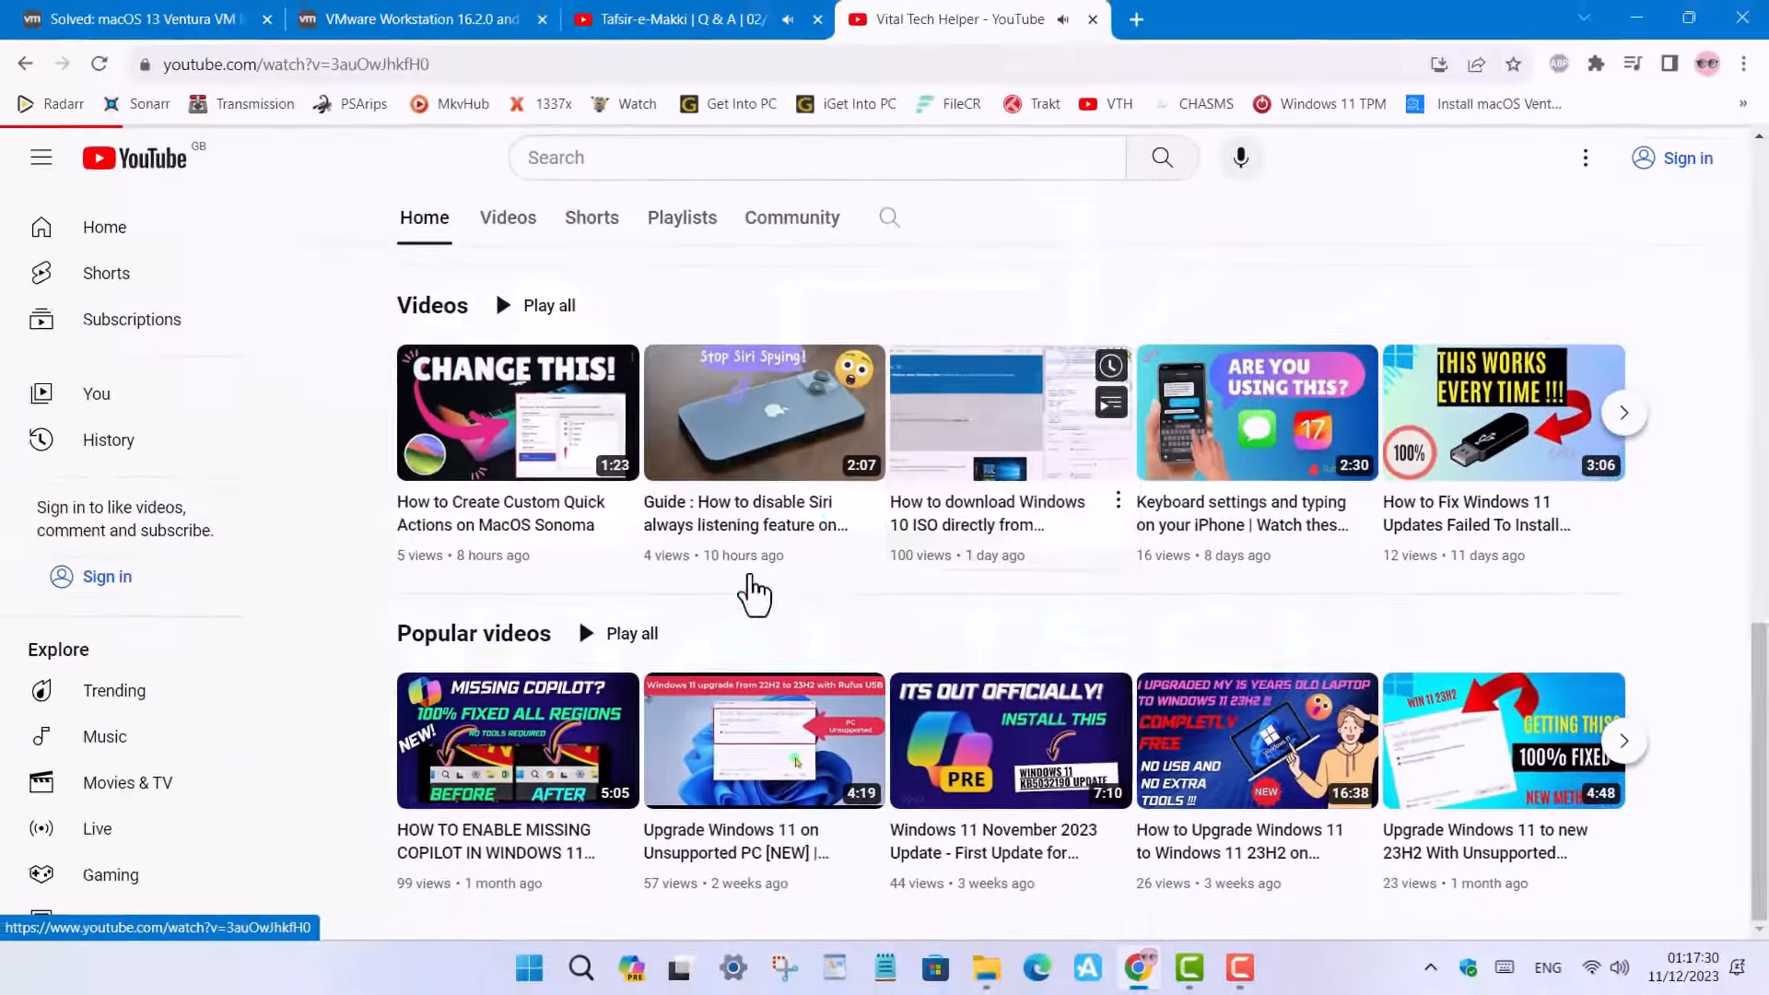
click(1008, 411)
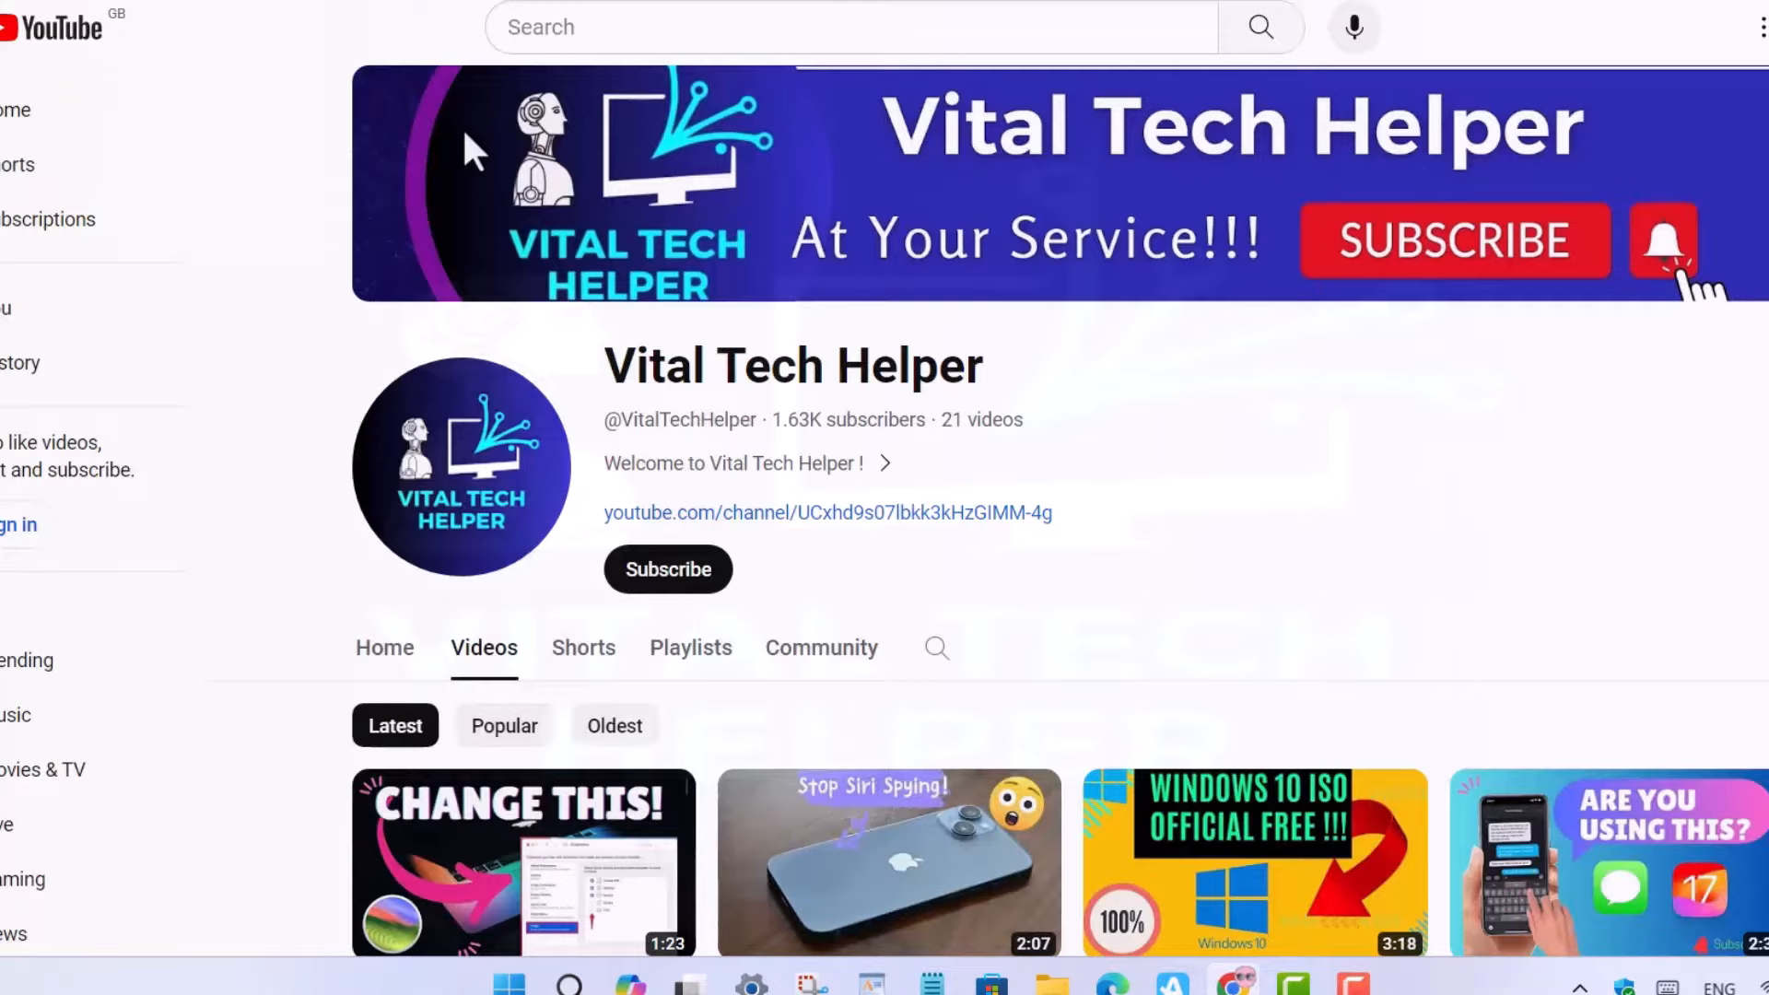
scroll(down, 3)
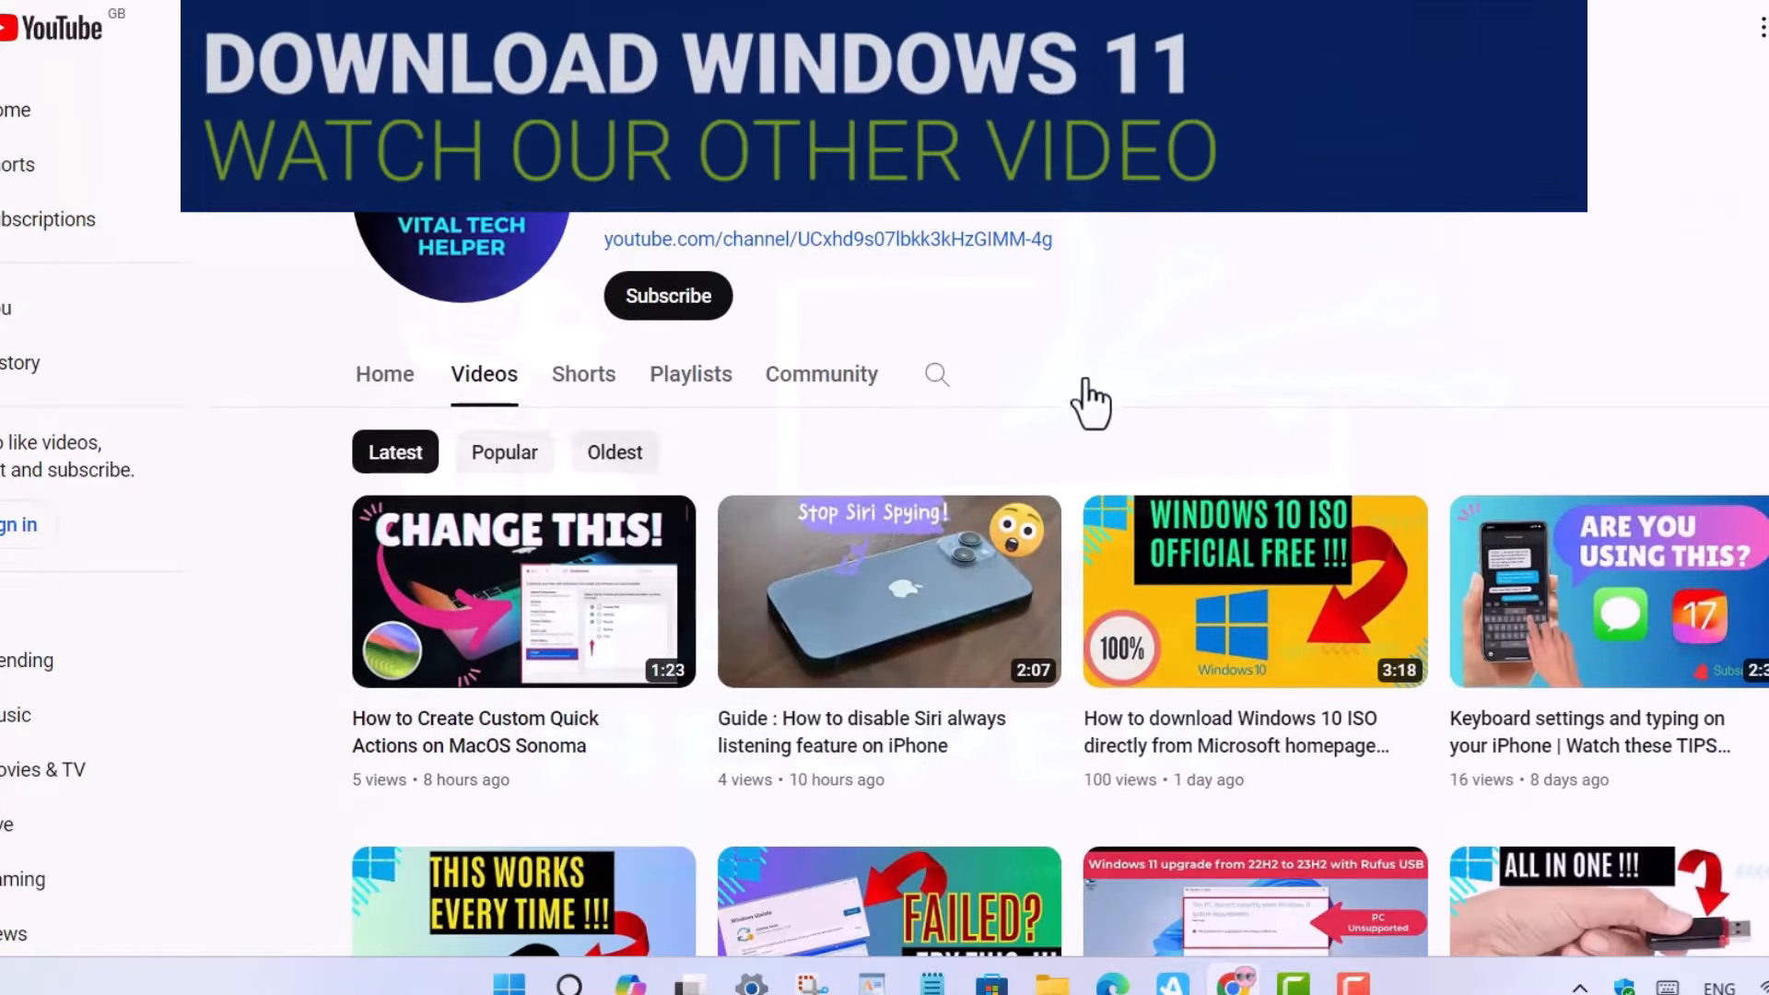
scroll(down, 3)
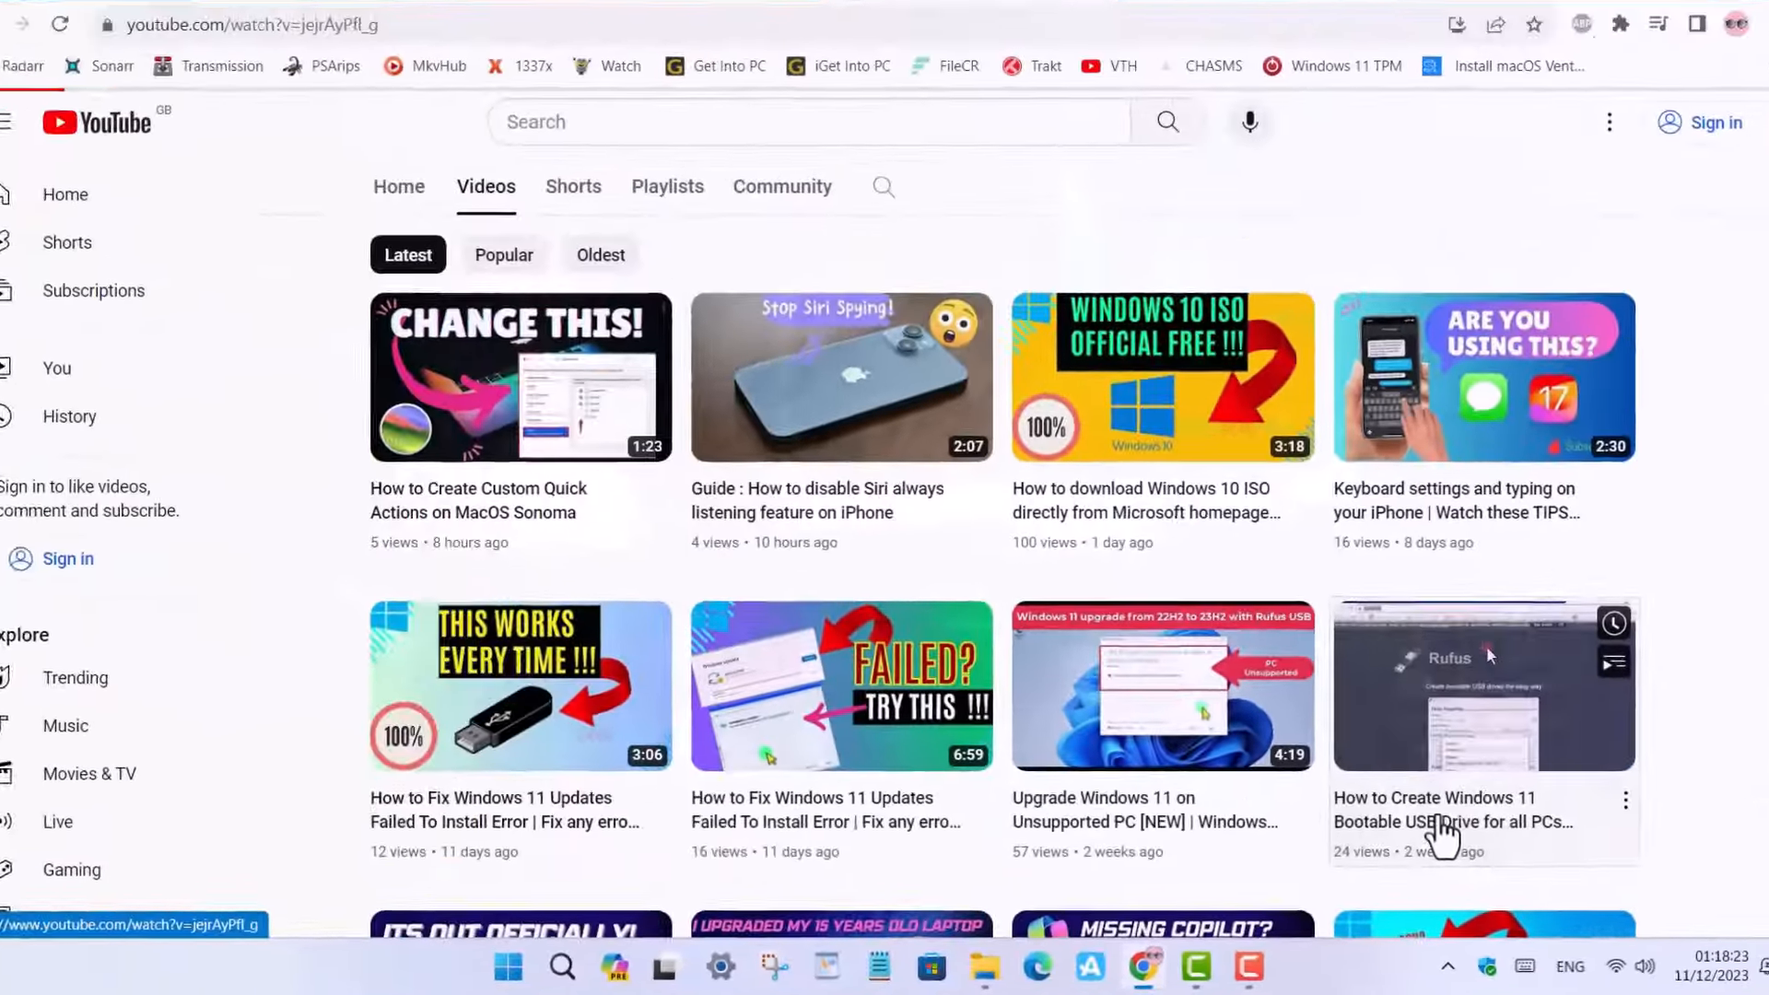
click(1483, 682)
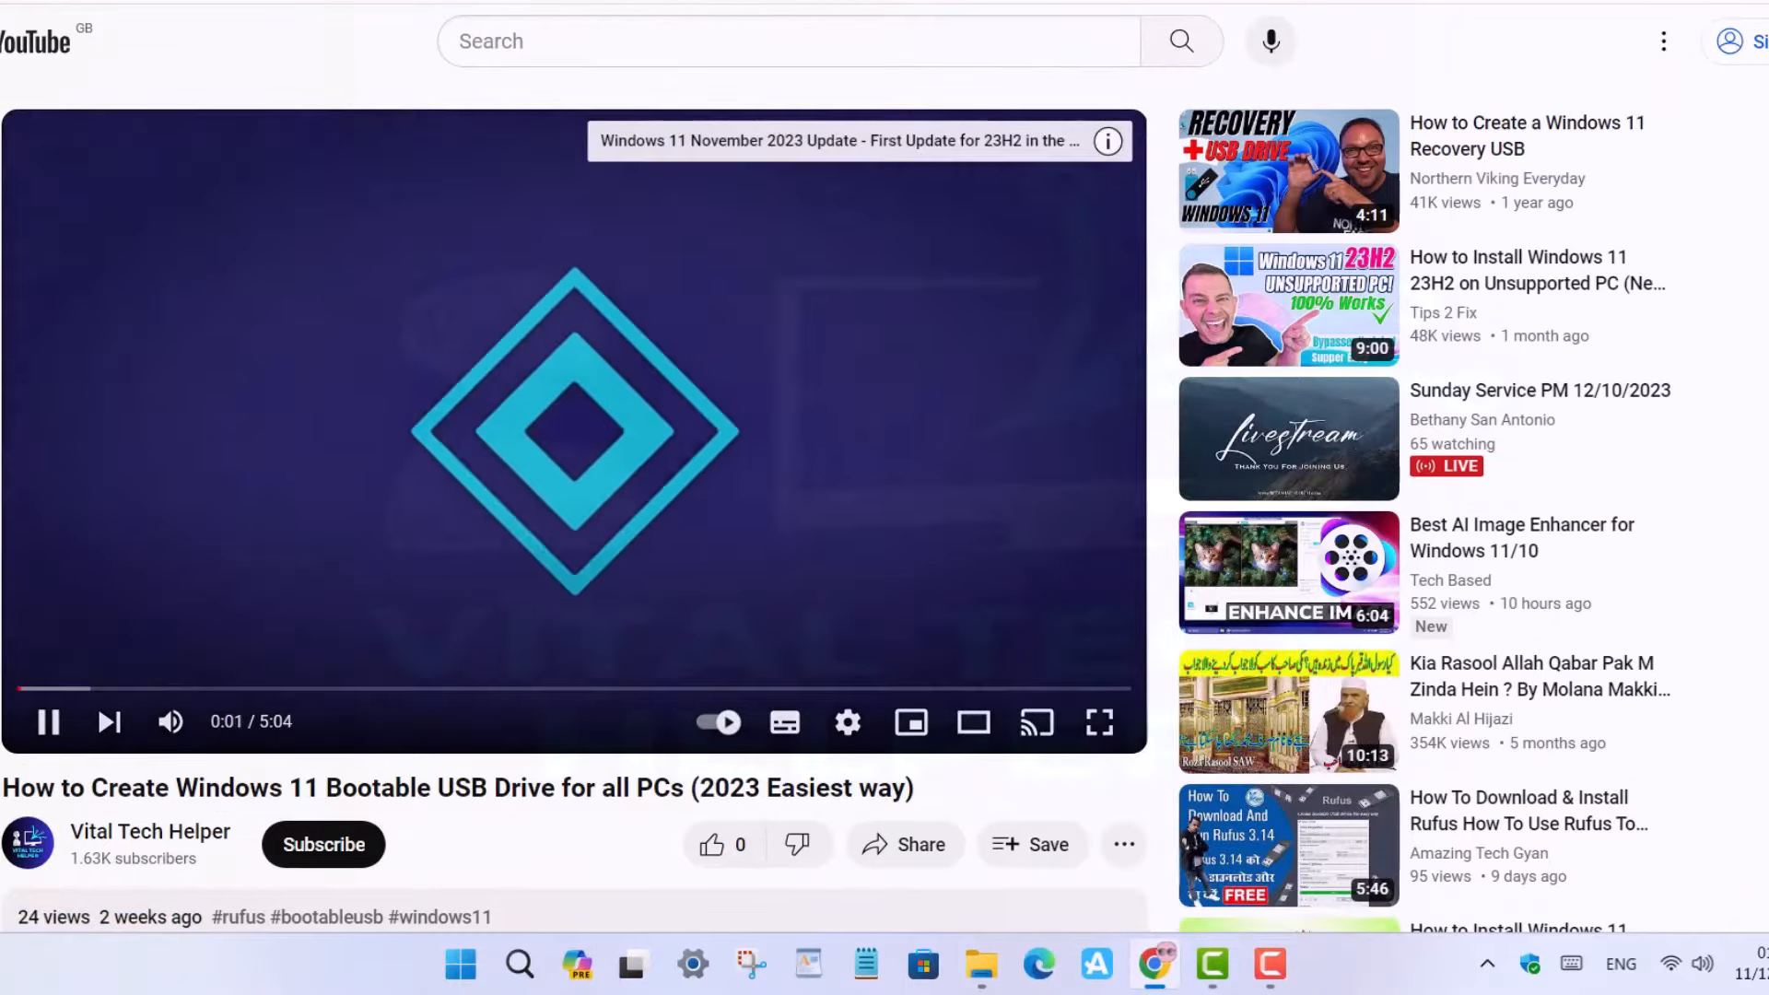
scroll(down, 3)
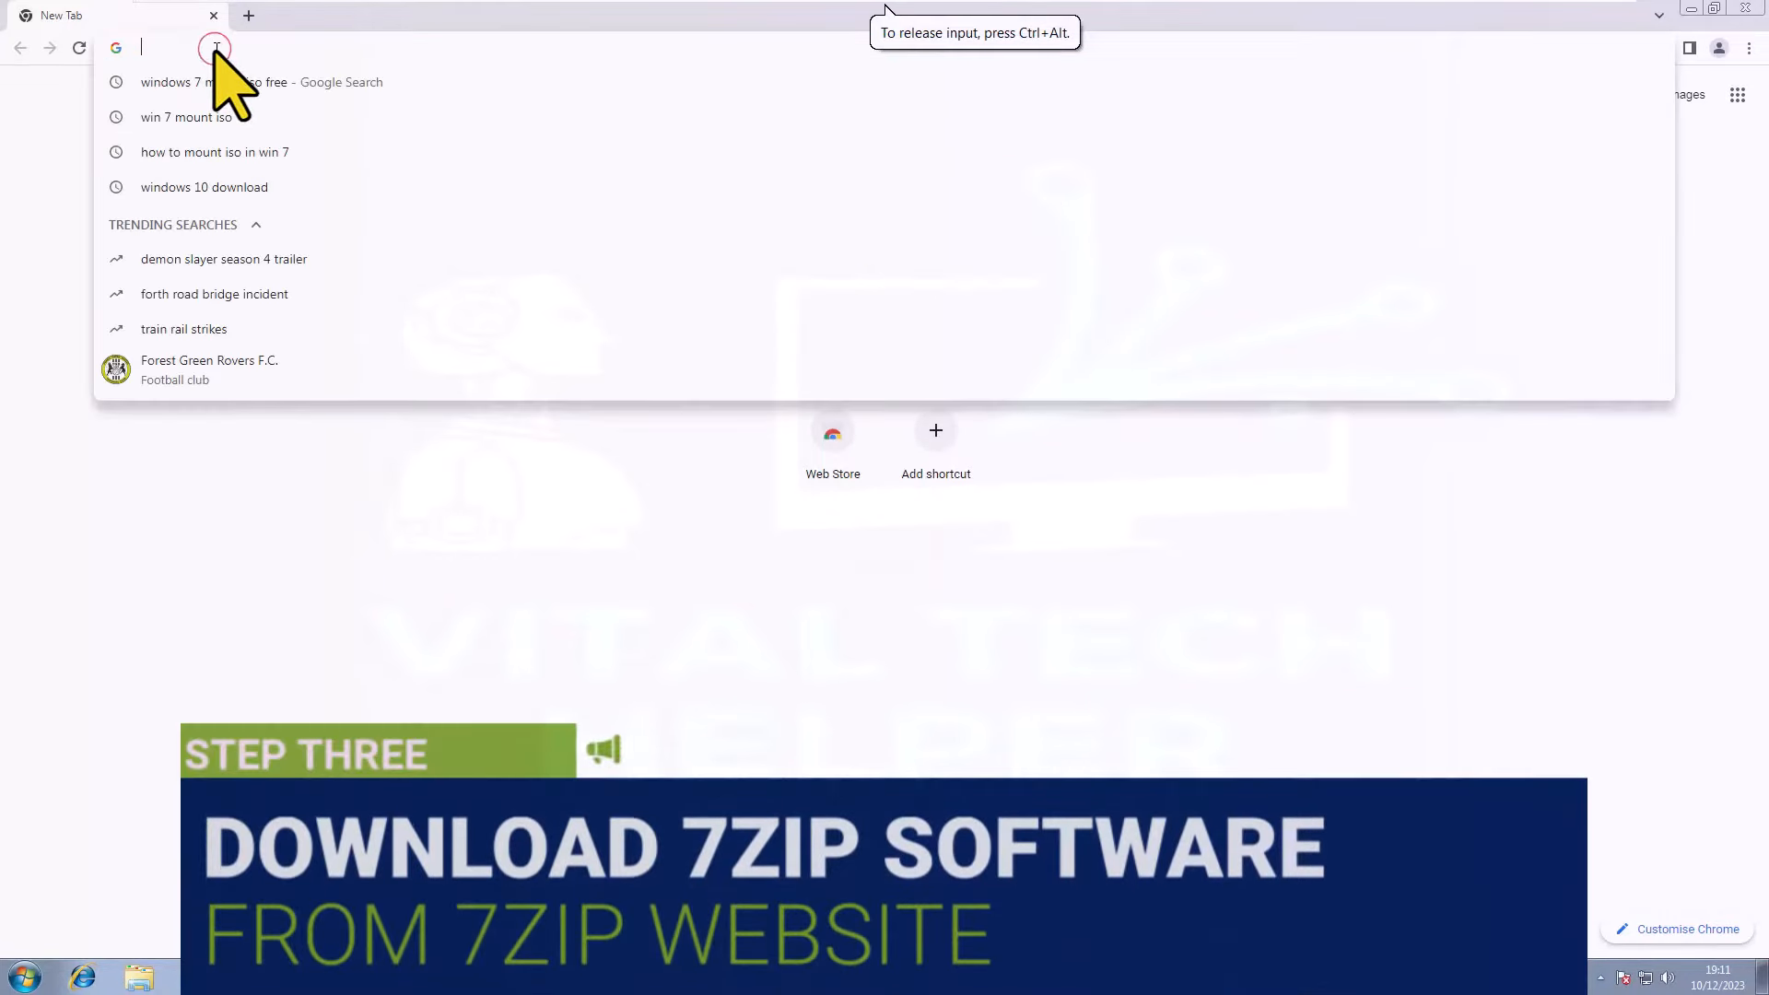
Step: Download 7-Zip 23.01 (64-bit) from 7-zip.org and run its installer to completion
text(7)
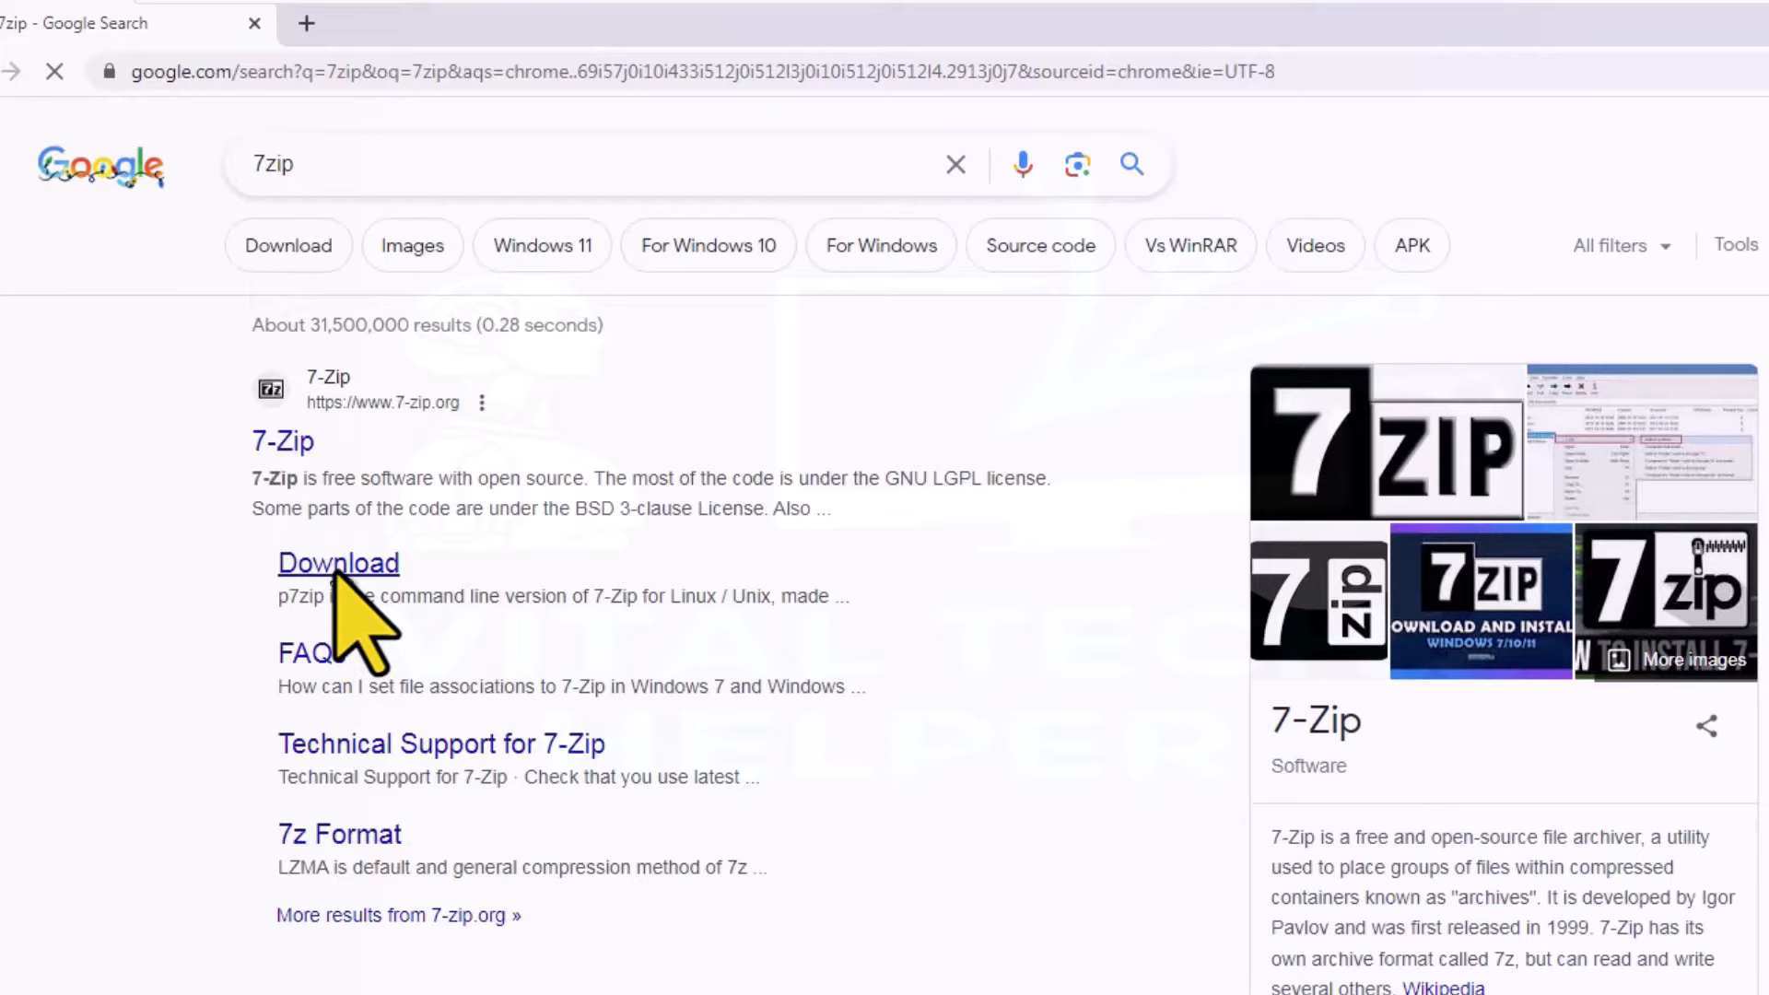
click(337, 564)
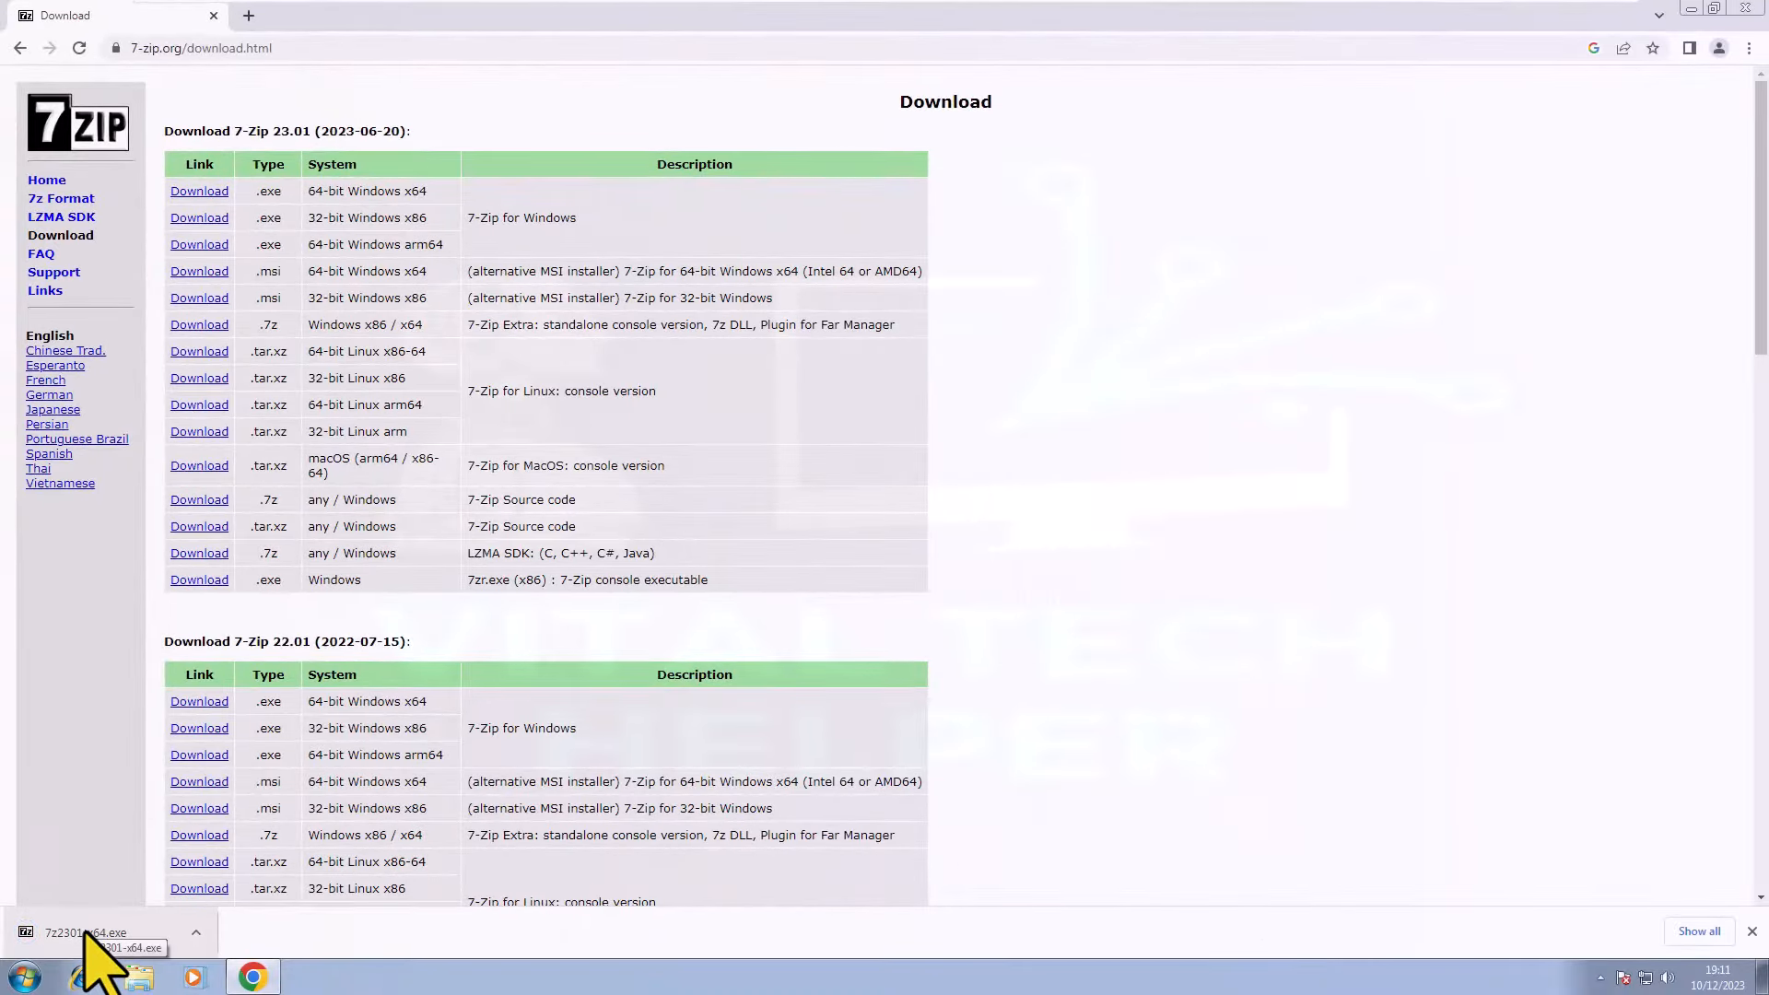
mouse_move(313, 85)
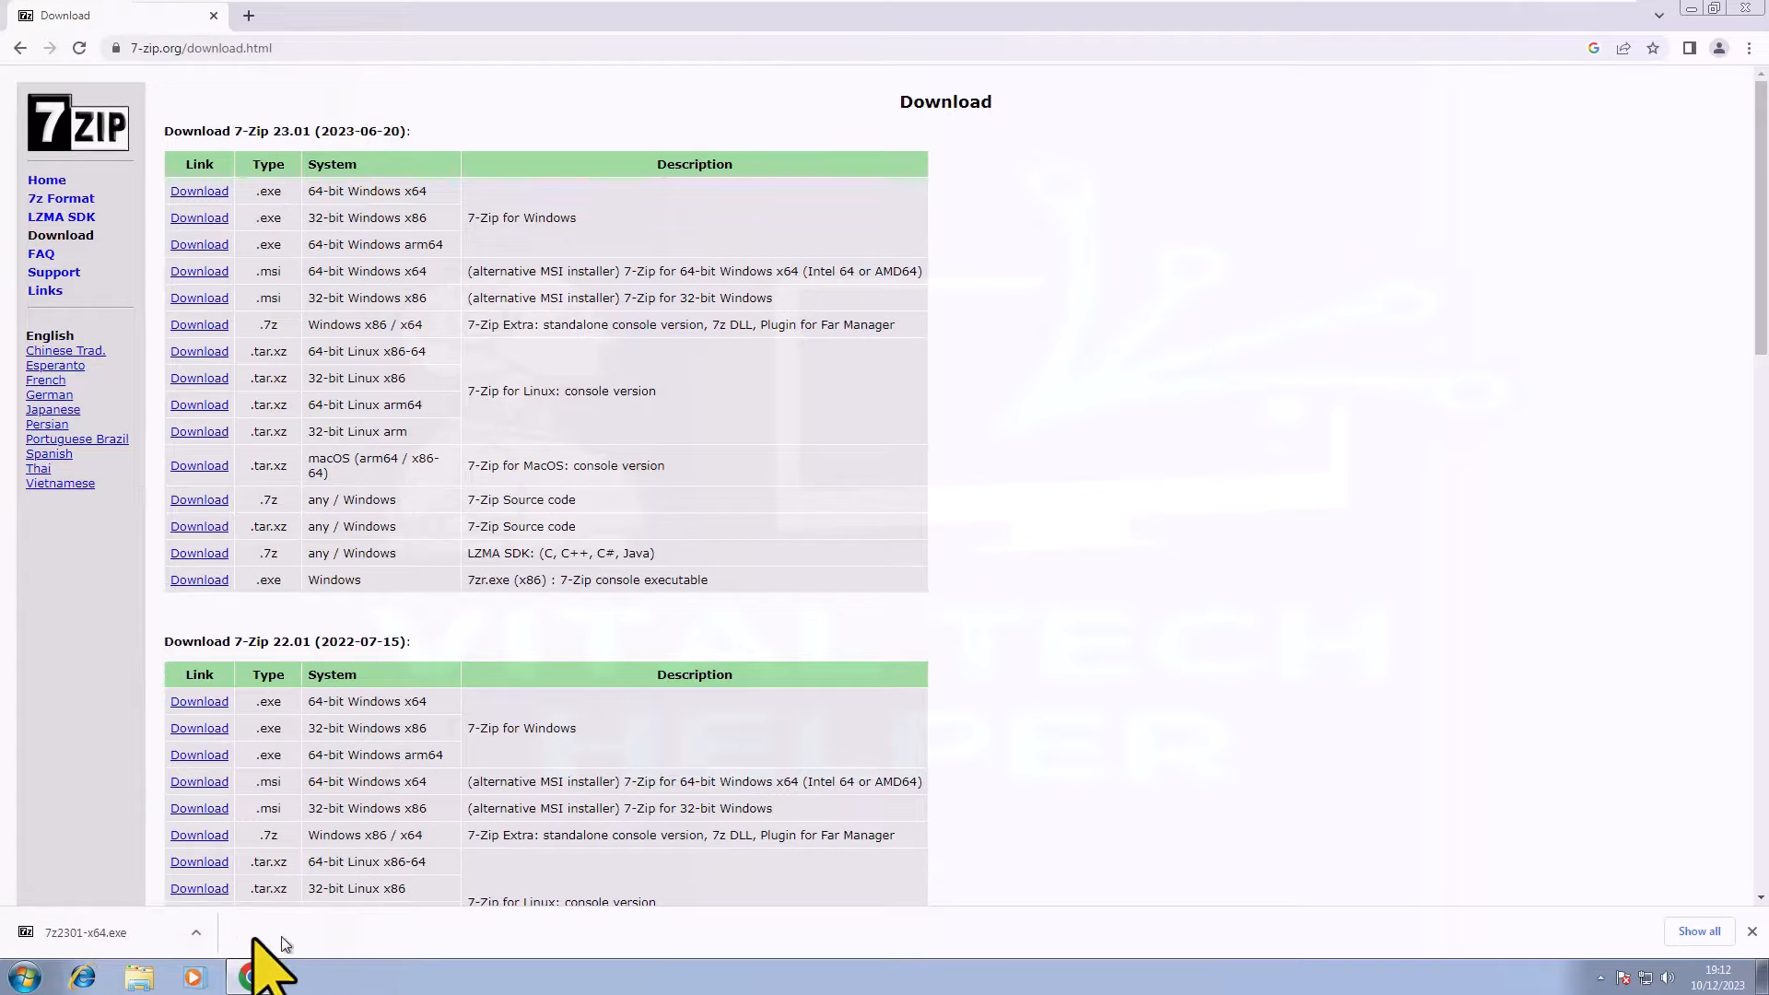
click(85, 932)
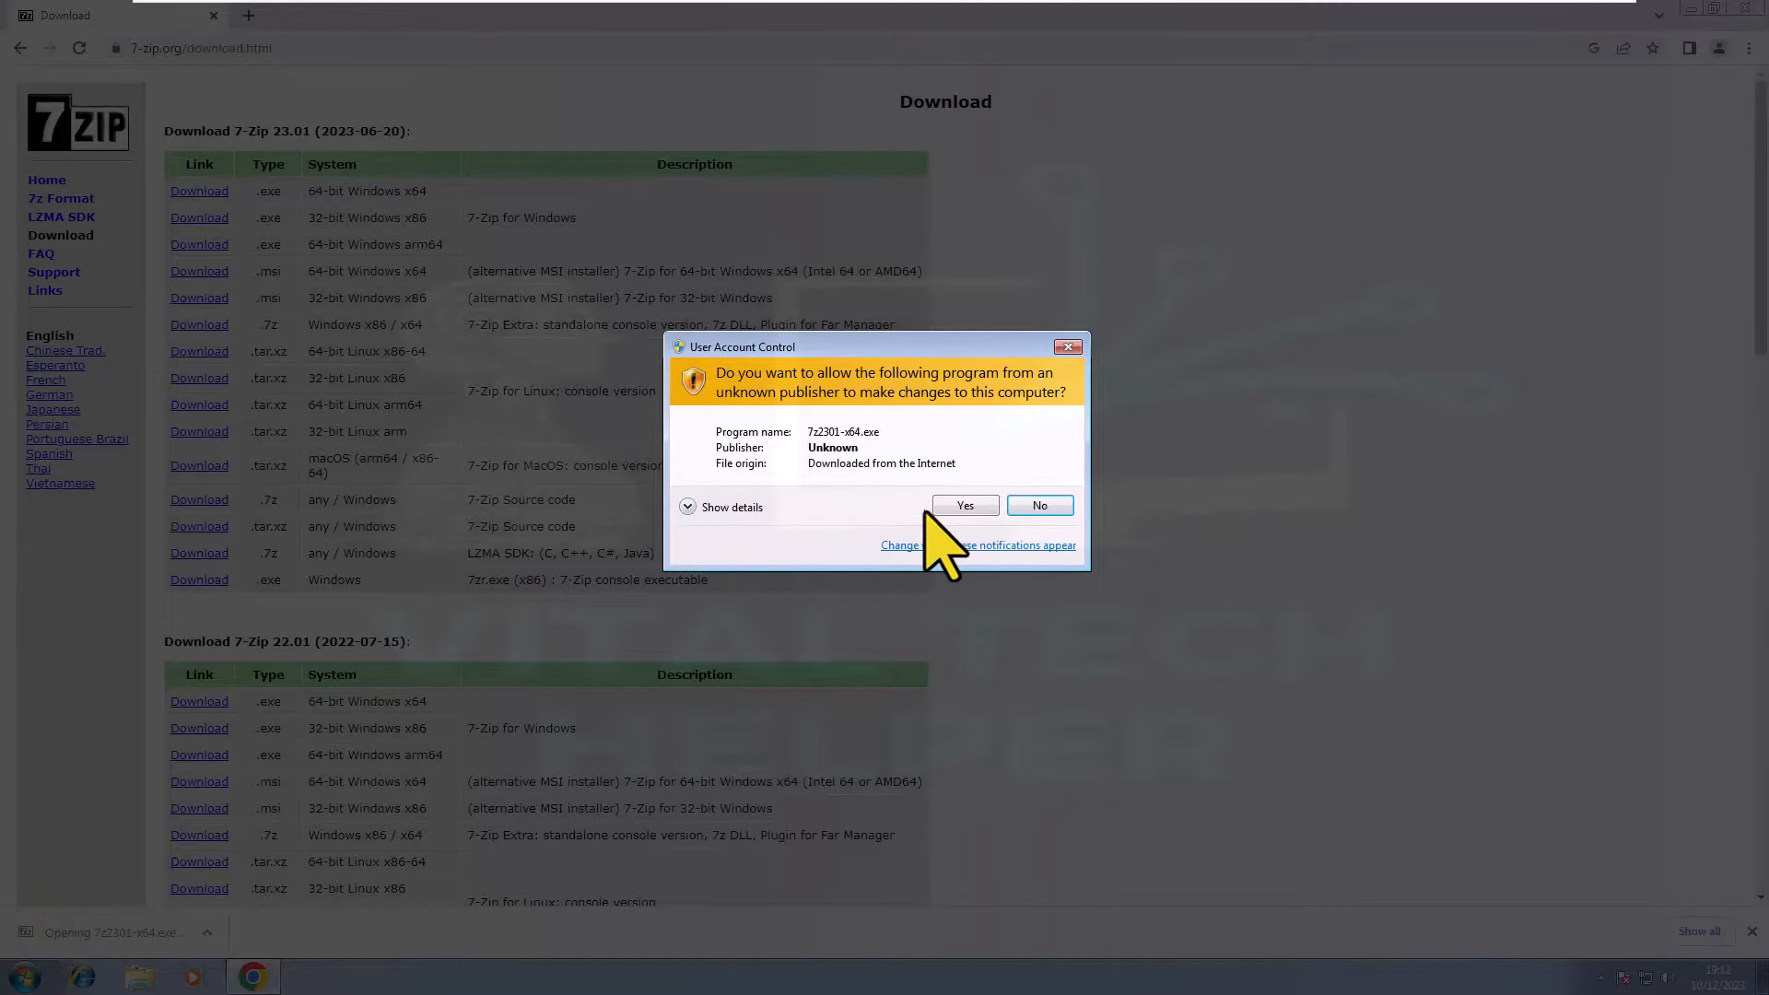
click(964, 505)
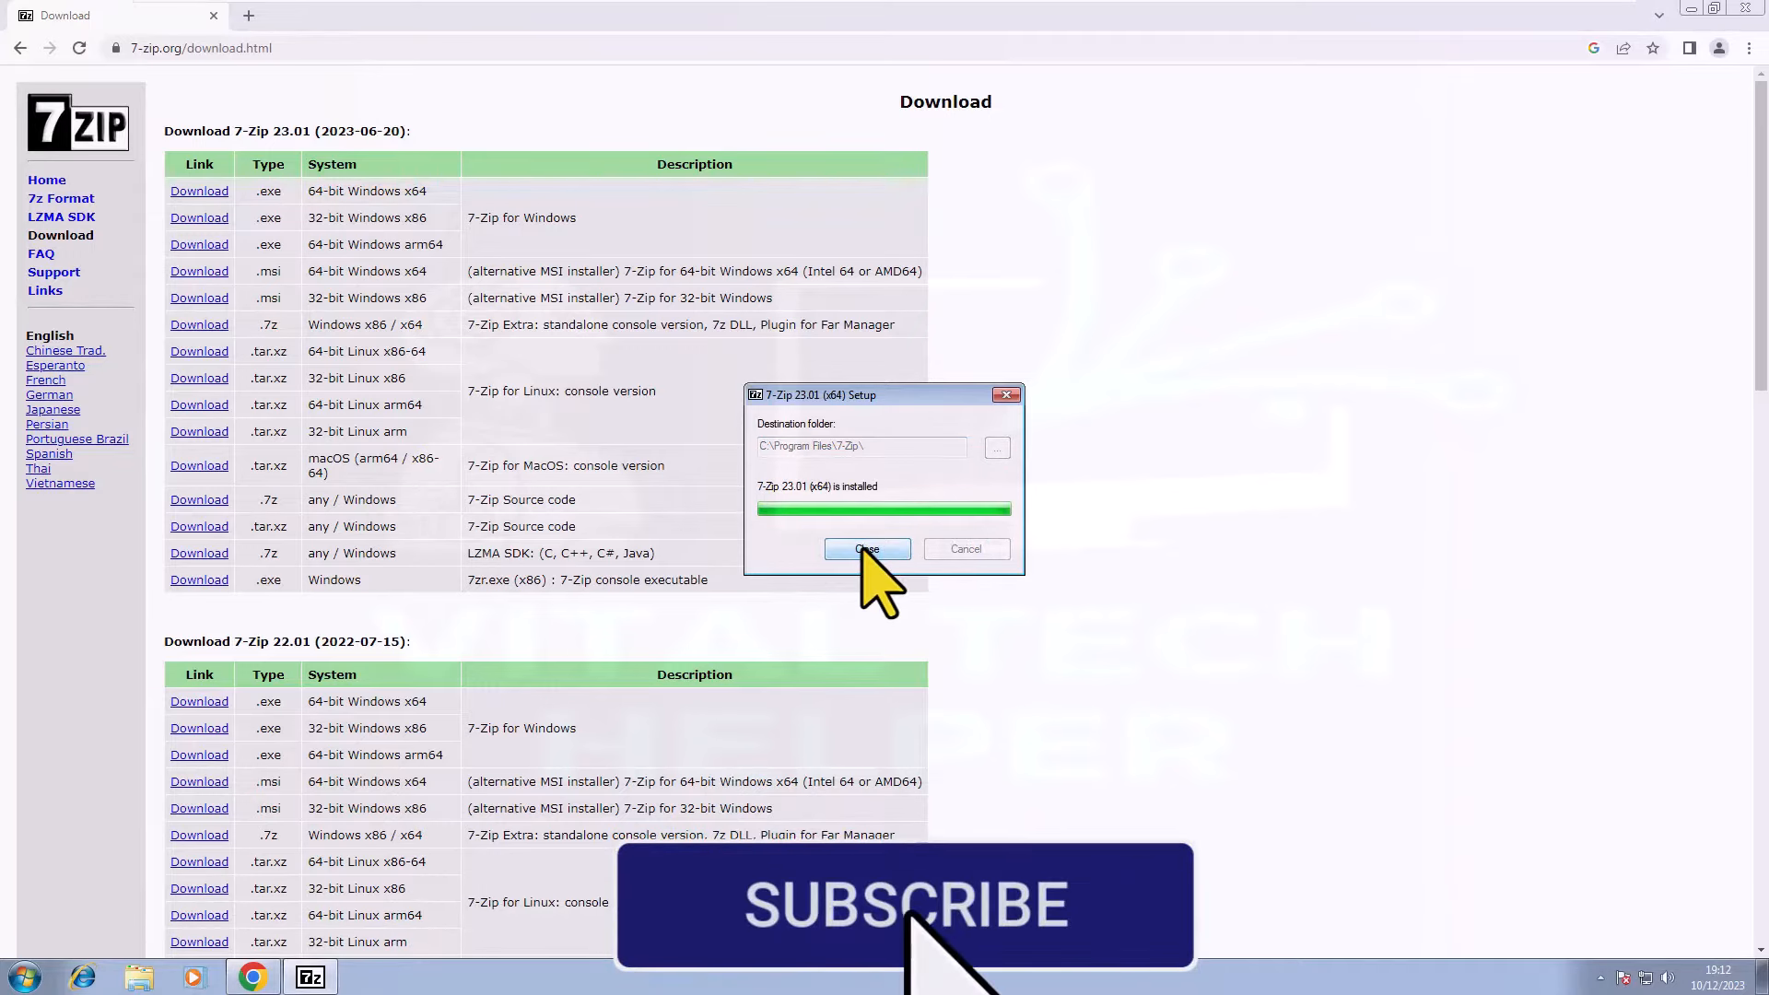
click(866, 549)
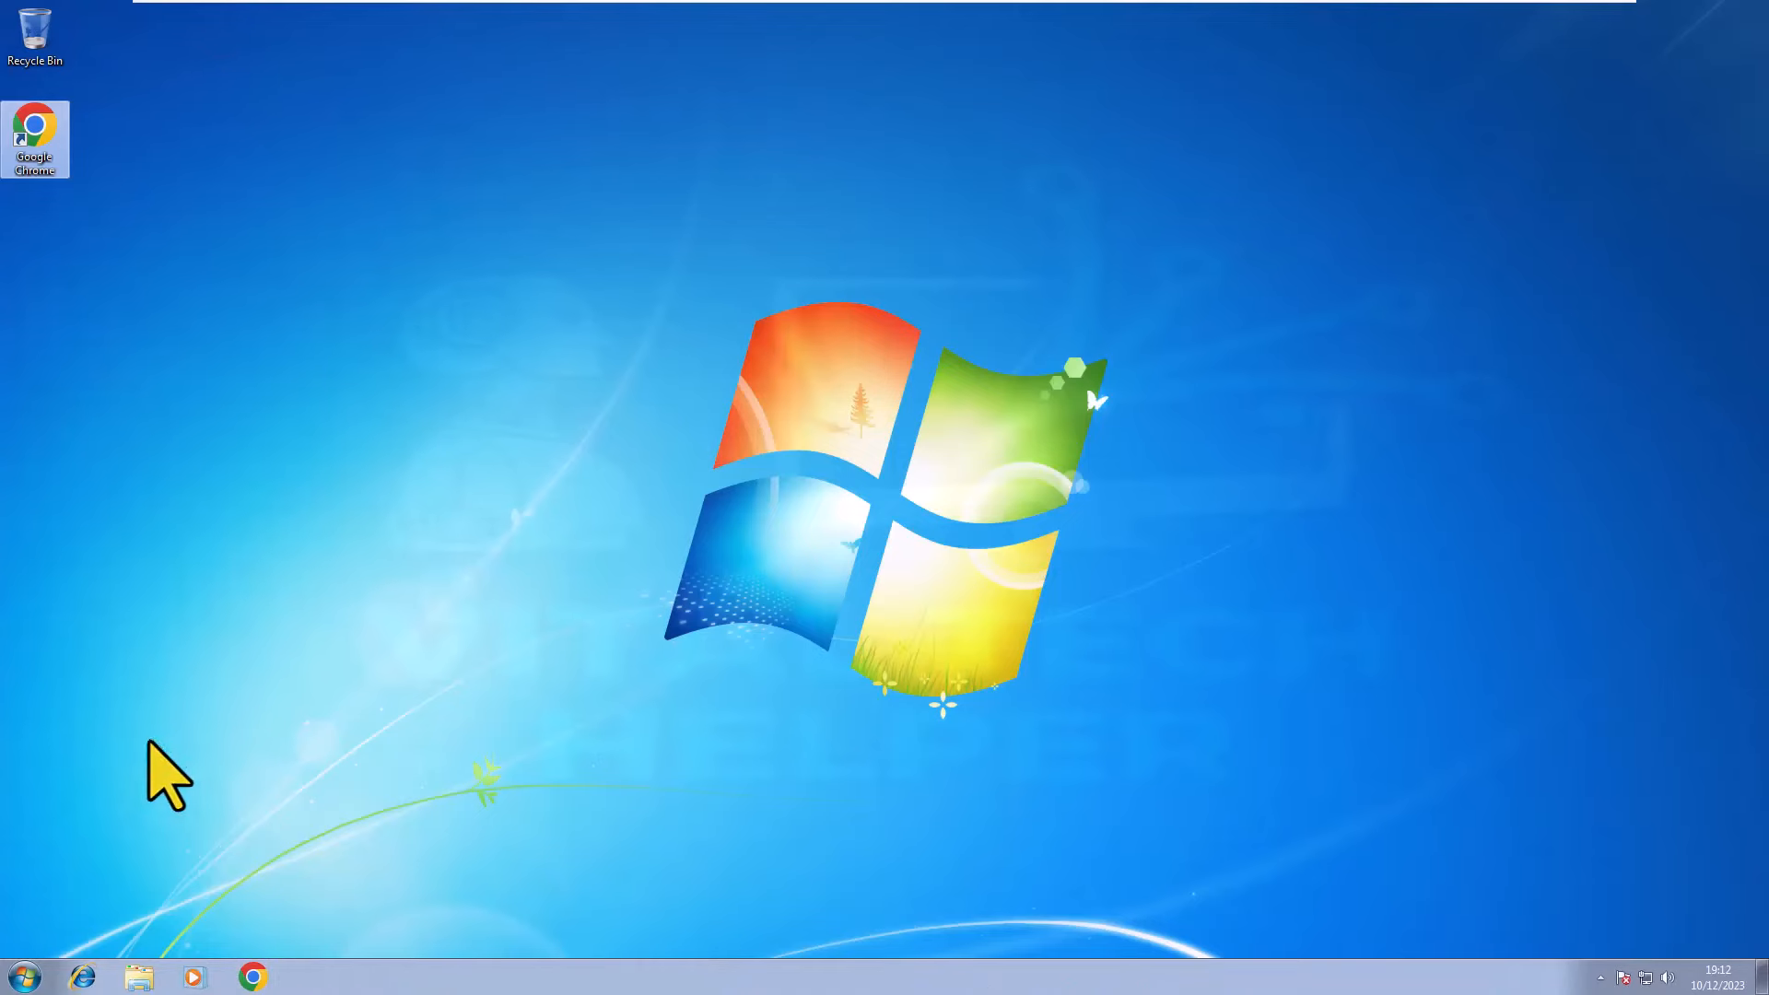
Step: Extract the Windows 10 ISO in Downloads into its own folder with 7-Zip
click(138, 977)
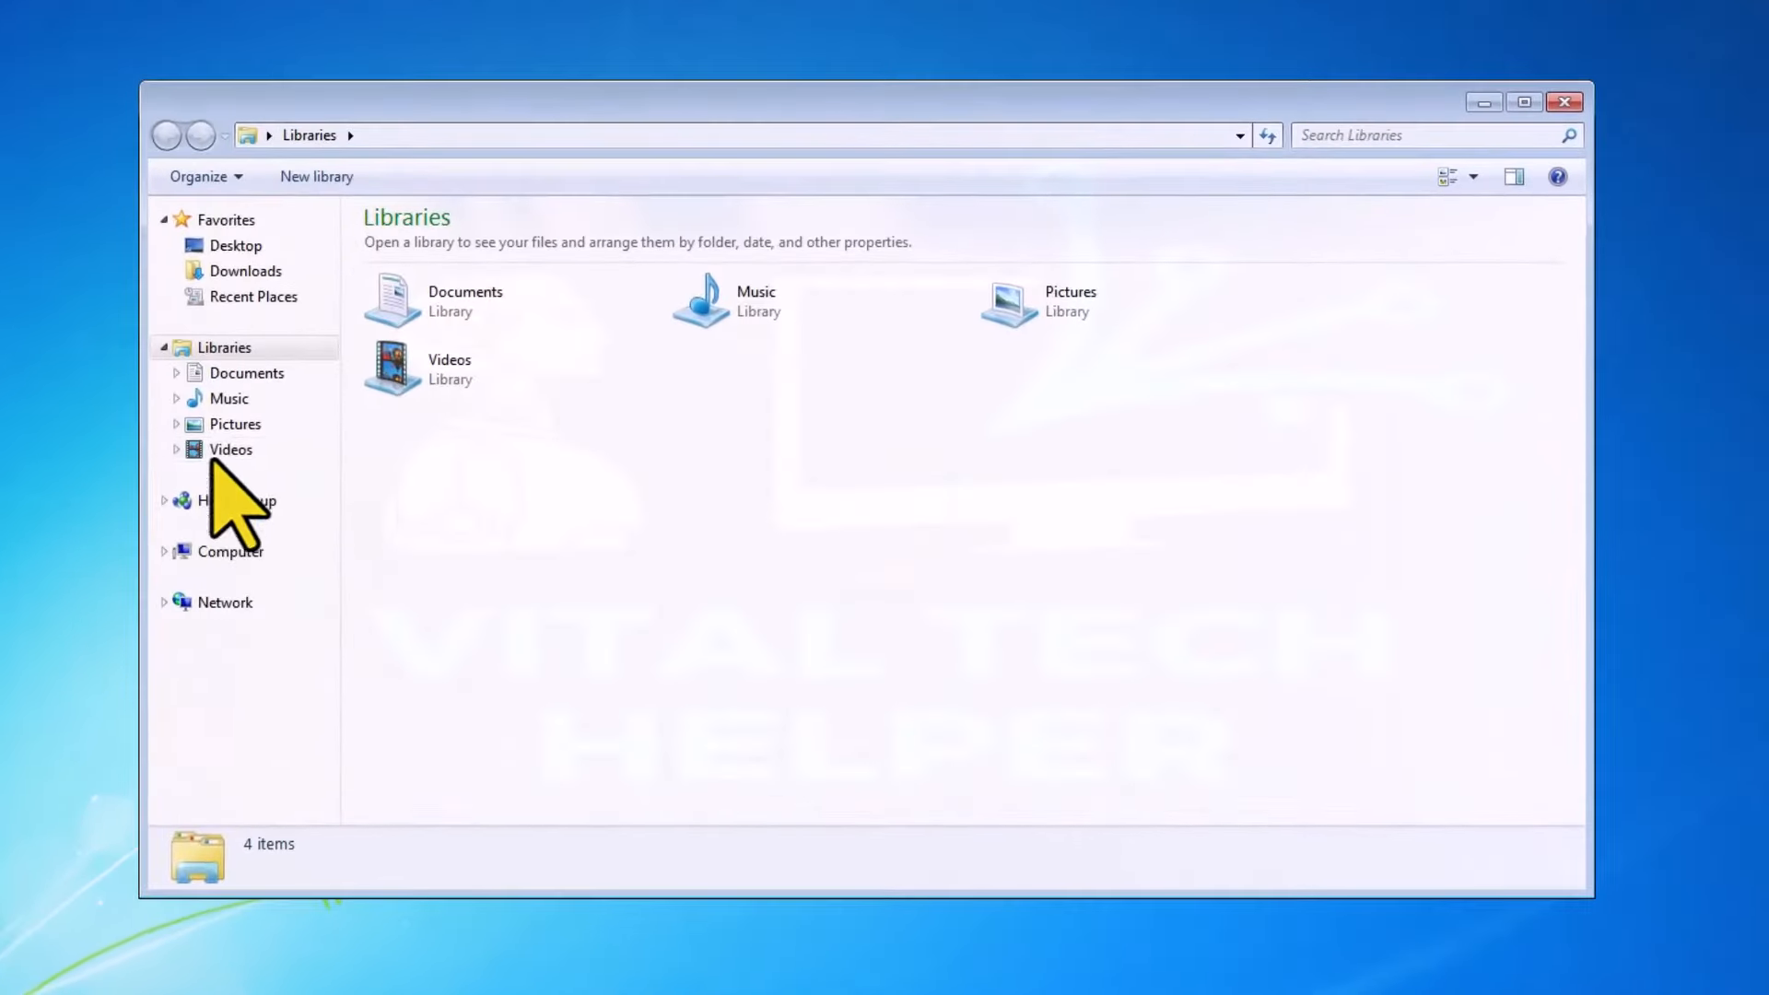
click(245, 271)
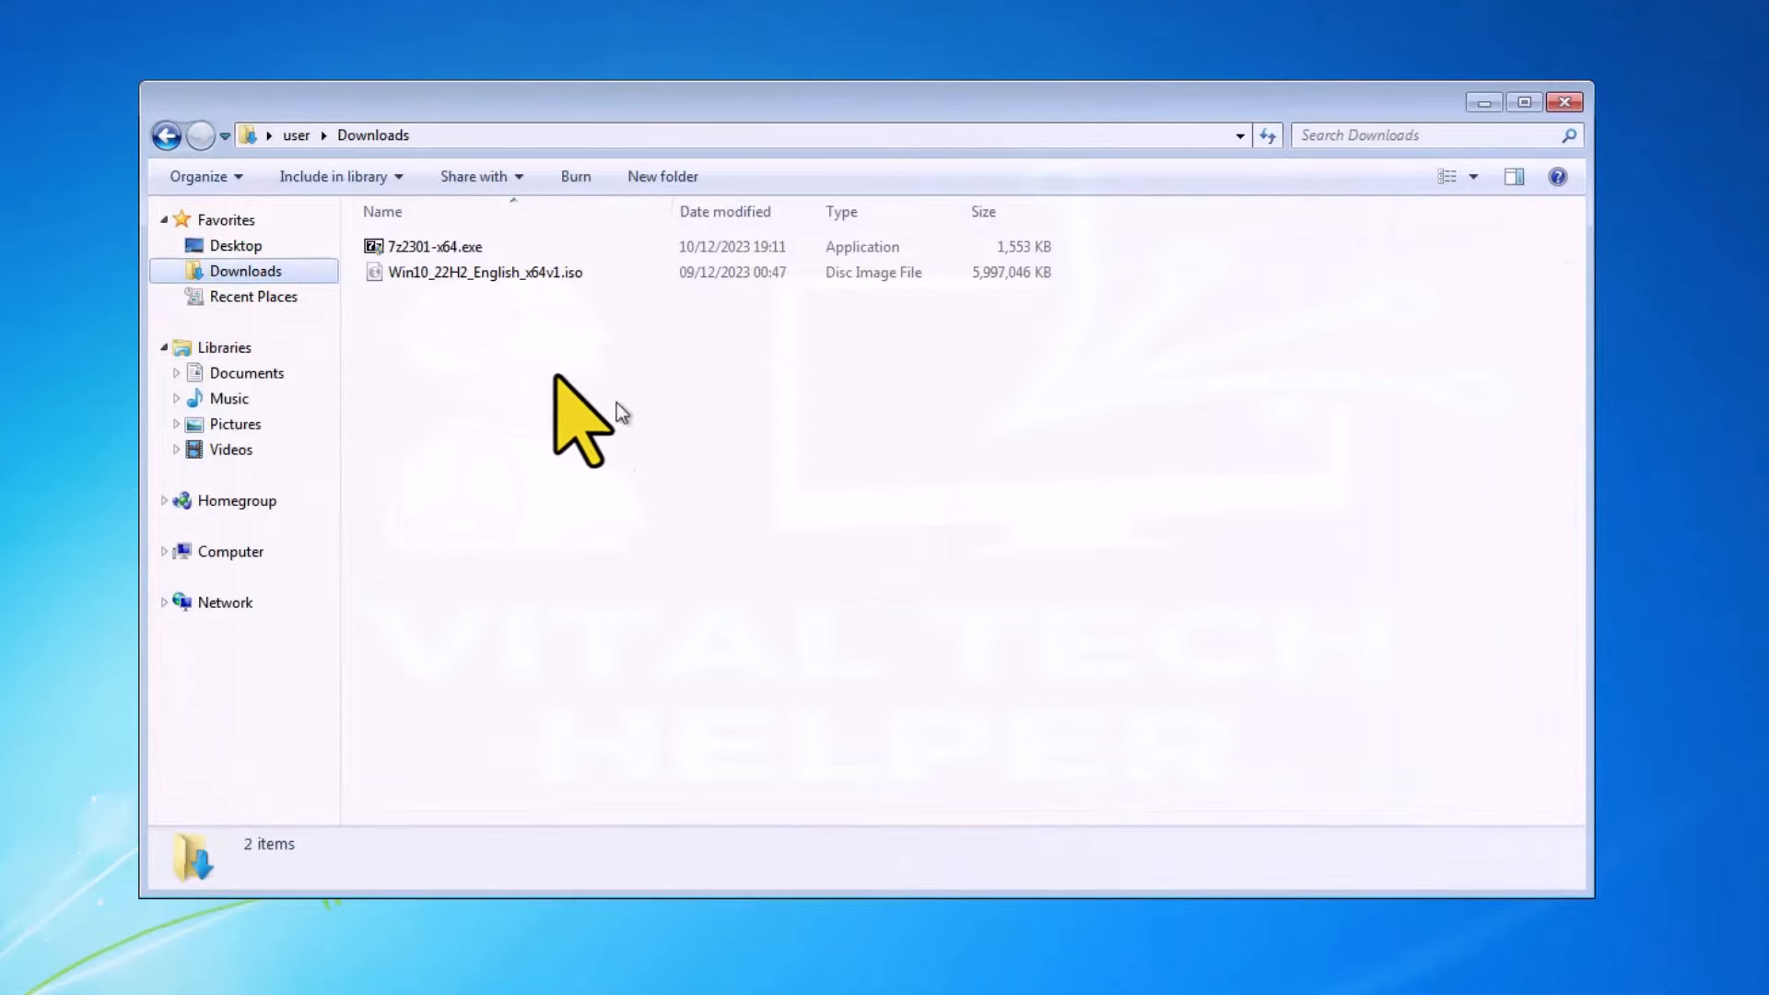
right_click(484, 273)
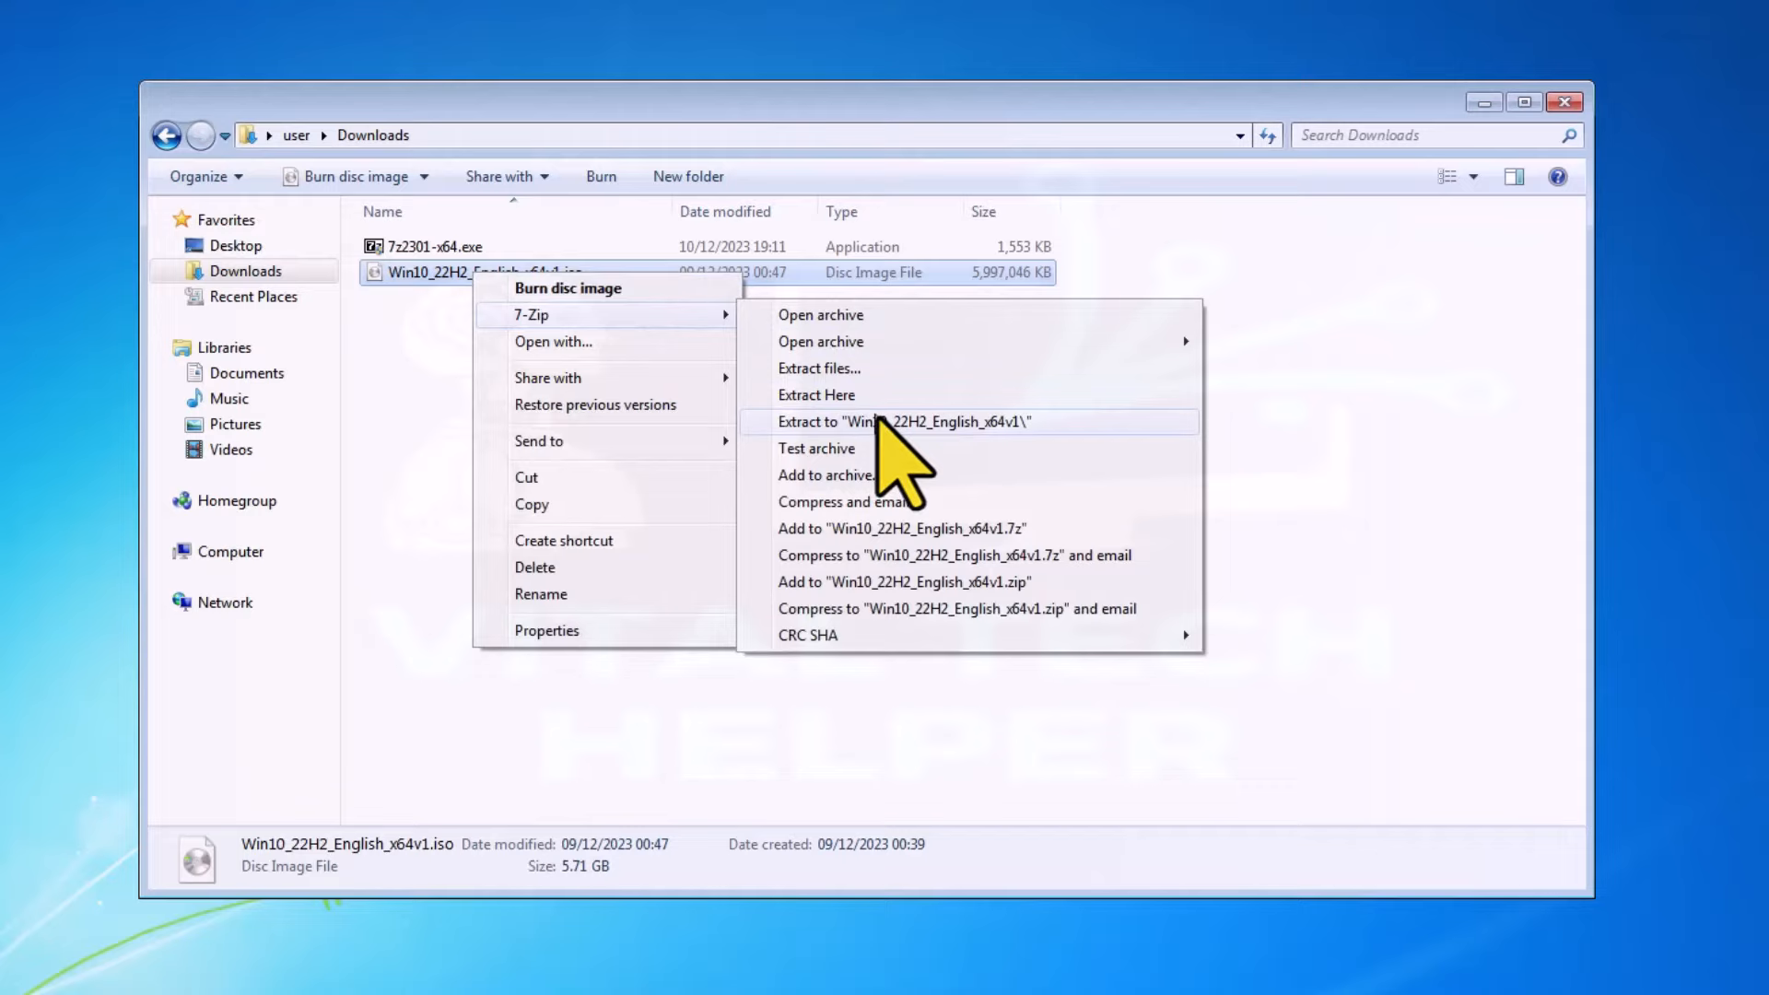
mouse_move(947, 474)
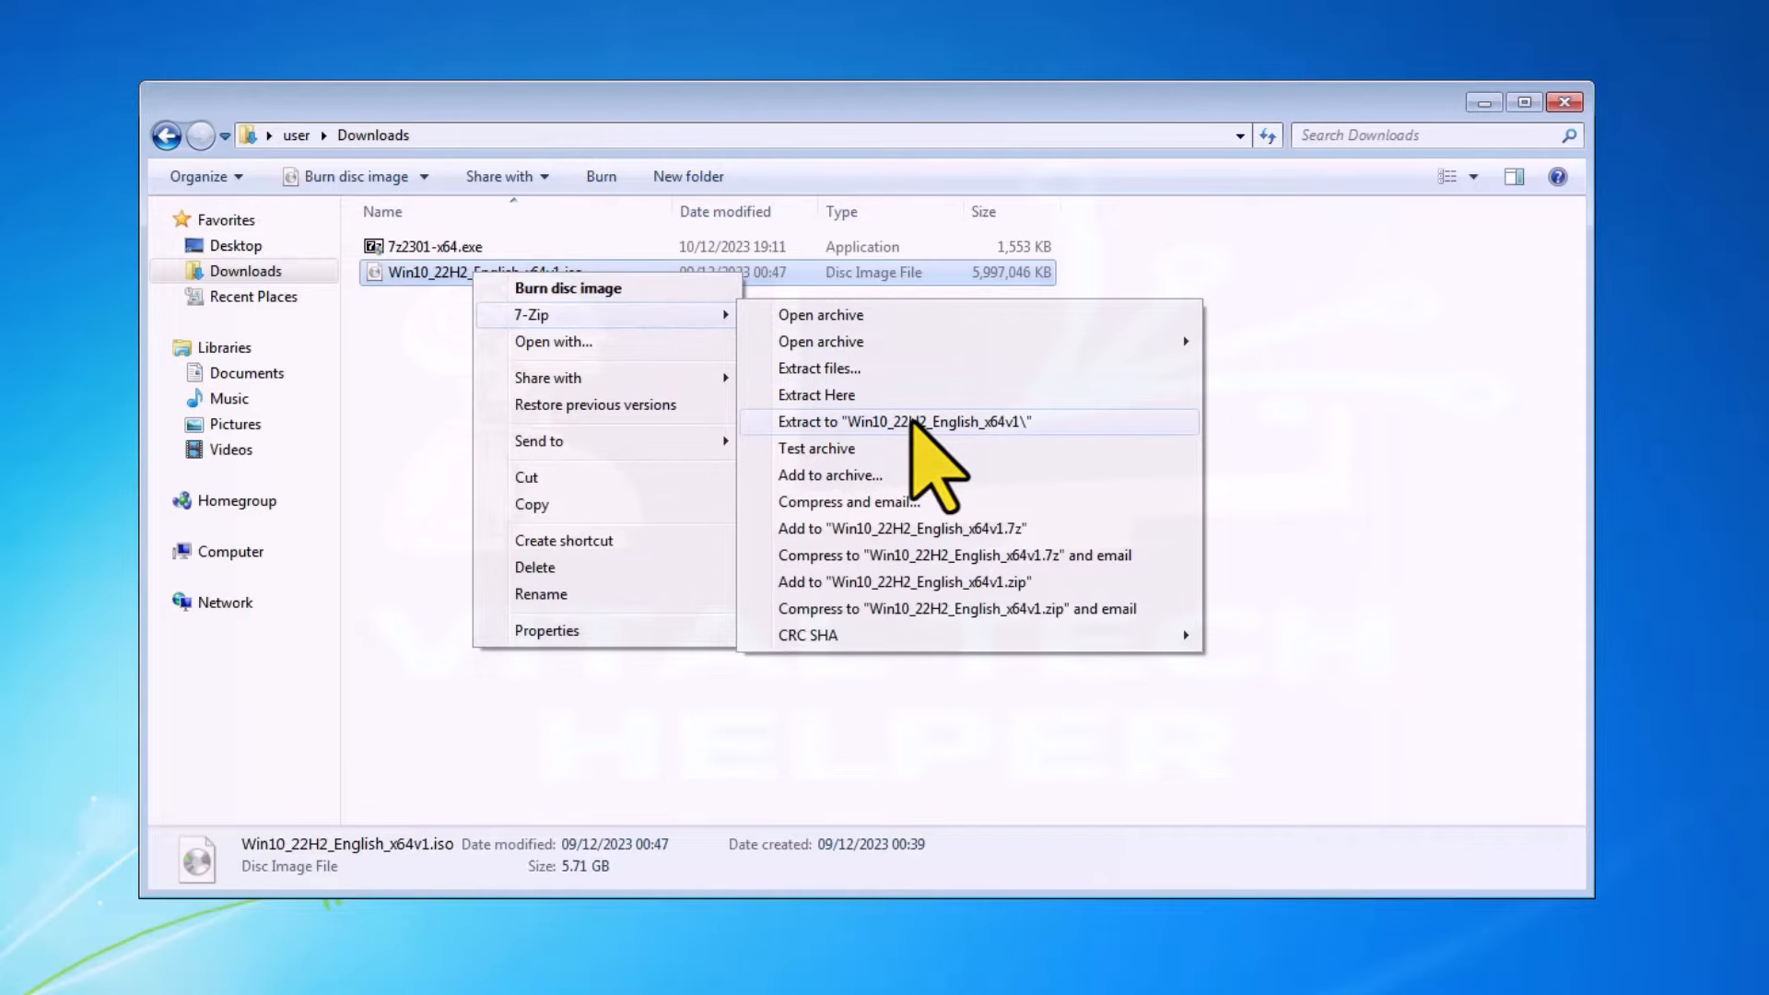
click(903, 420)
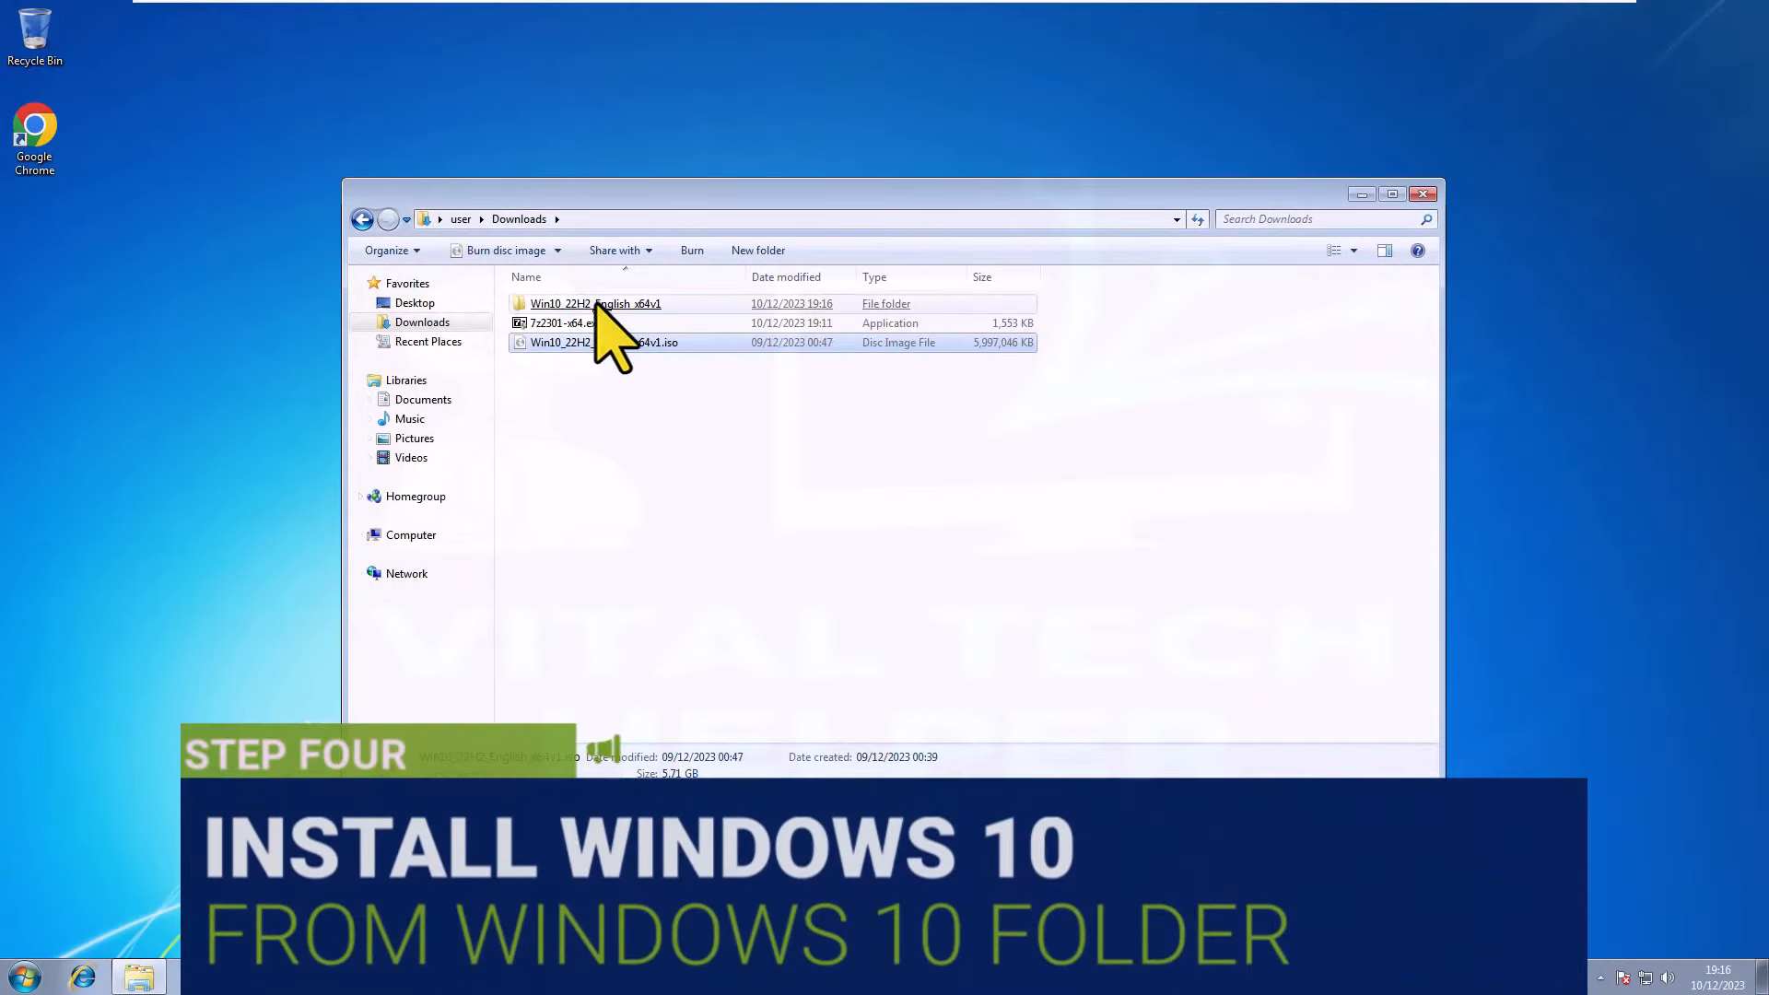
Step: Launch setup.exe from the extracted Windows 10 folder with administrator rights
double_click(595, 304)
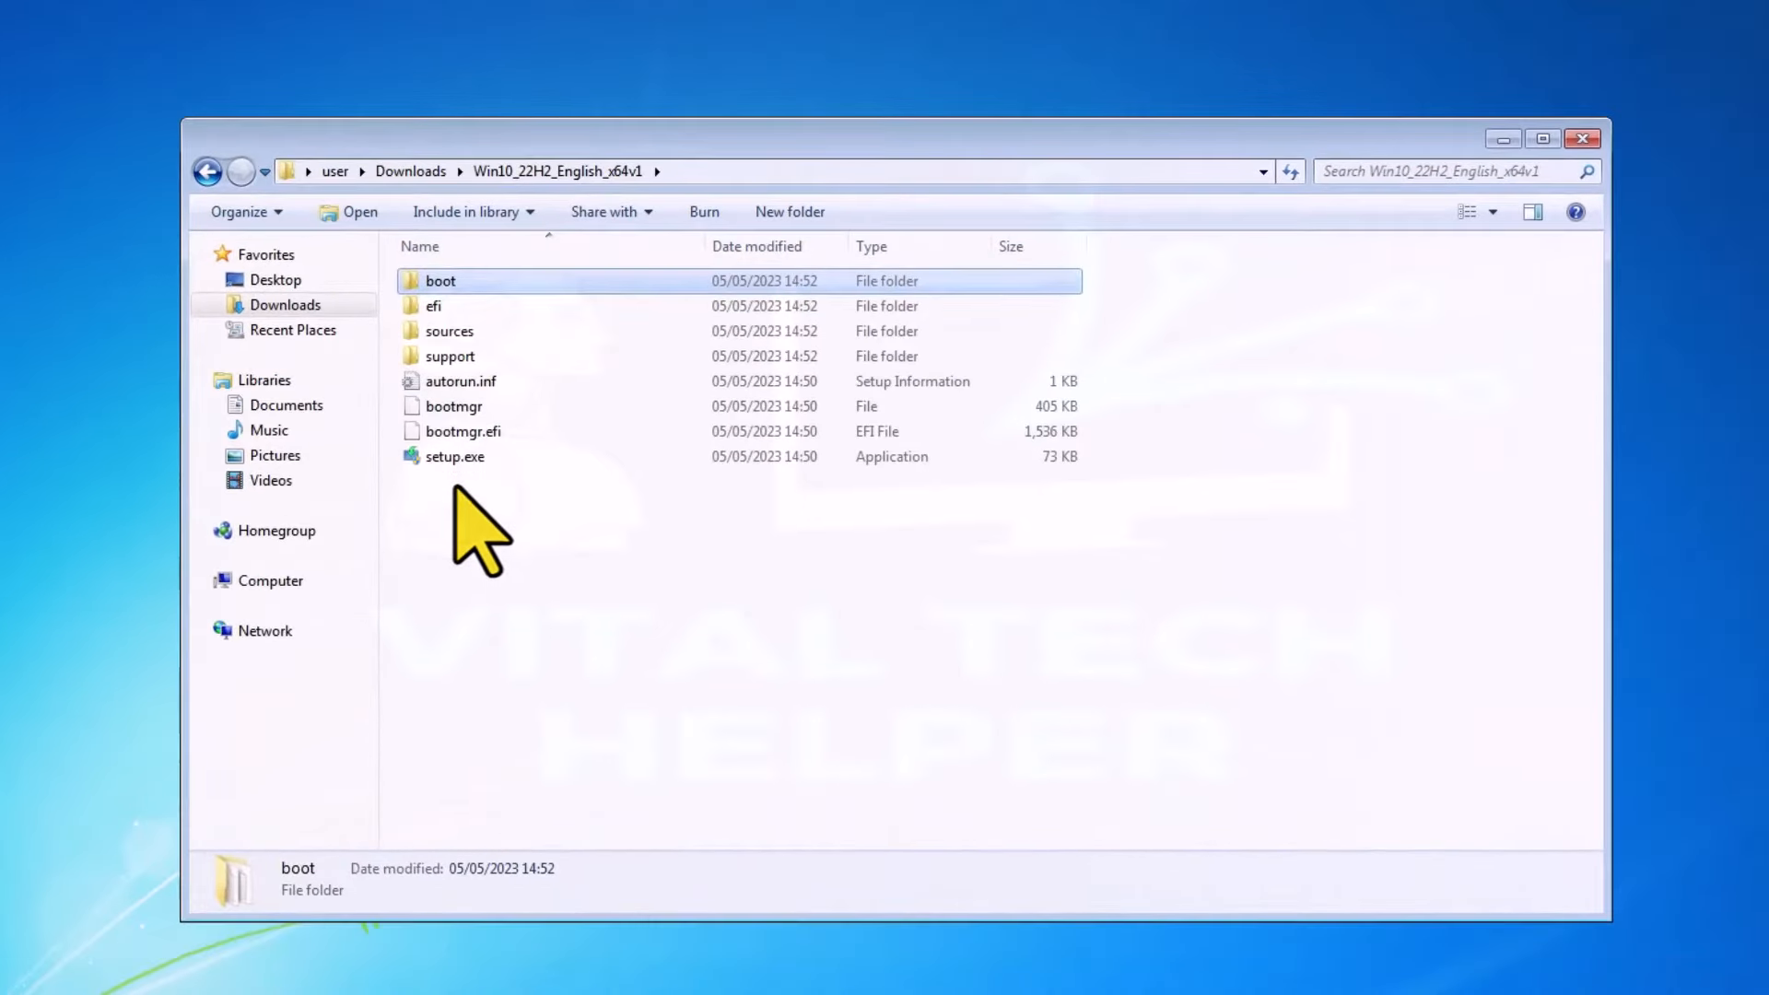
right_click(455, 455)
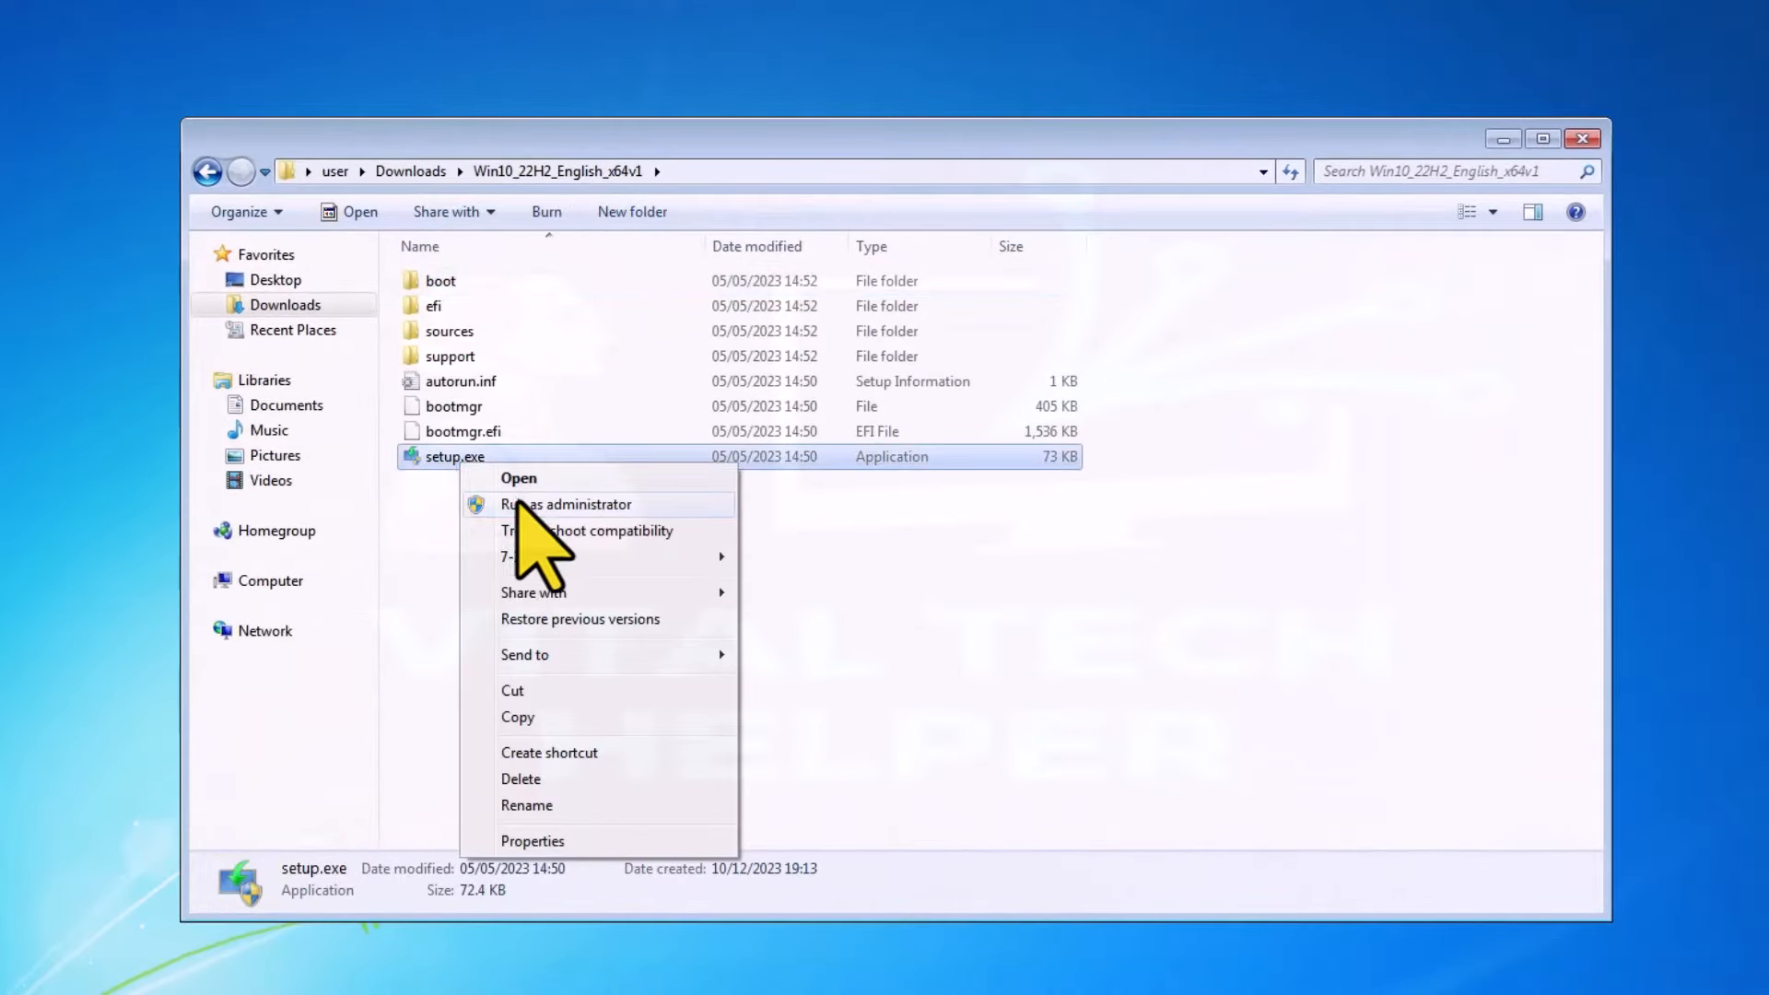
click(566, 505)
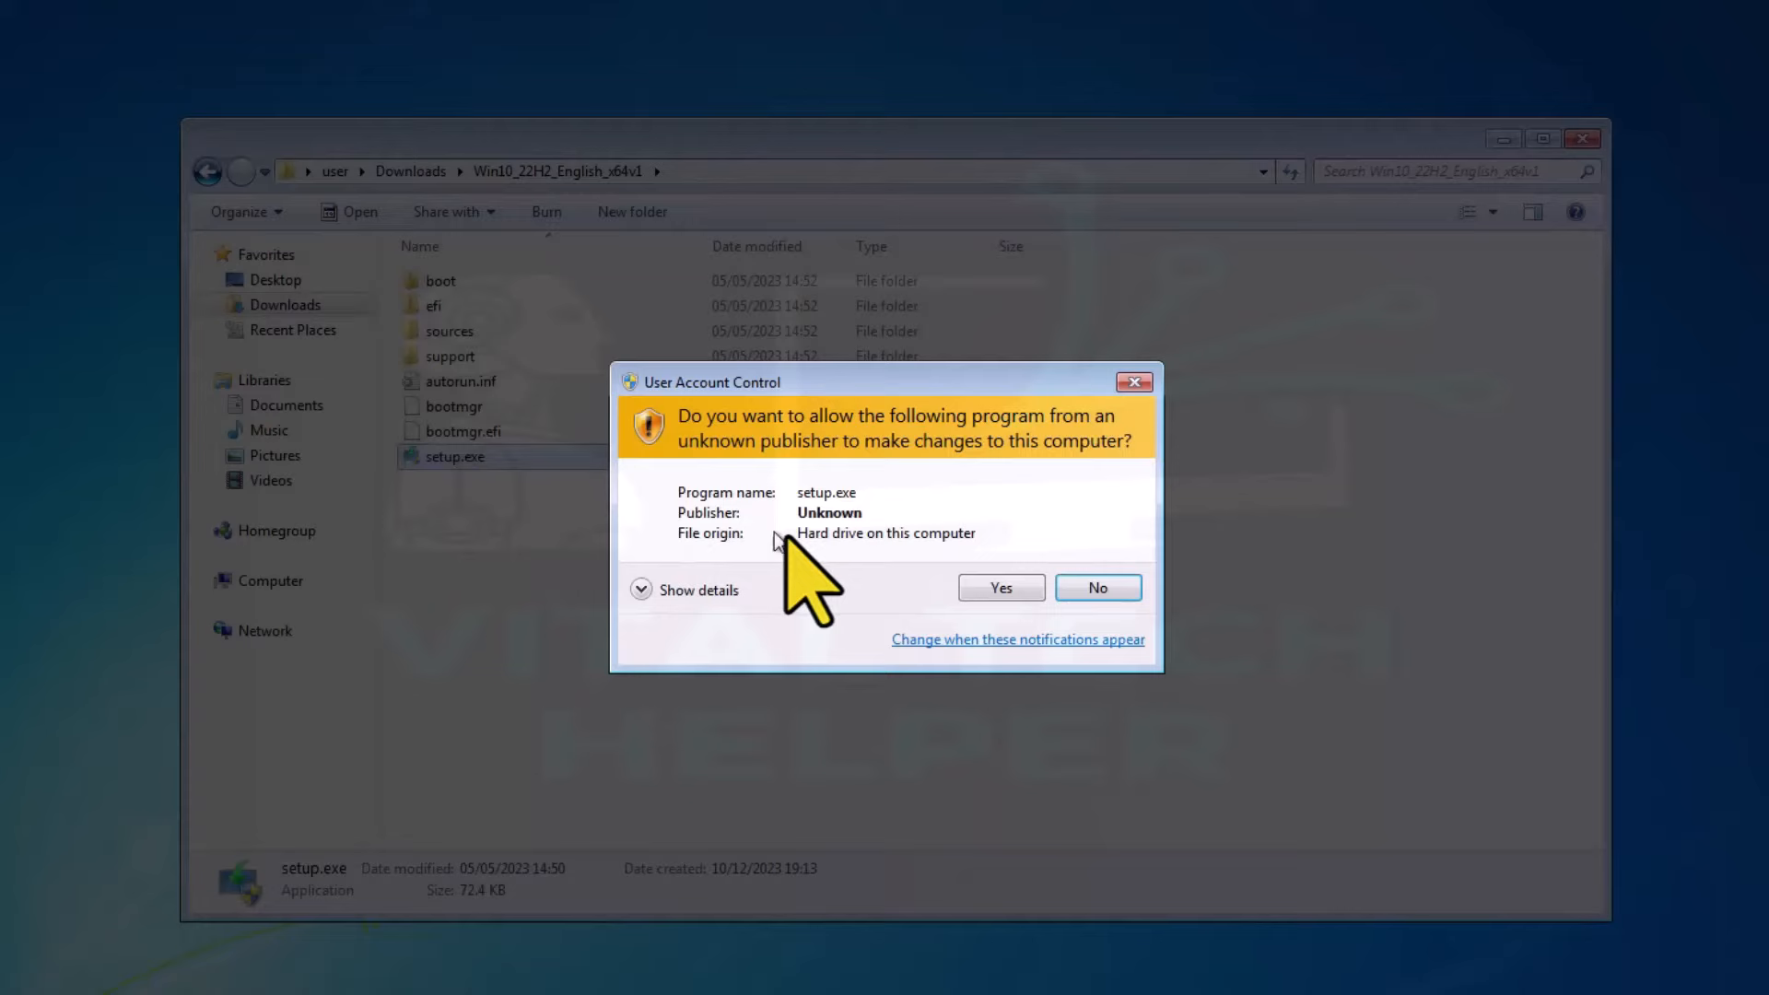
click(999, 588)
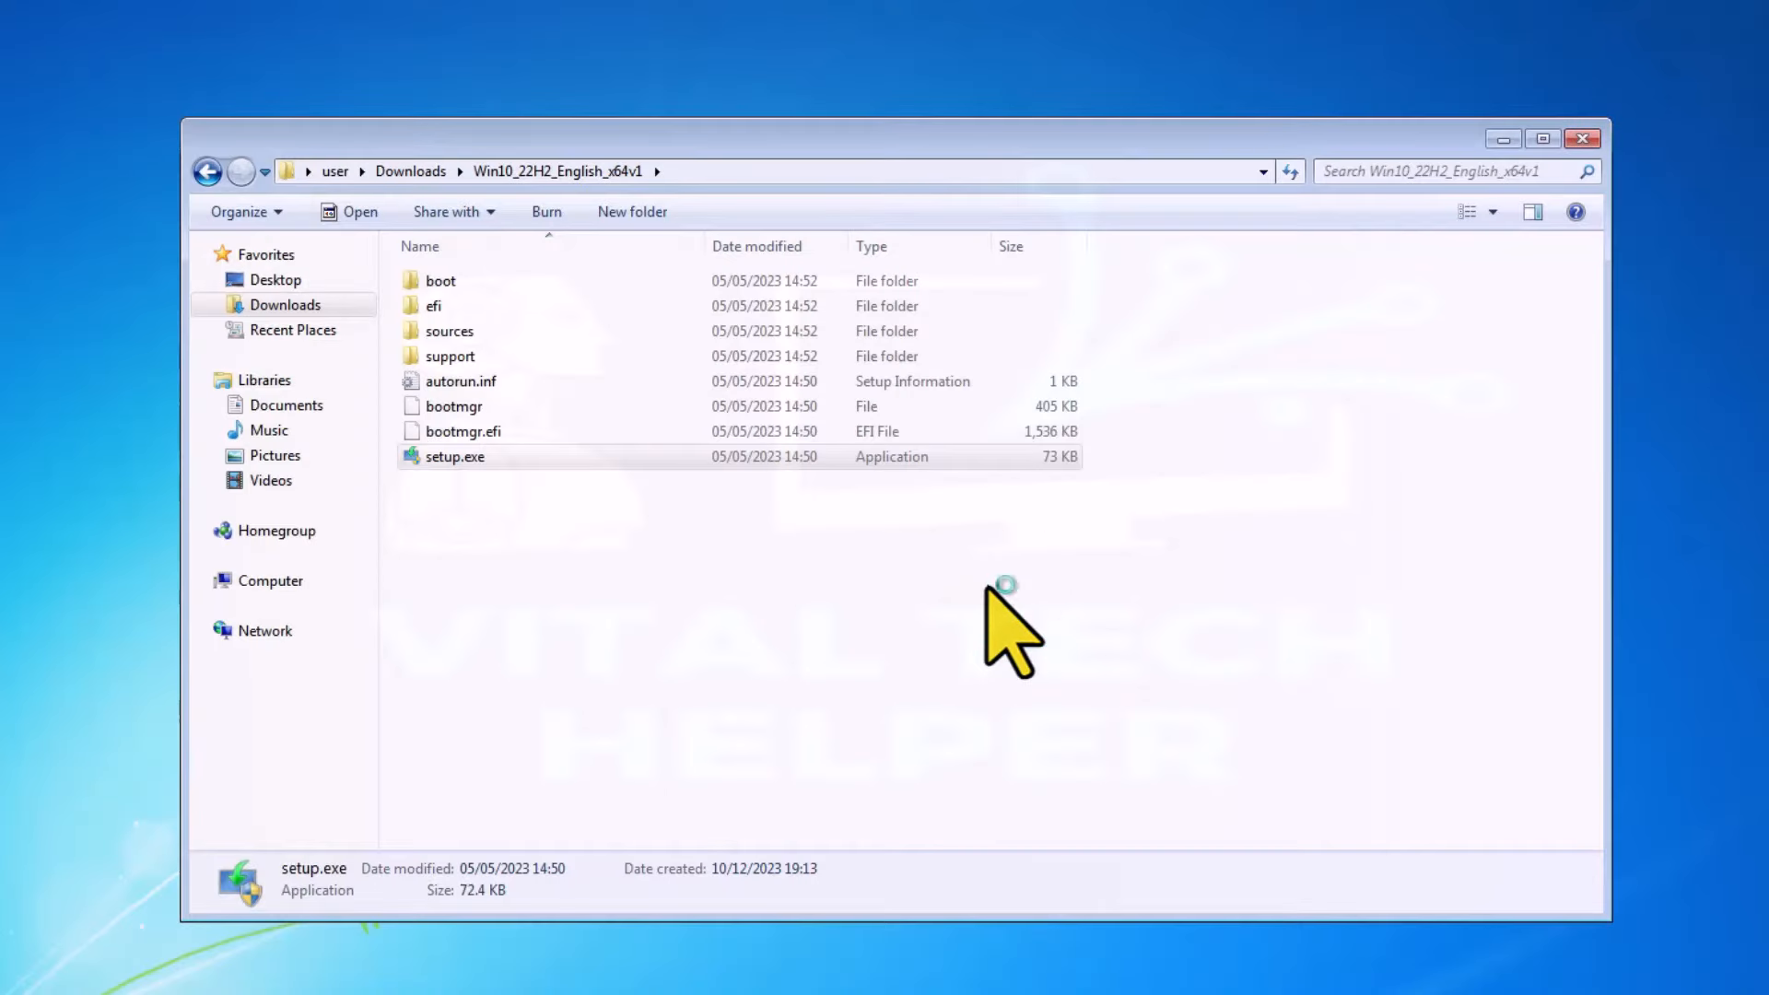
Step: Run Windows 10 Setup with update downloads set to 'Not right now' and continue
double_click(455, 455)
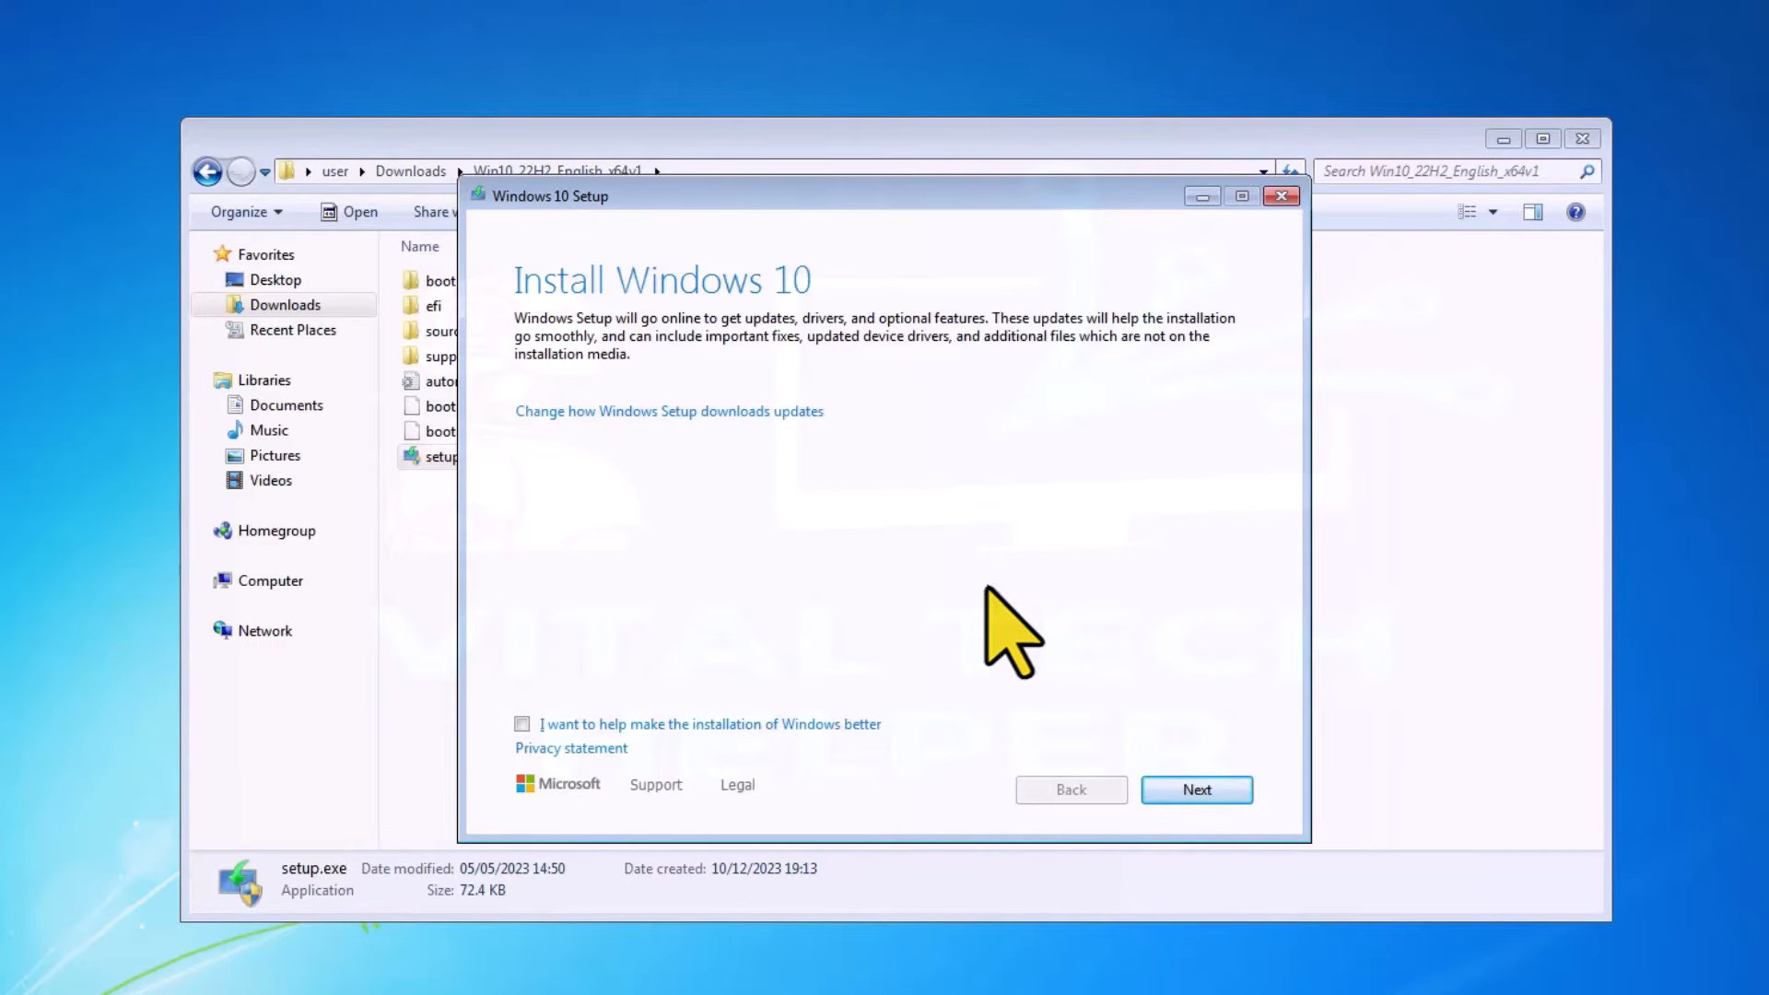
mouse_move(700, 469)
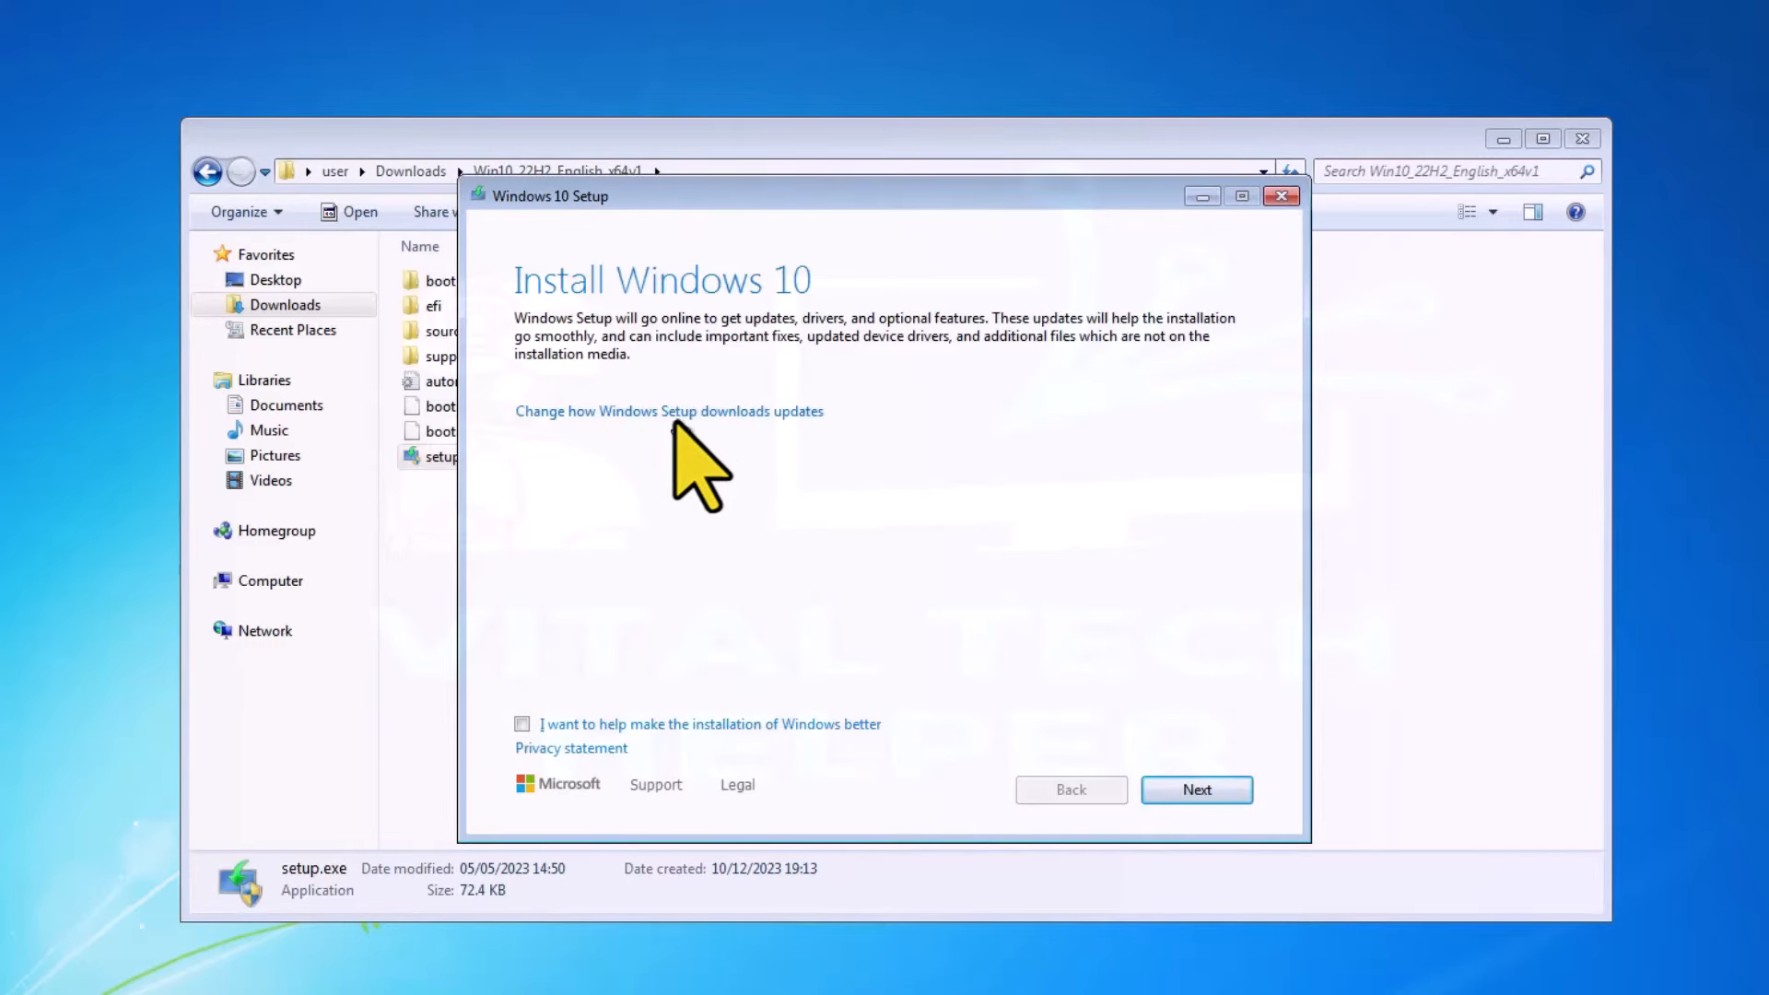
click(668, 409)
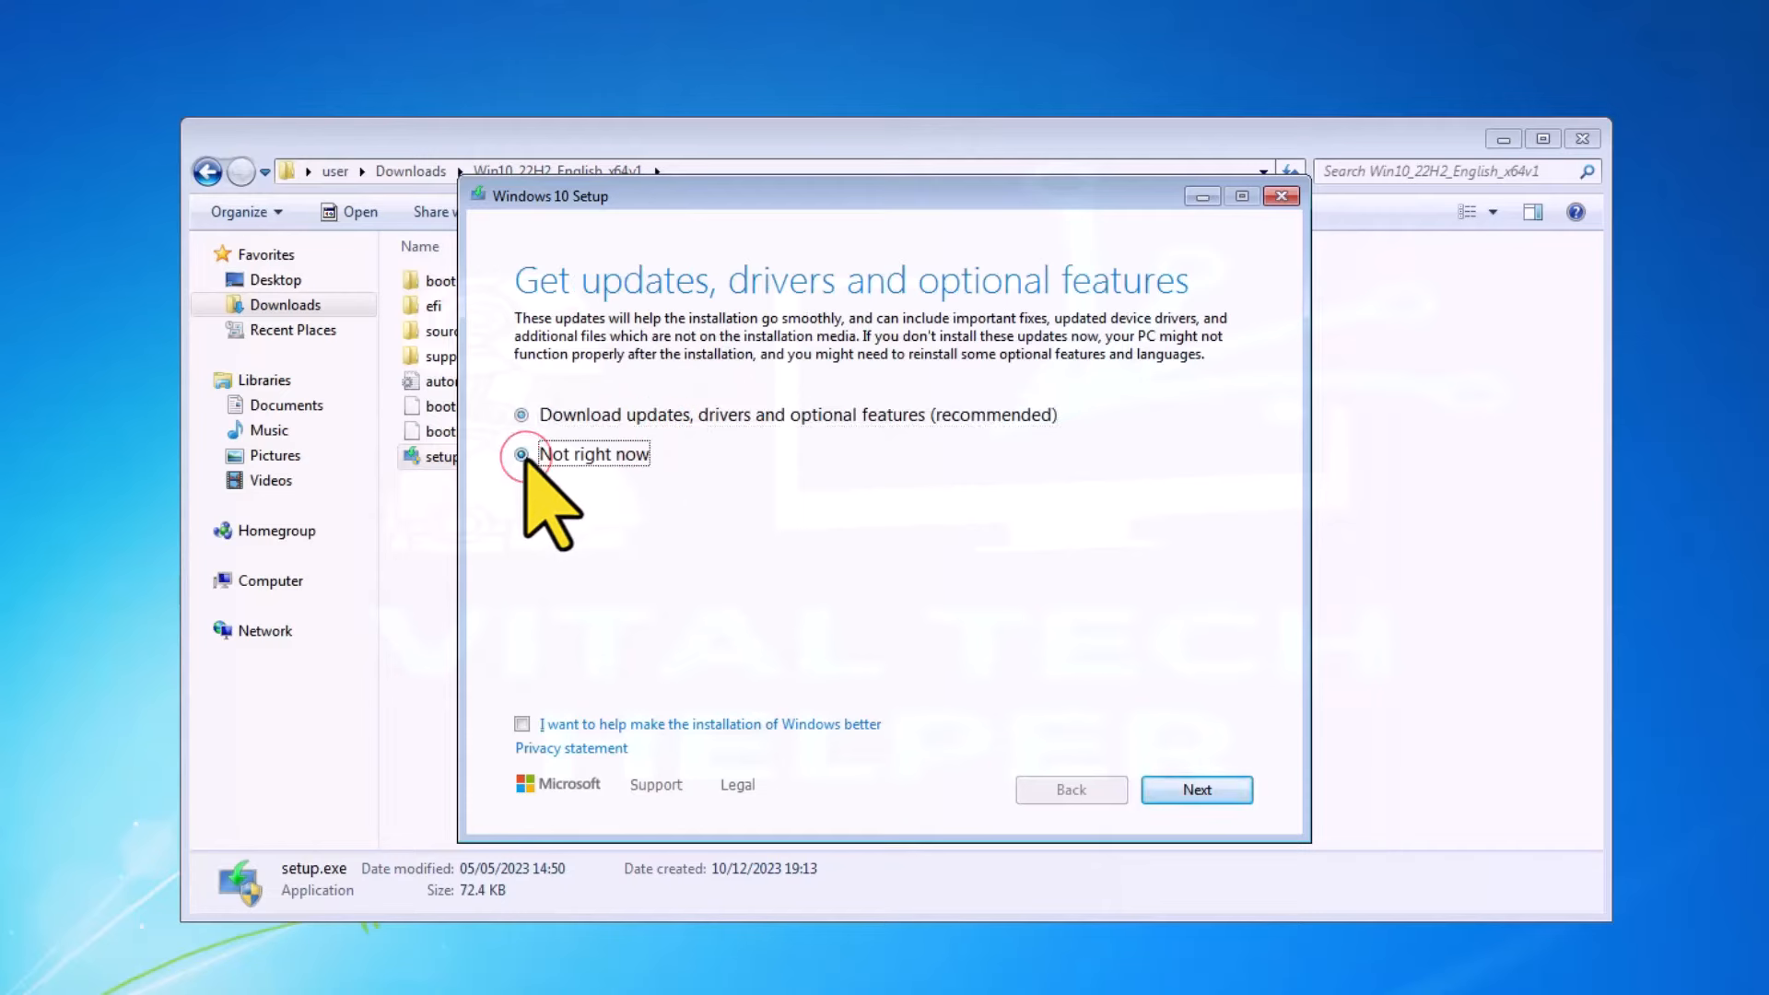
click(520, 453)
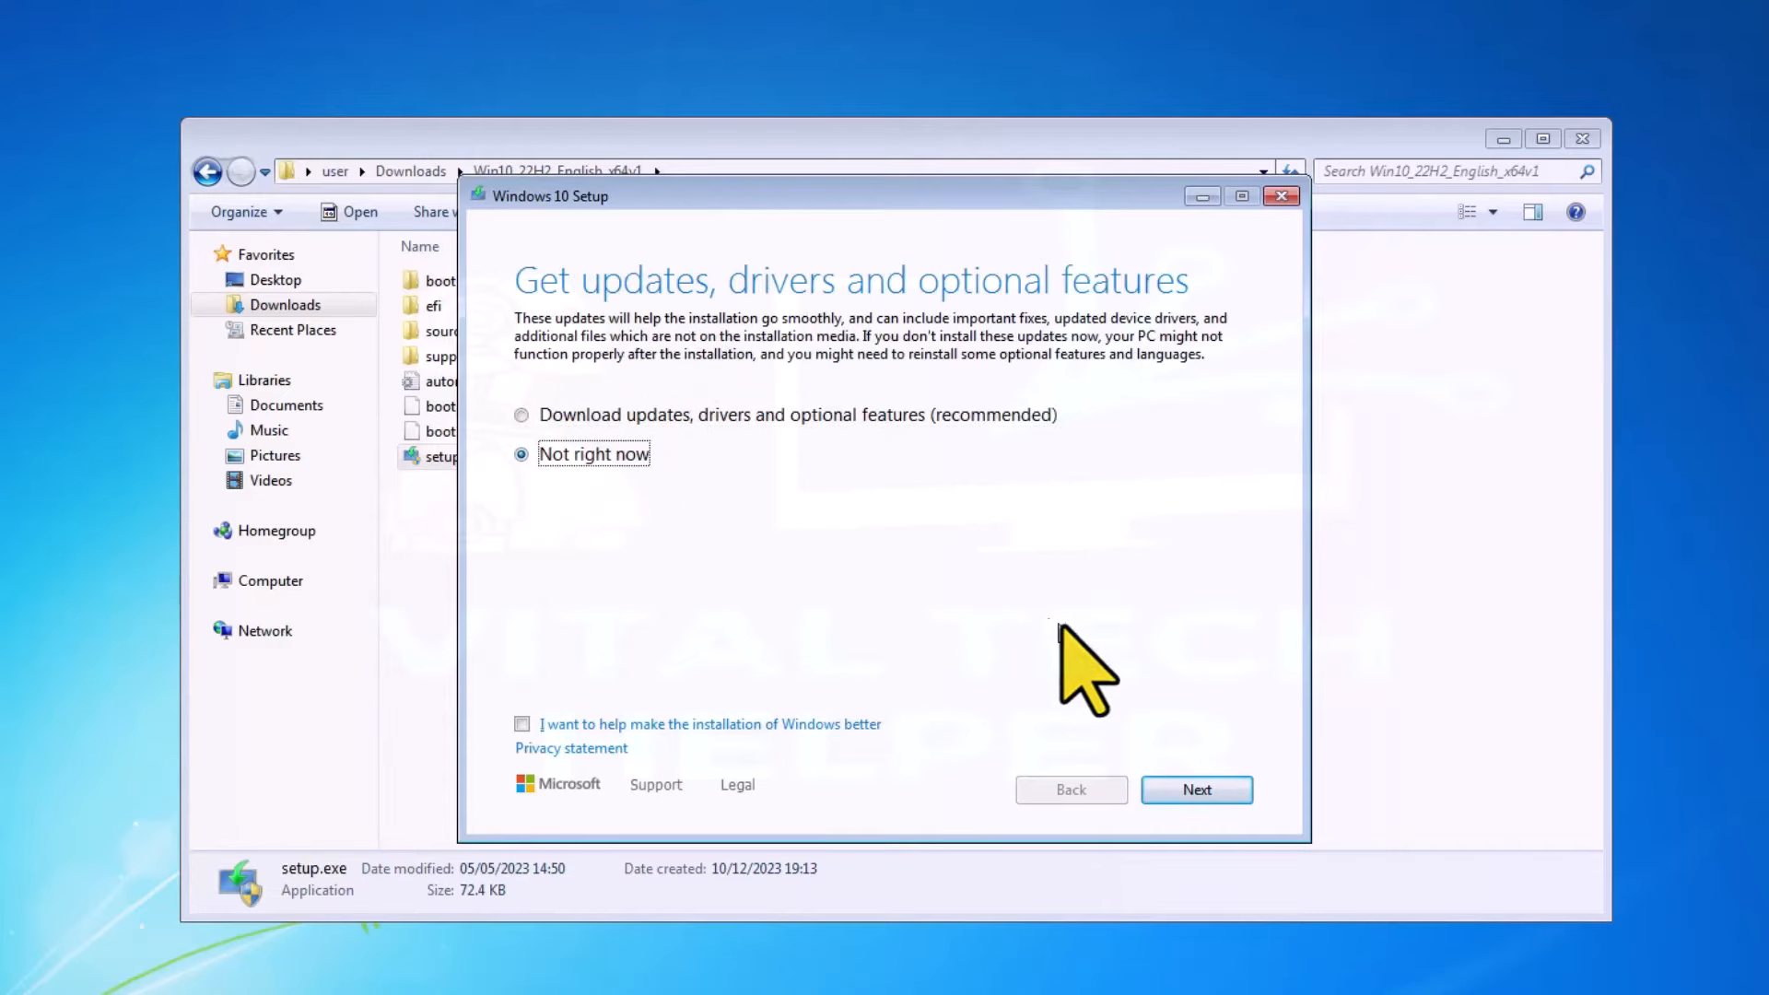
mouse_move(1223, 660)
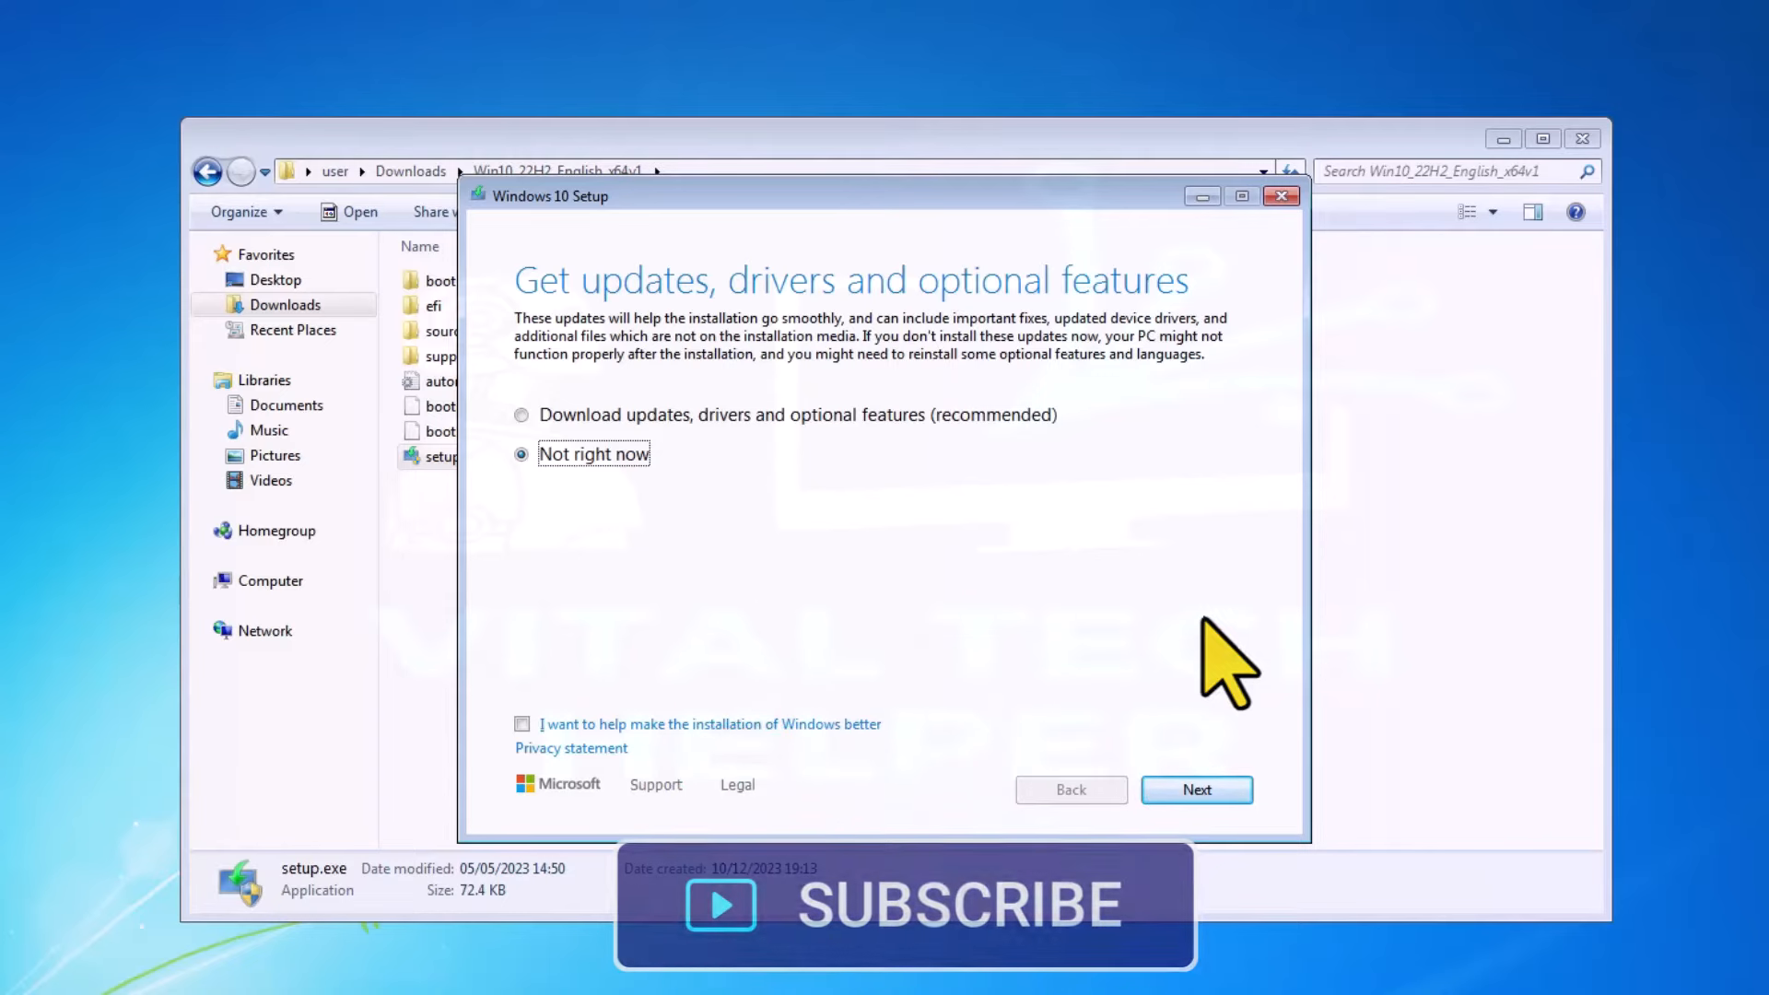
click(1196, 789)
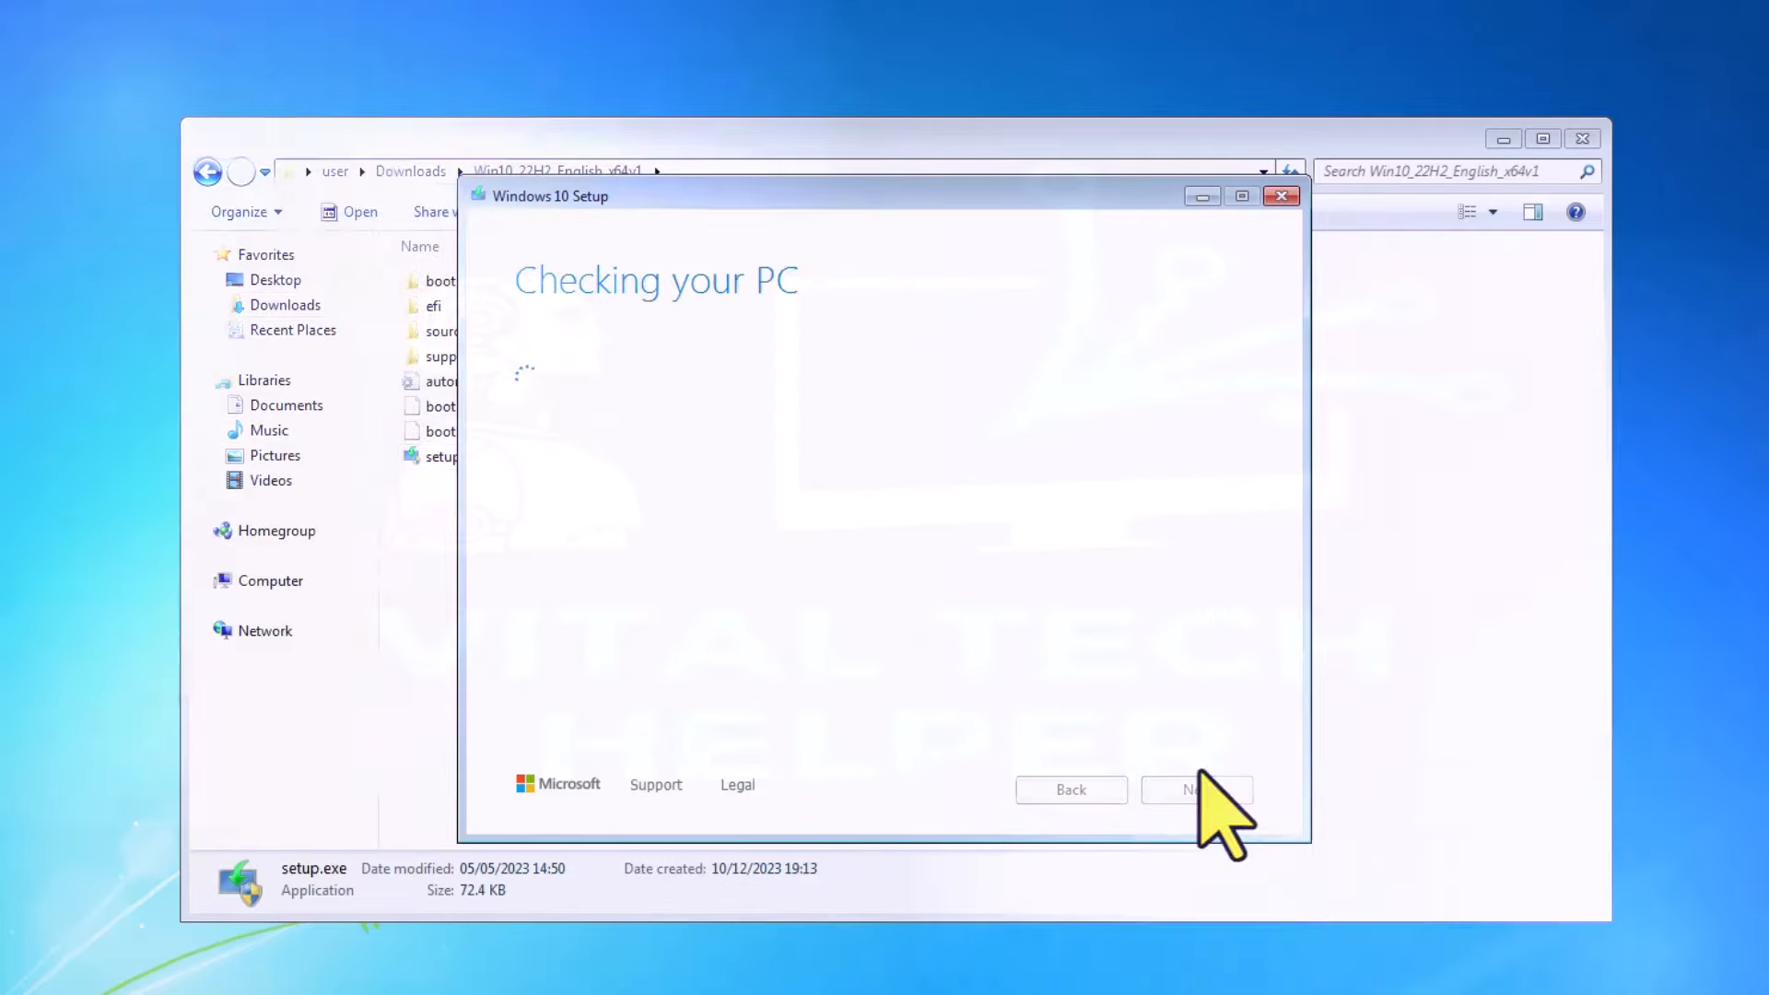
Step: Accept the license terms and install Windows 10 Pro keeping files and apps
click(1196, 789)
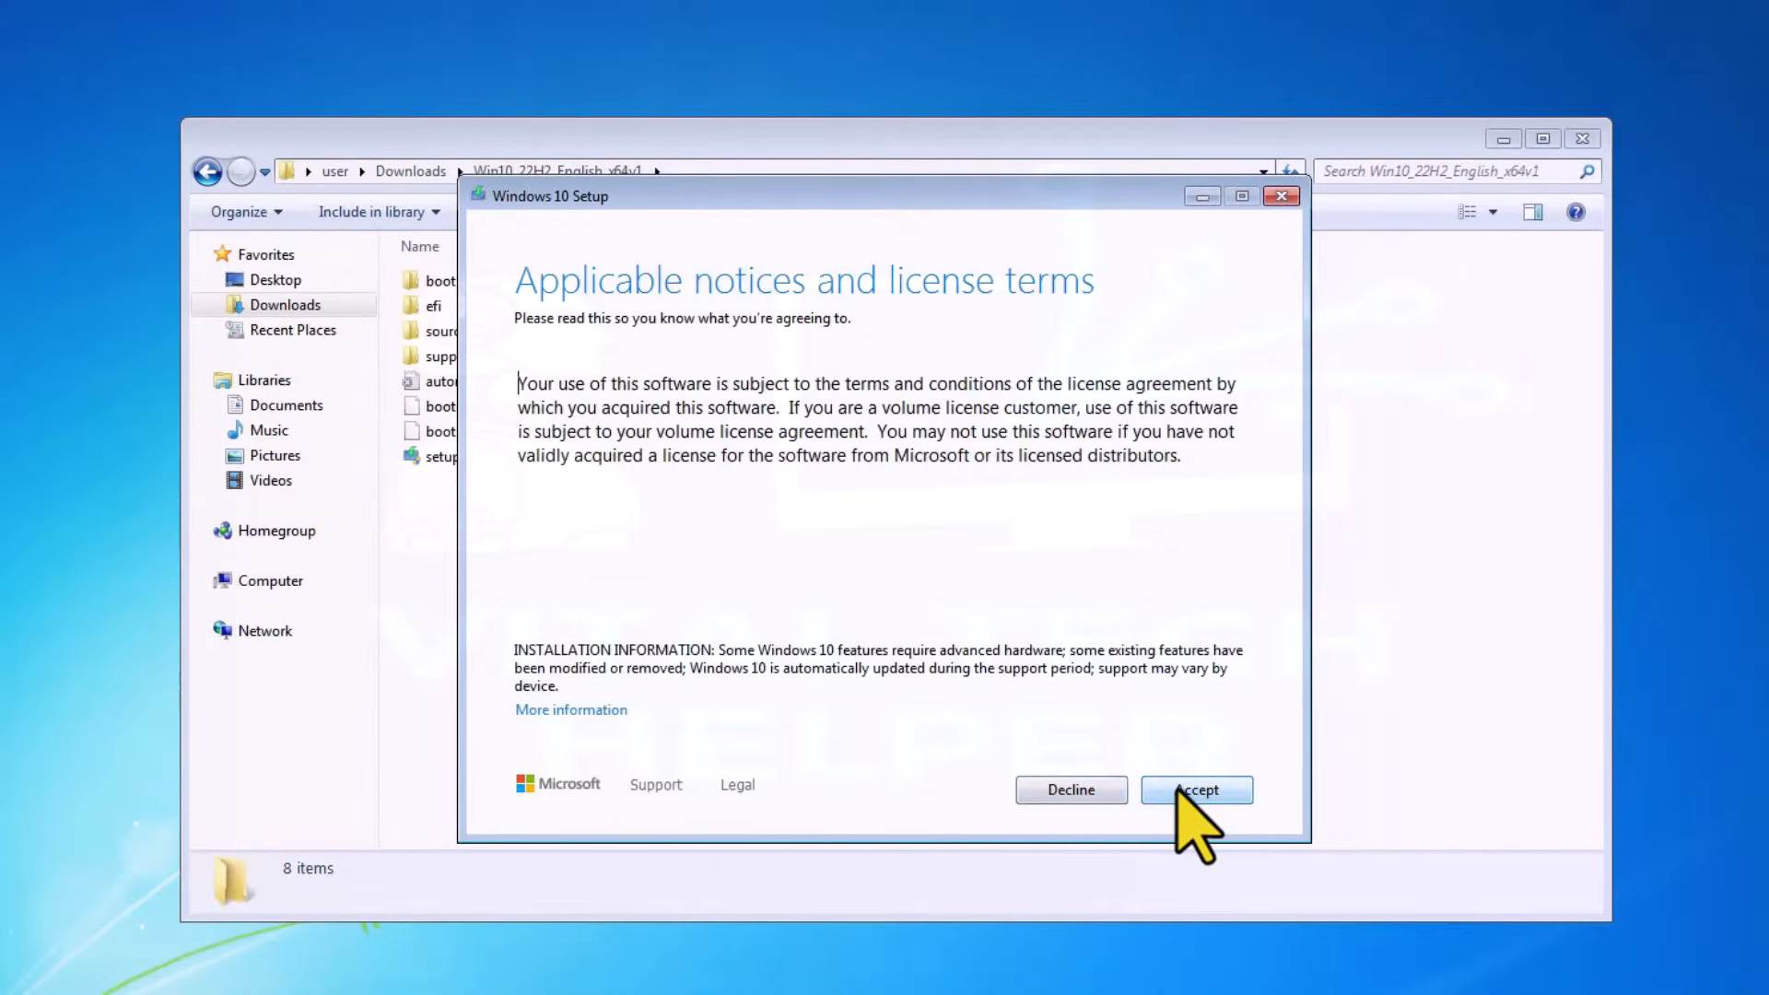
click(1196, 788)
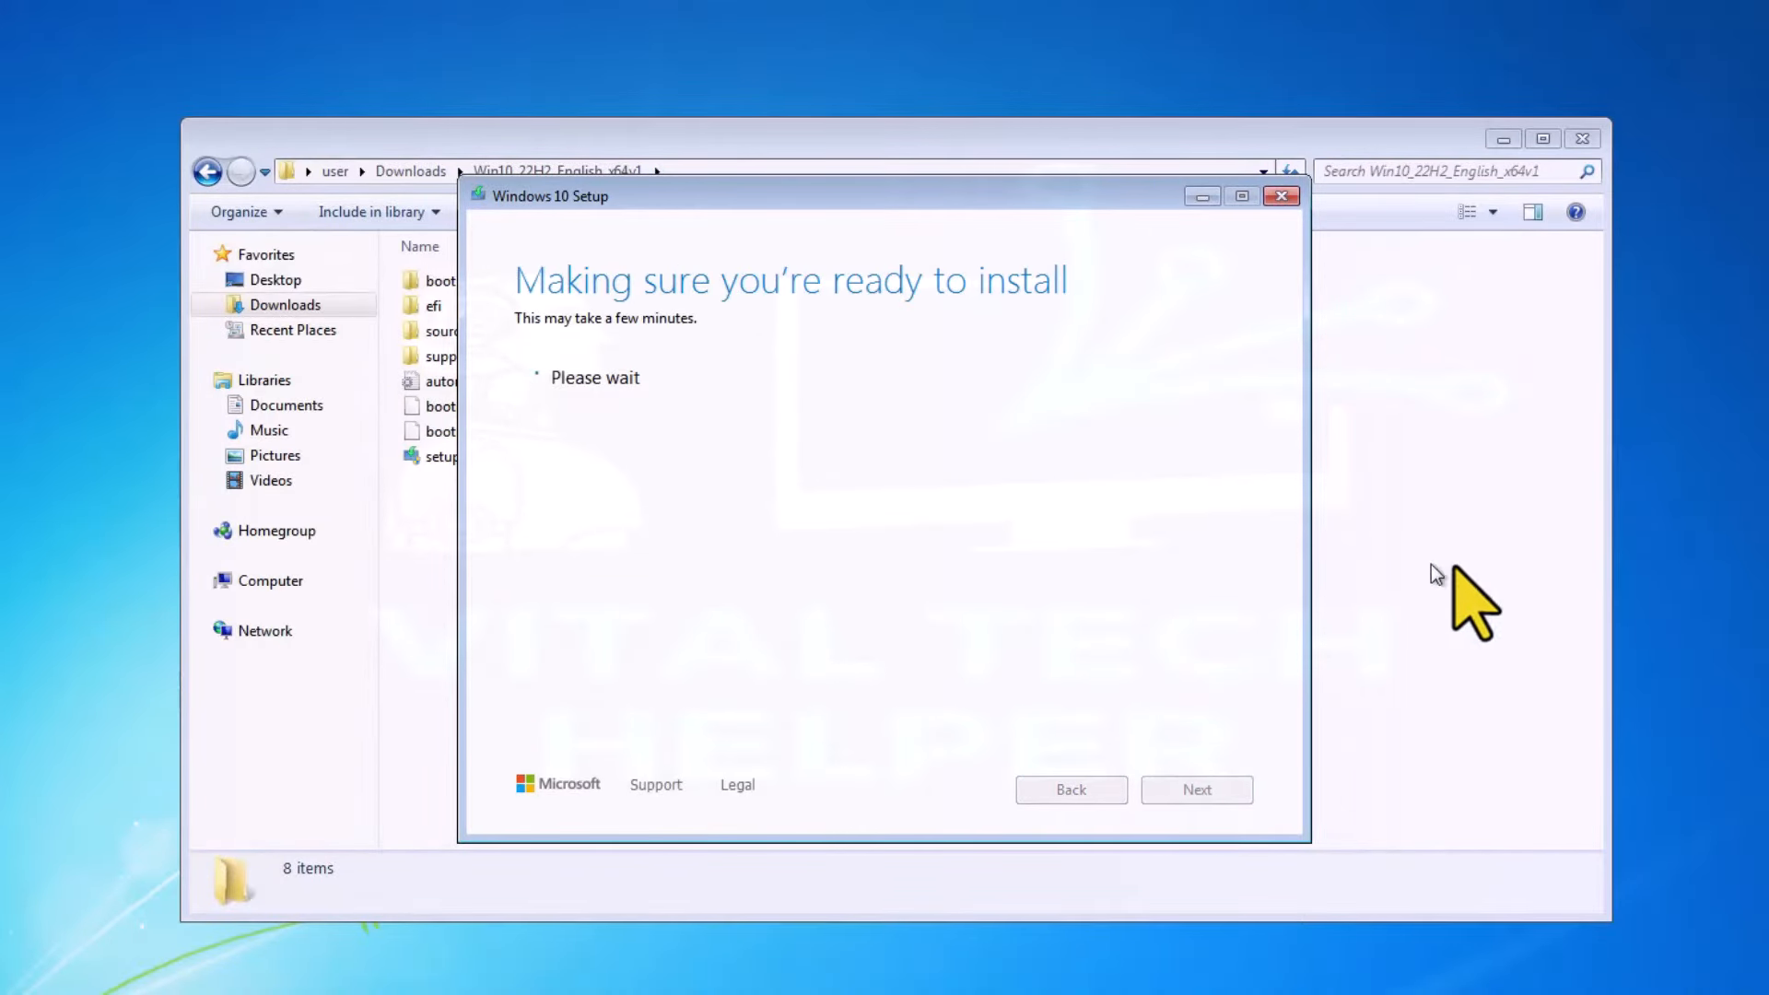
mouse_move(1580, 605)
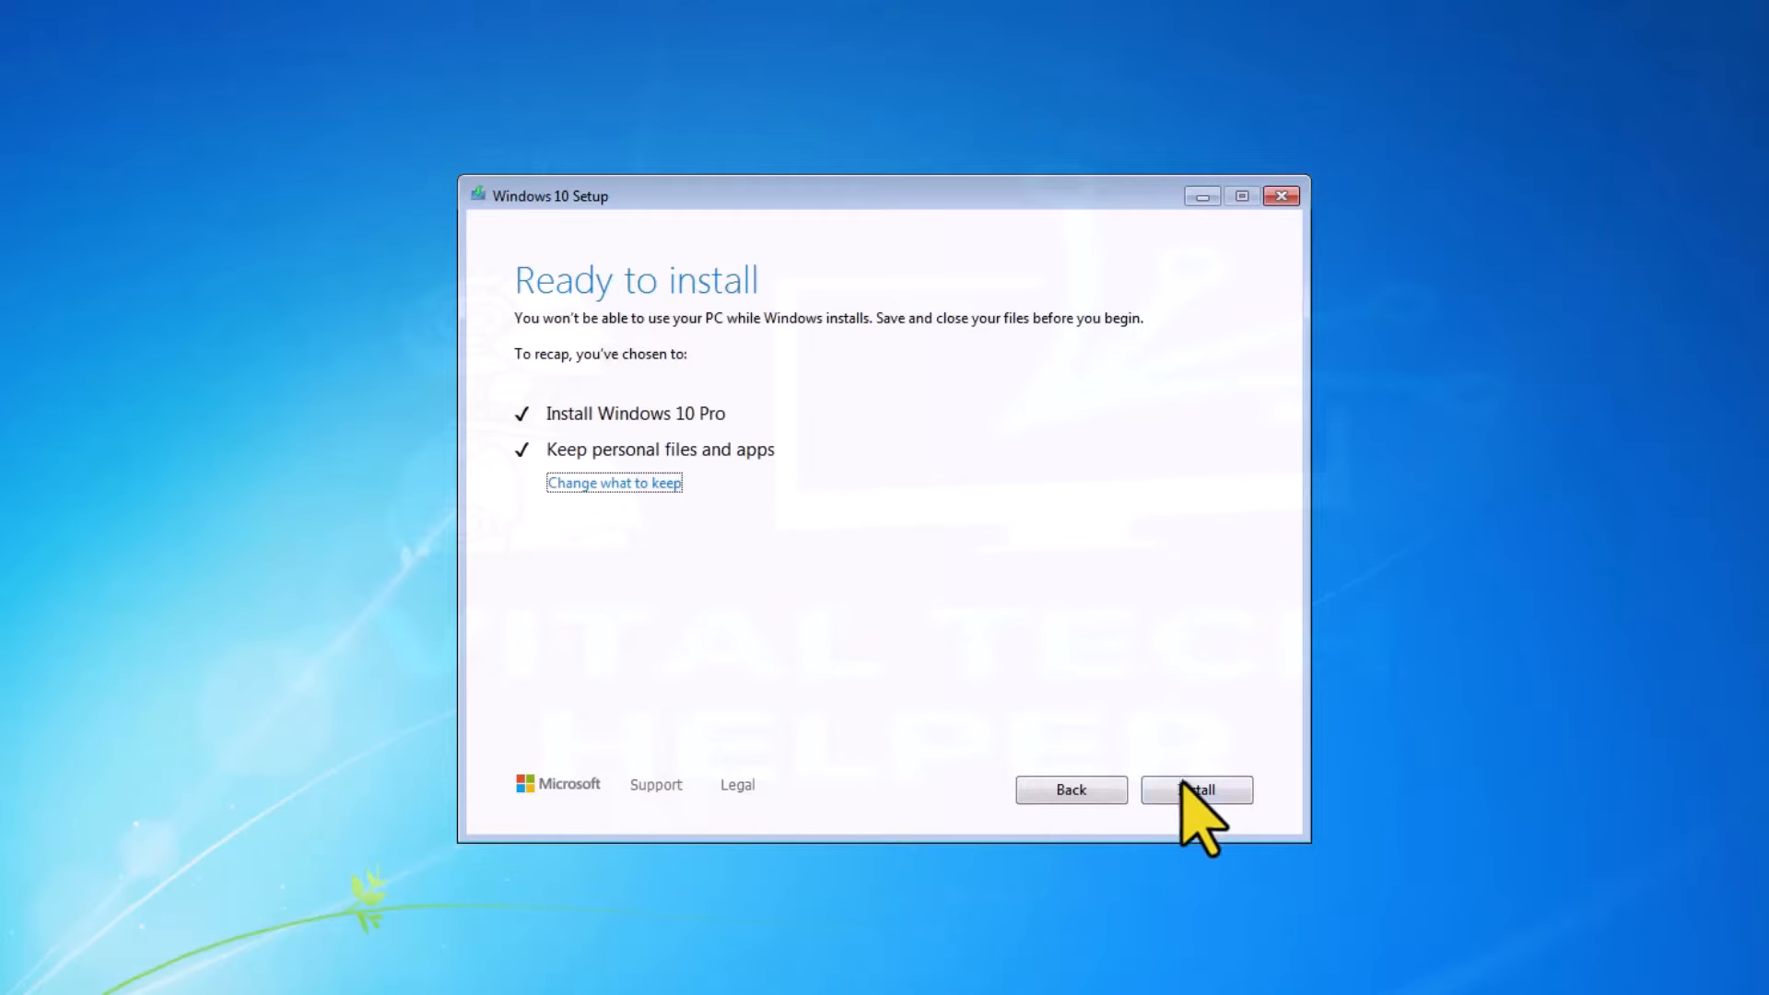
click(1194, 789)
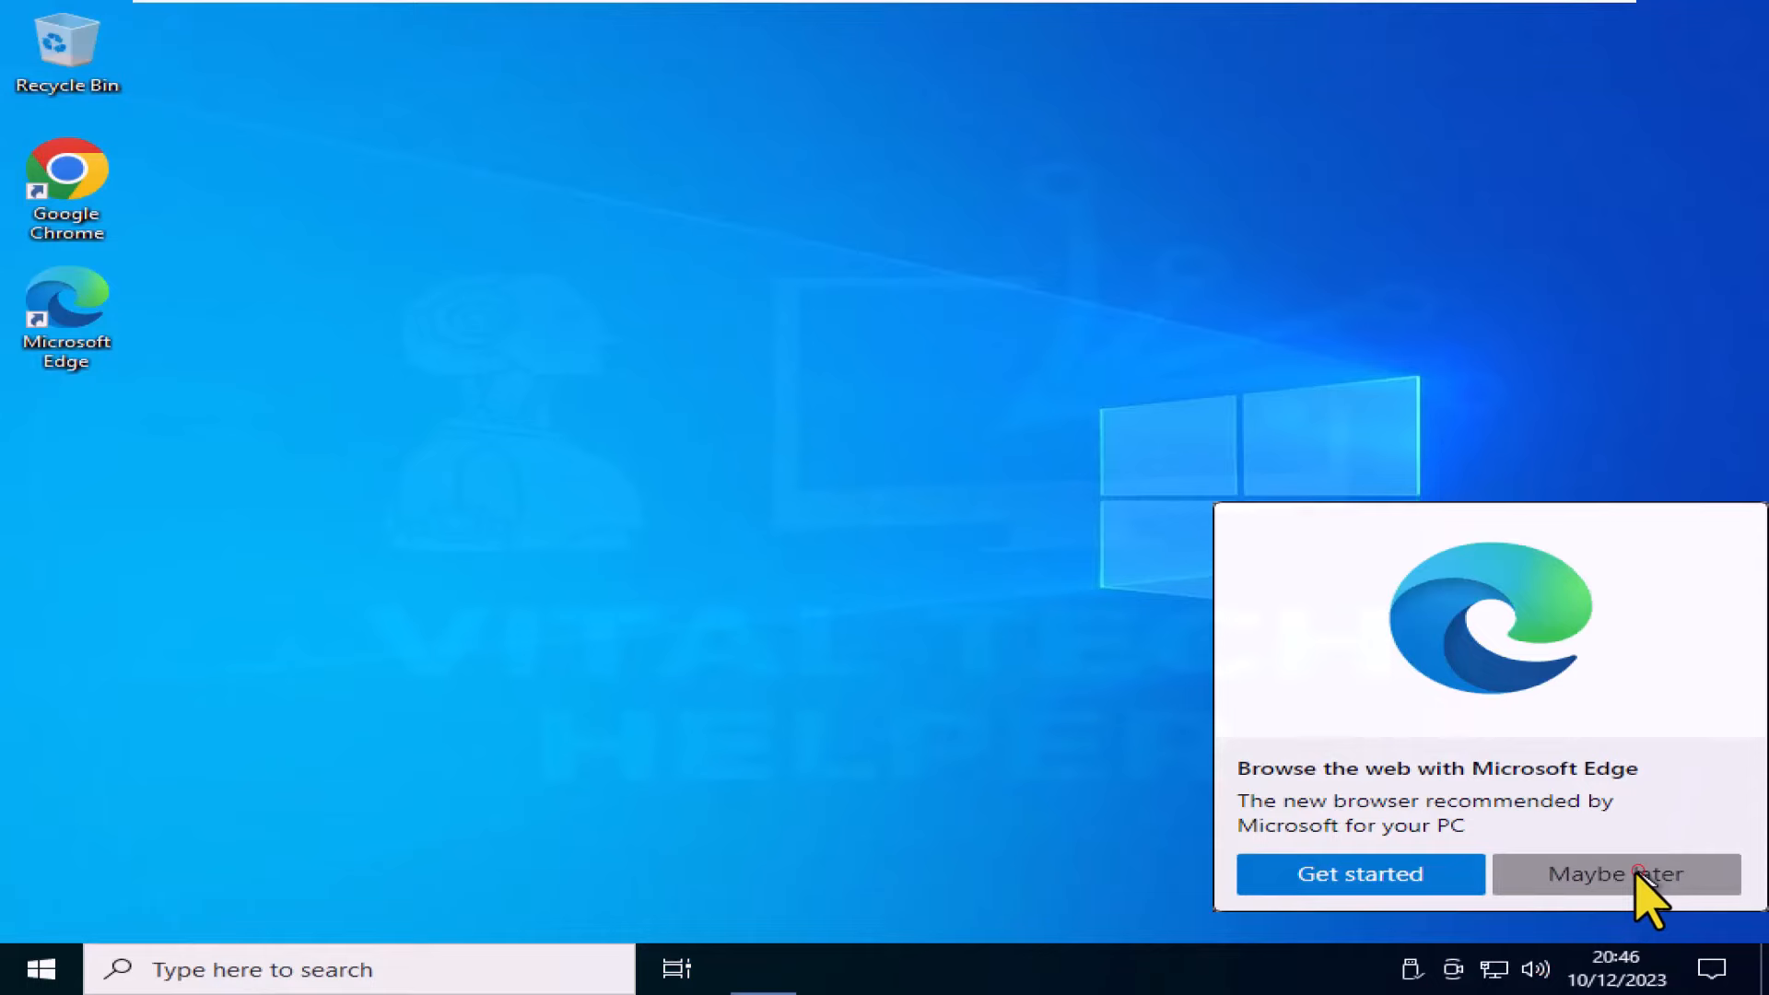
Step: Decline the Edge offer and review the PC's About device specifications, then close the windows
click(1616, 874)
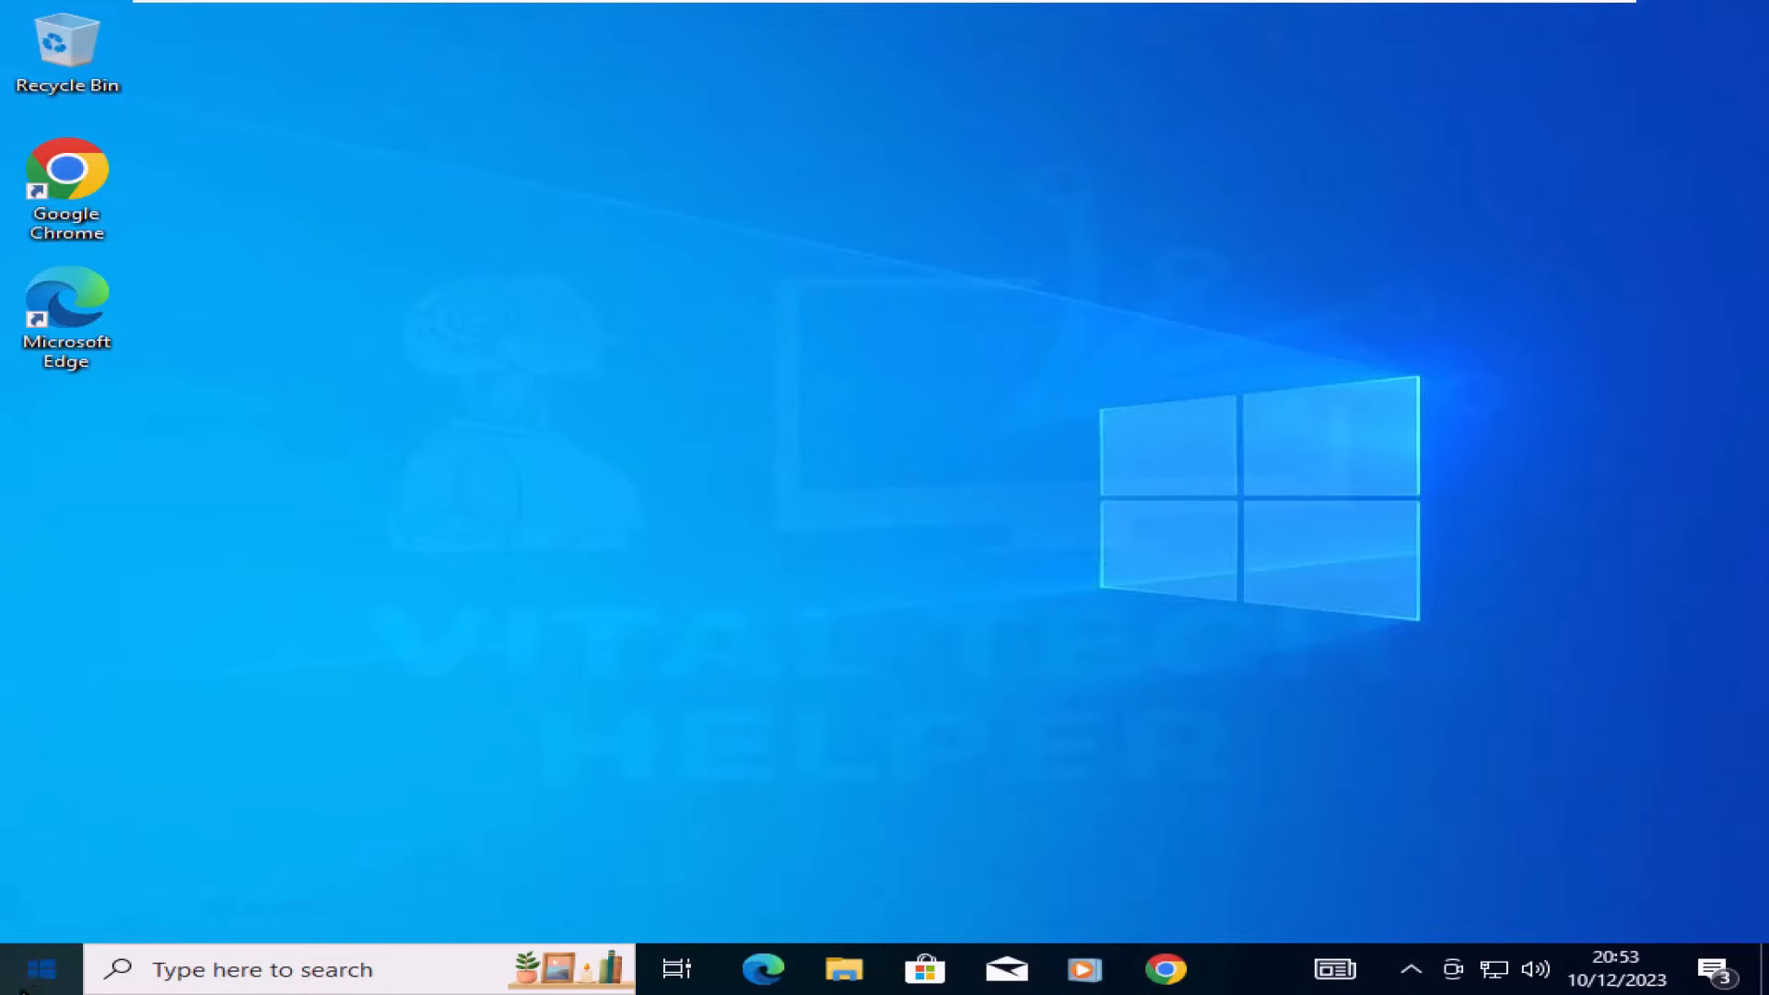
right_click(319, 527)
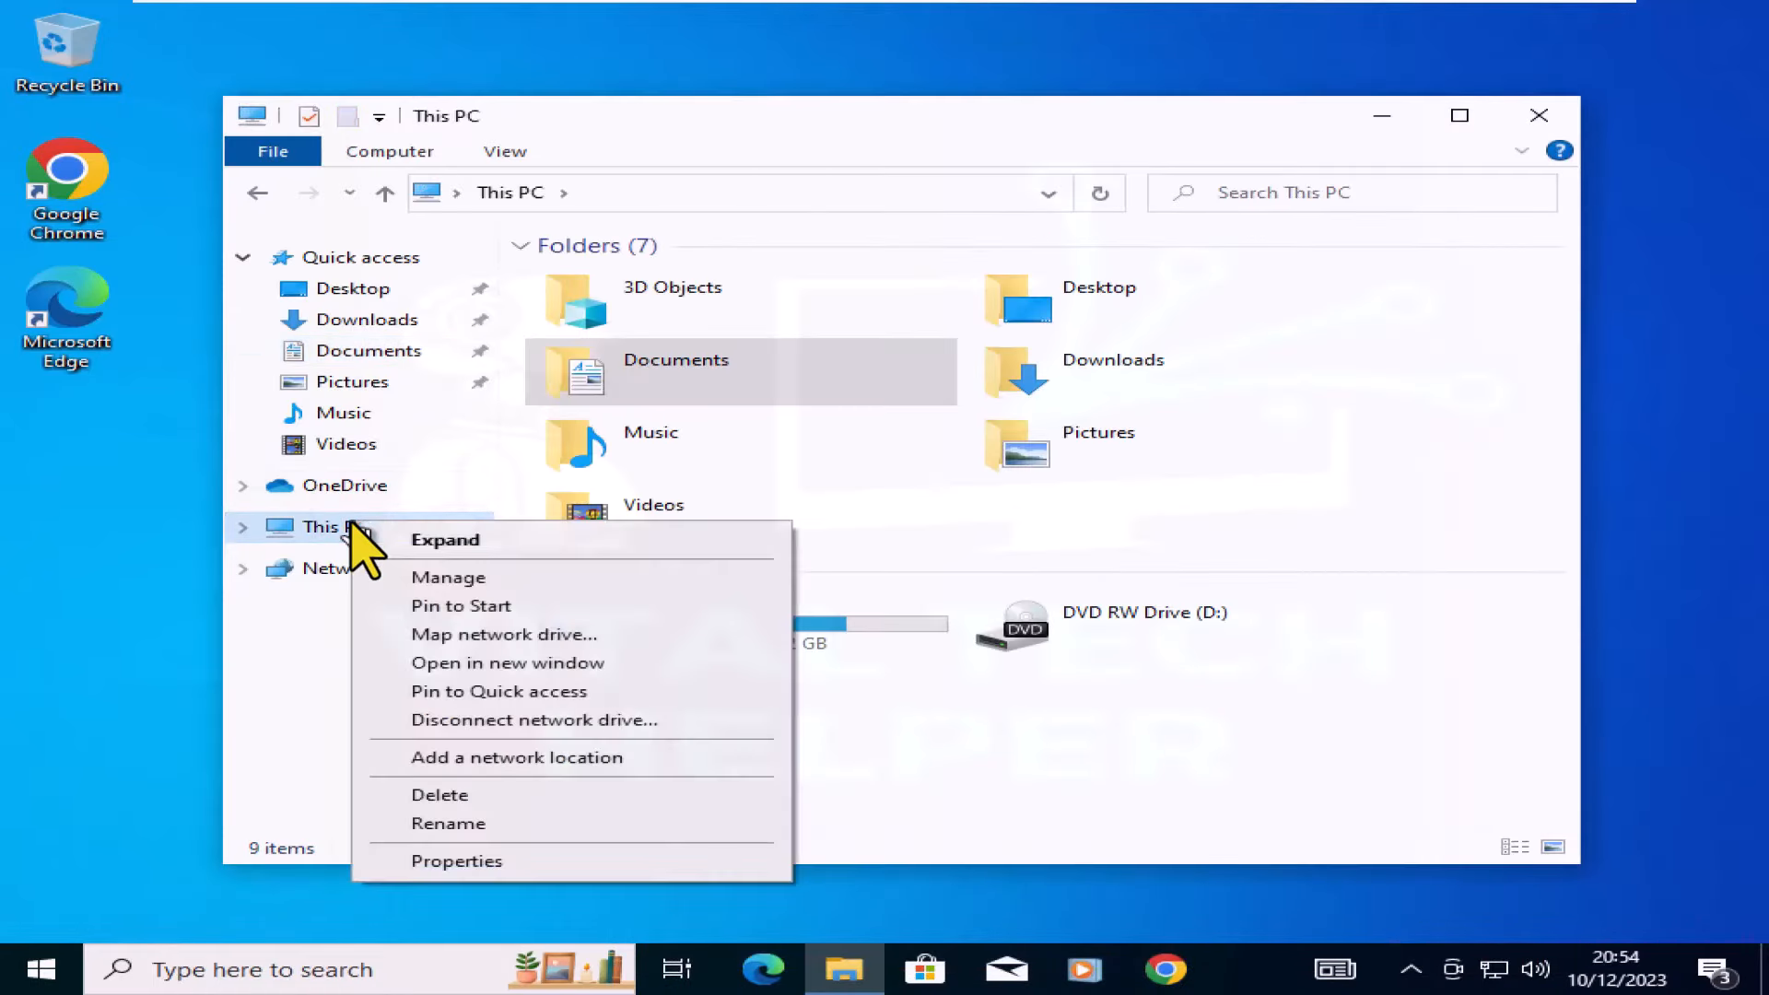
click(456, 860)
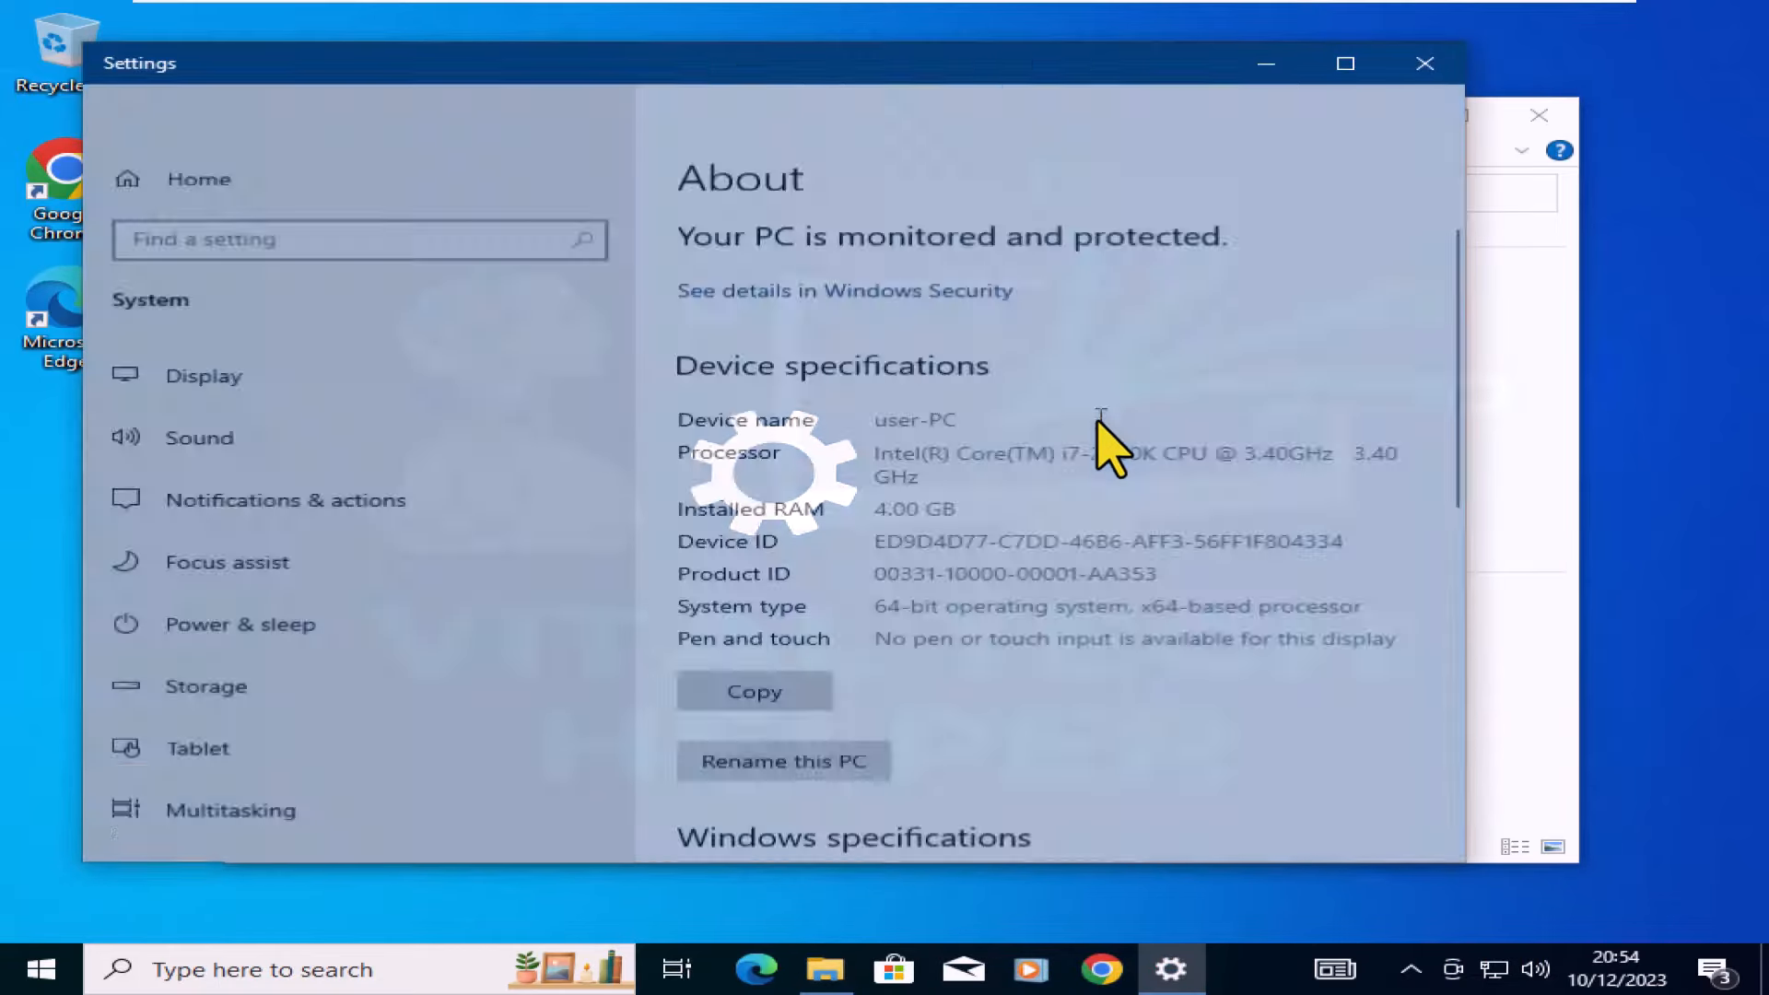
scroll(down, 3)
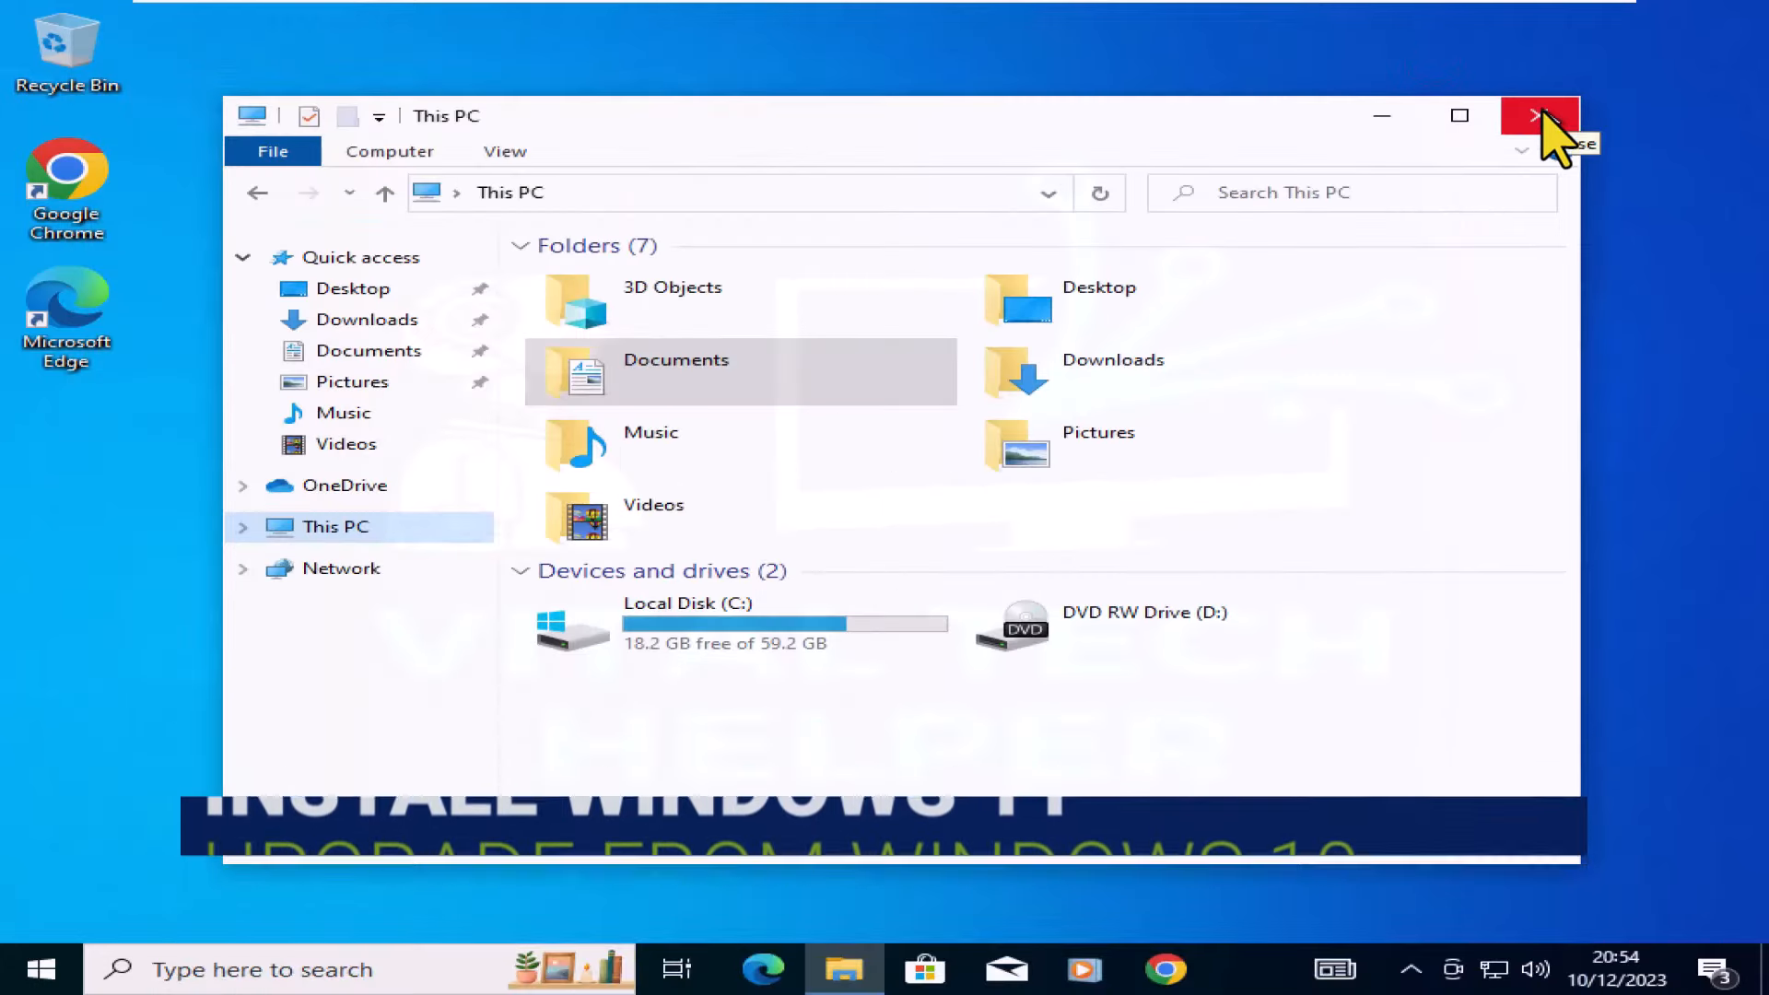
click(1539, 114)
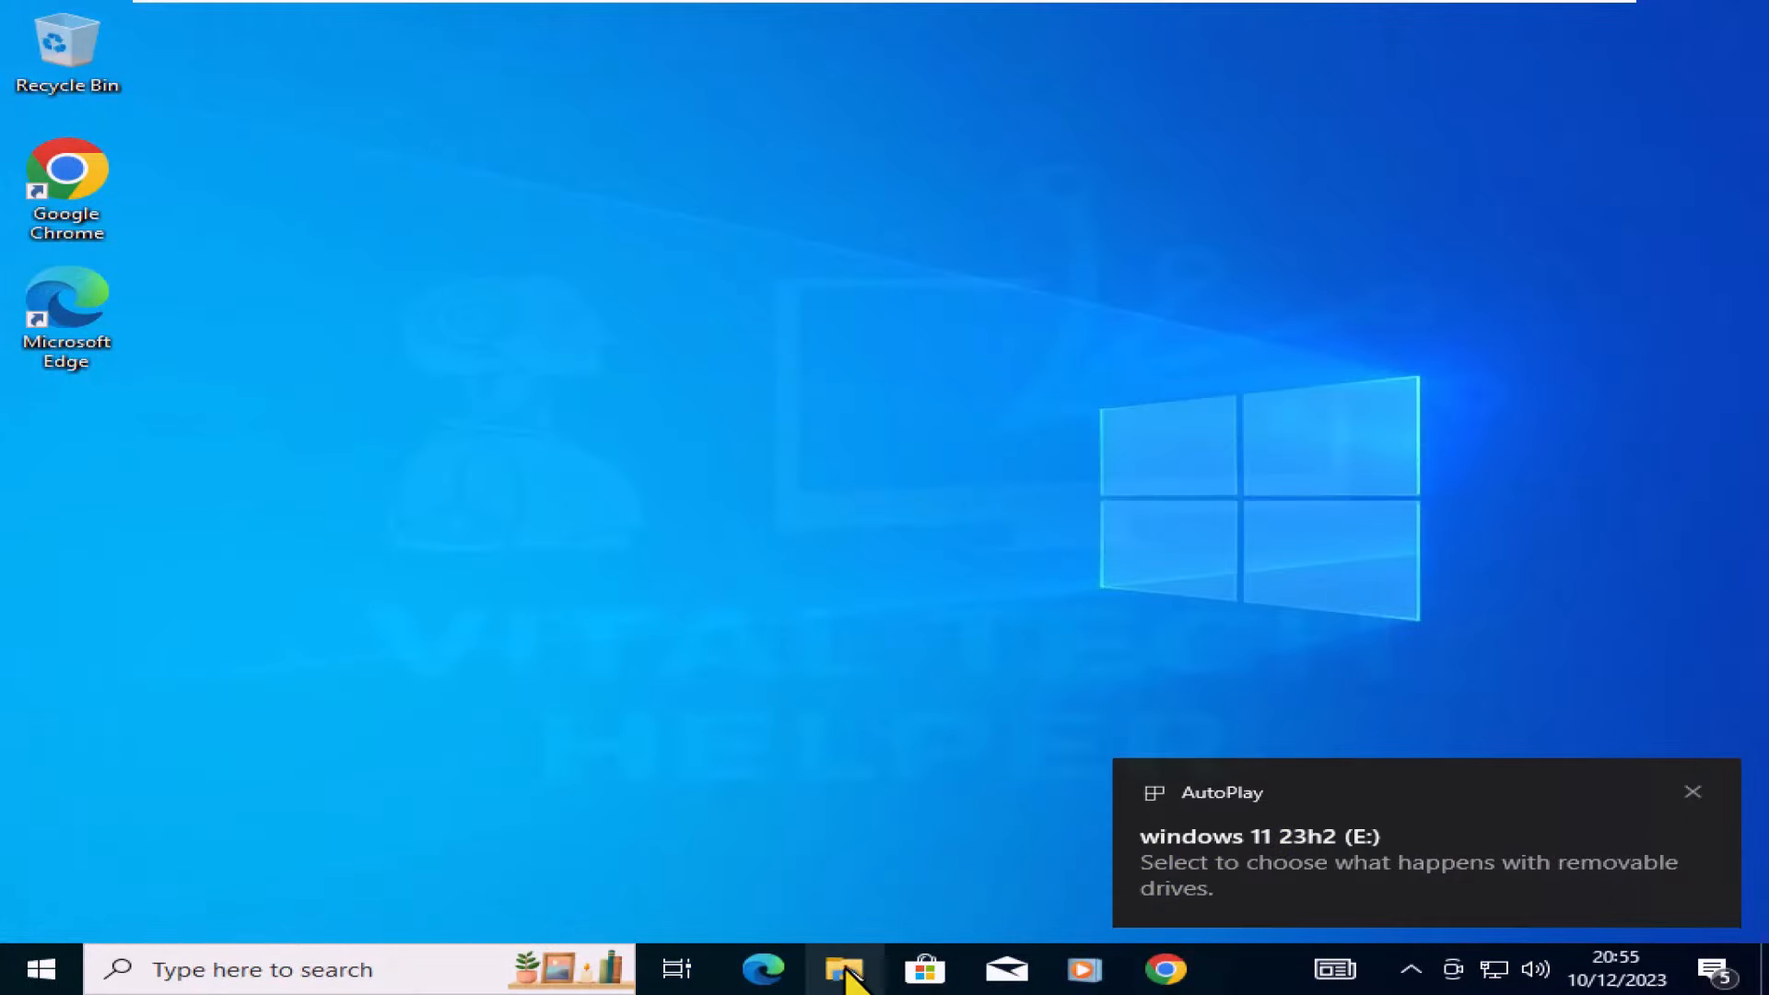
Step: Launch setup.exe from the windows 11 23h2 (E:) removable drive
click(844, 969)
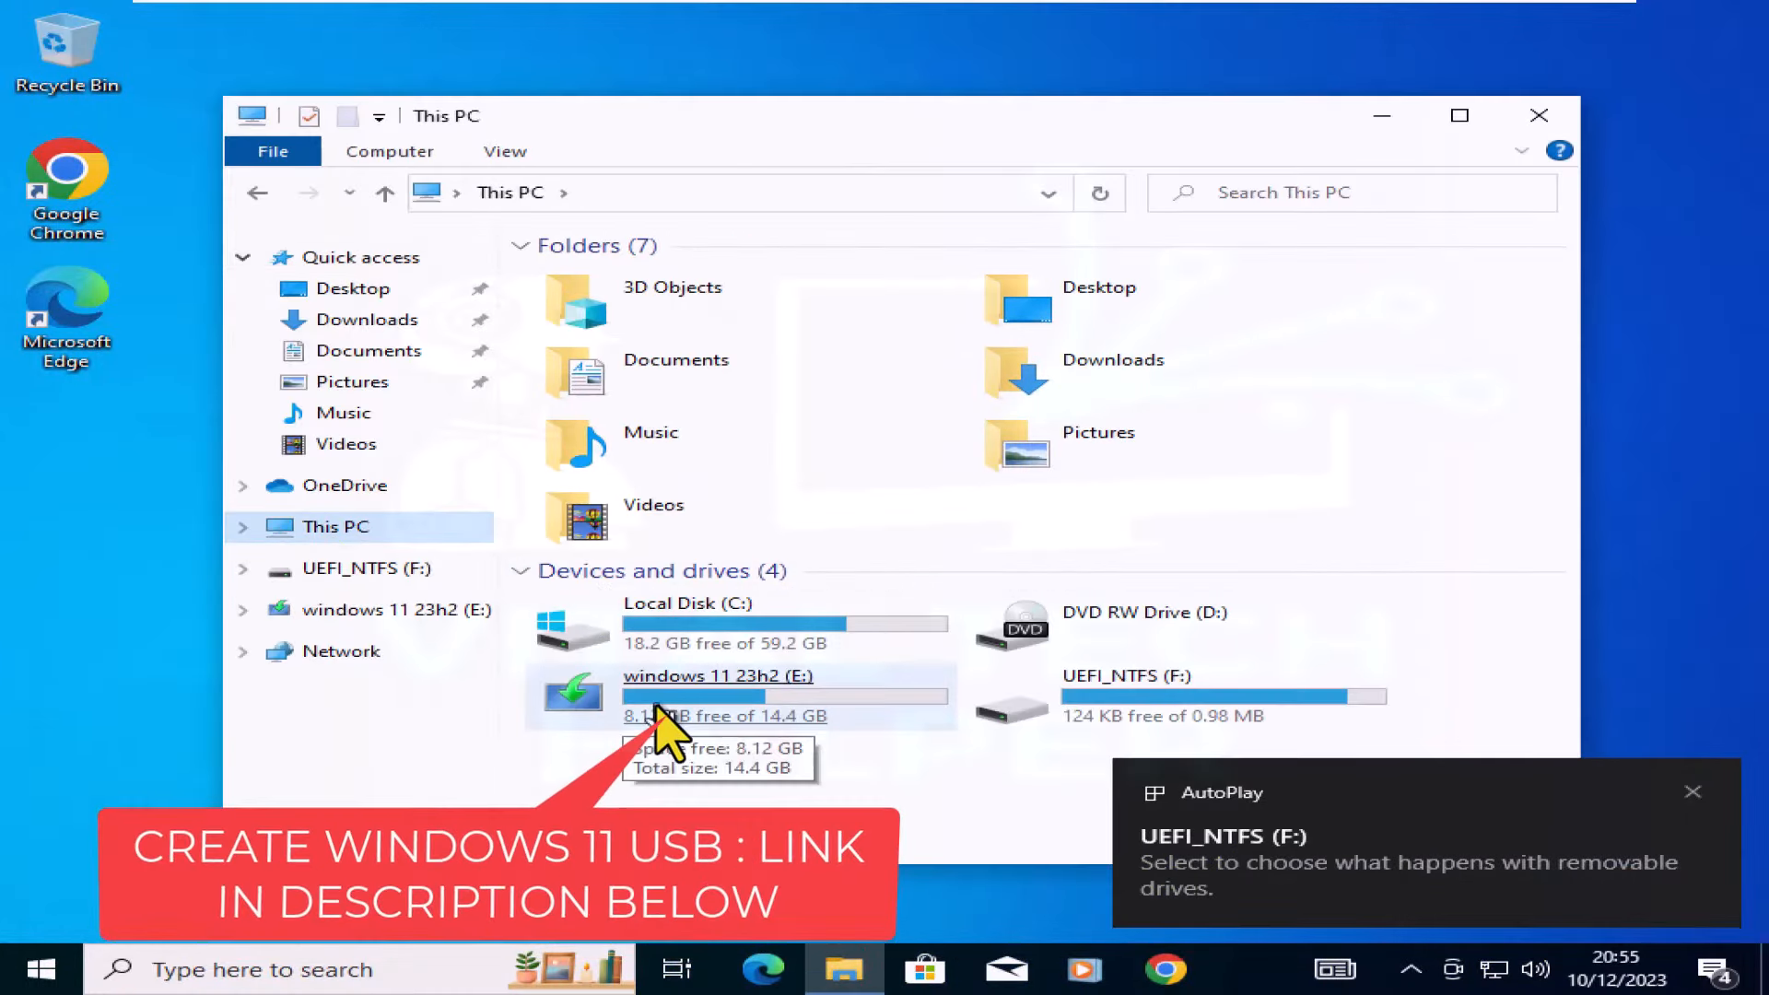
double_click(717, 677)
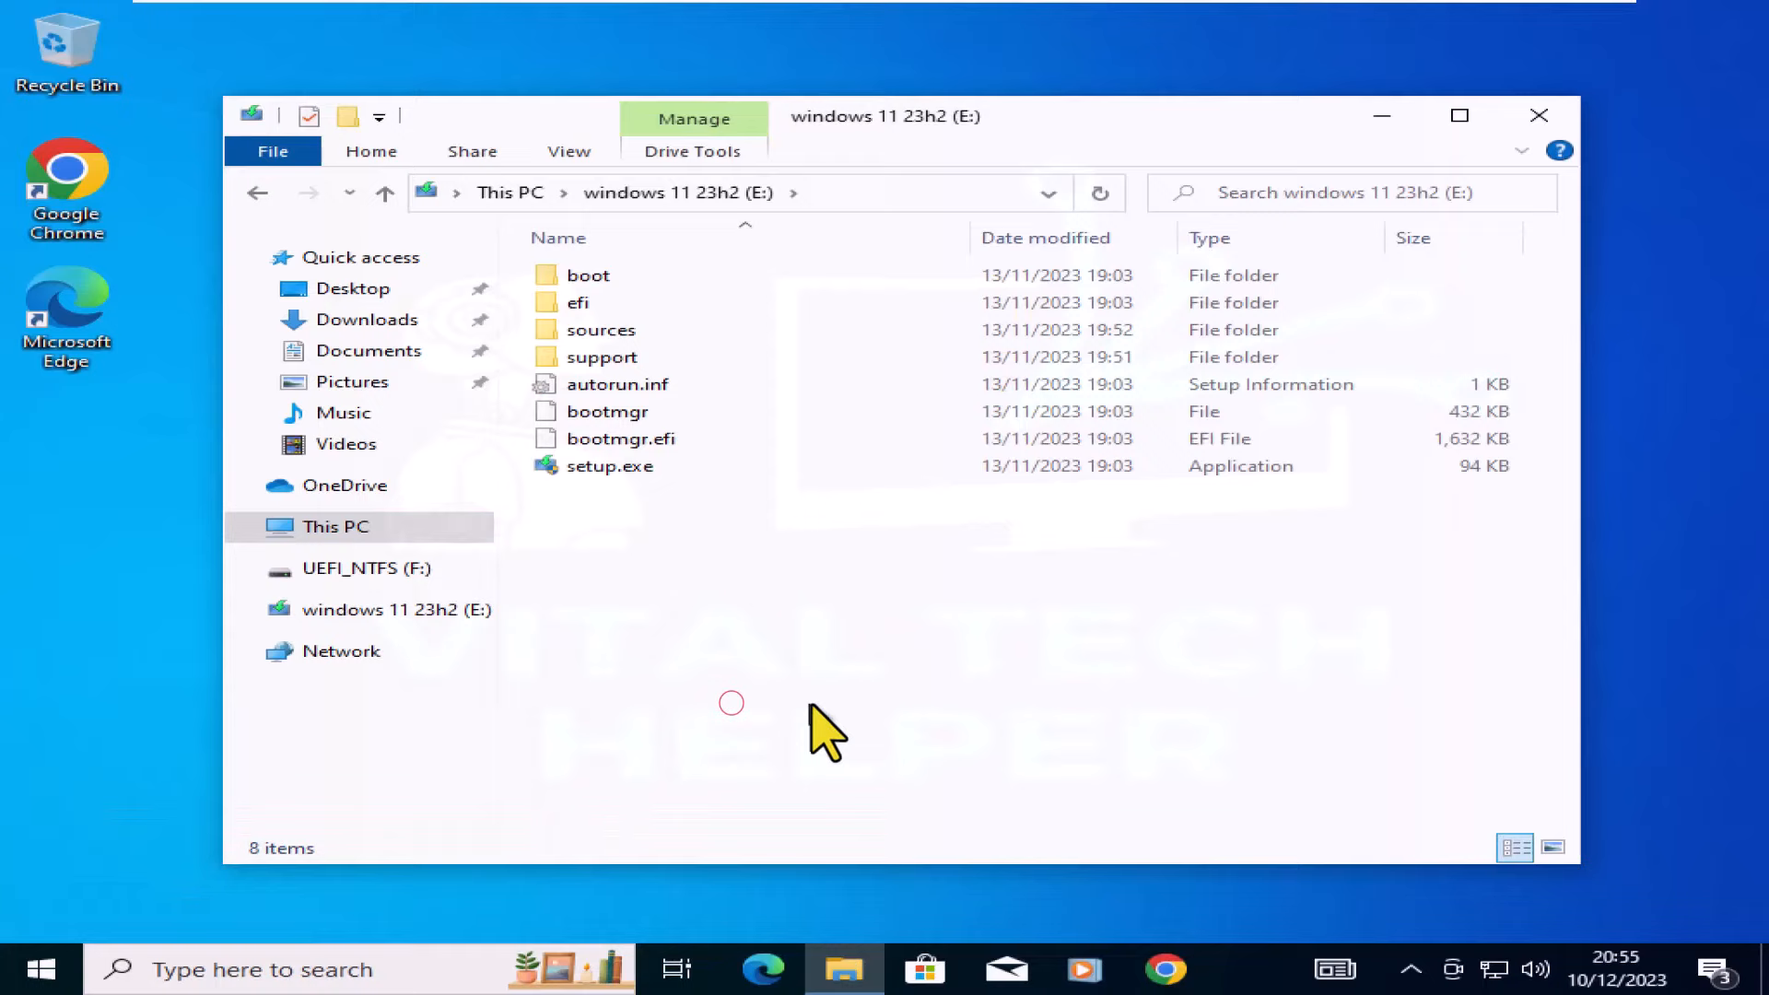
click(612, 466)
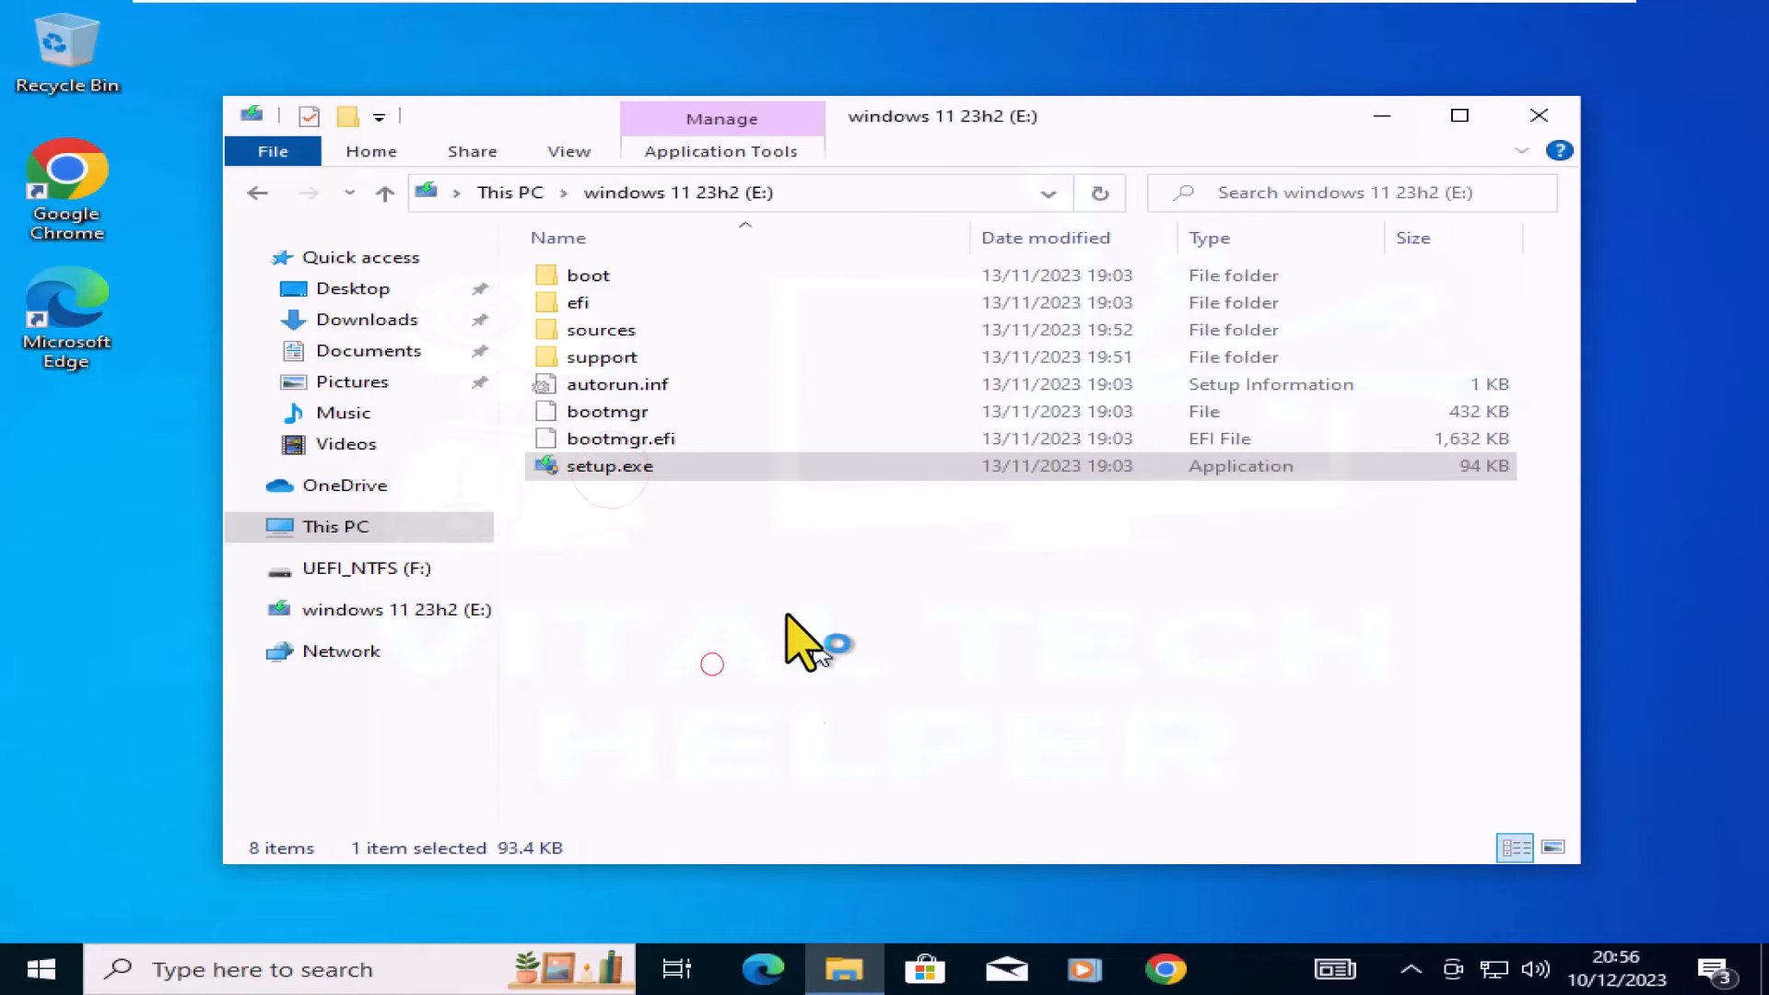
double_click(610, 466)
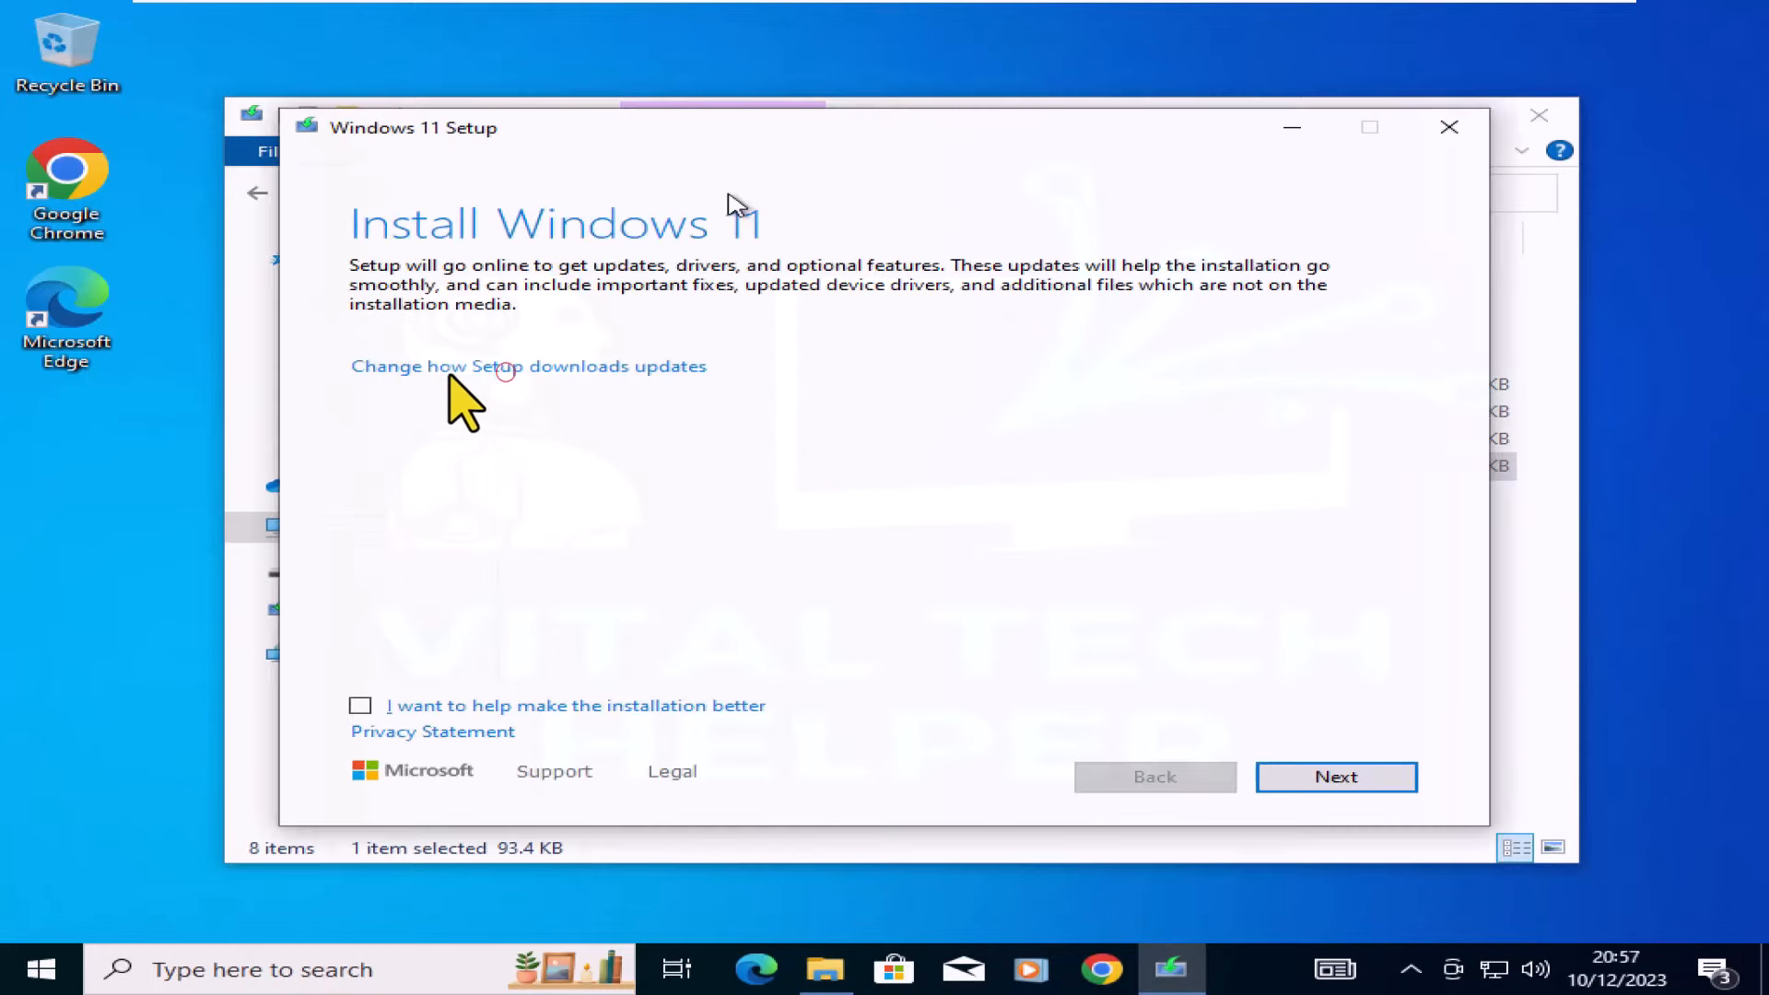
Step: Skip updates, accept the terms and start installing Windows 11 Pro keeping files
click(527, 365)
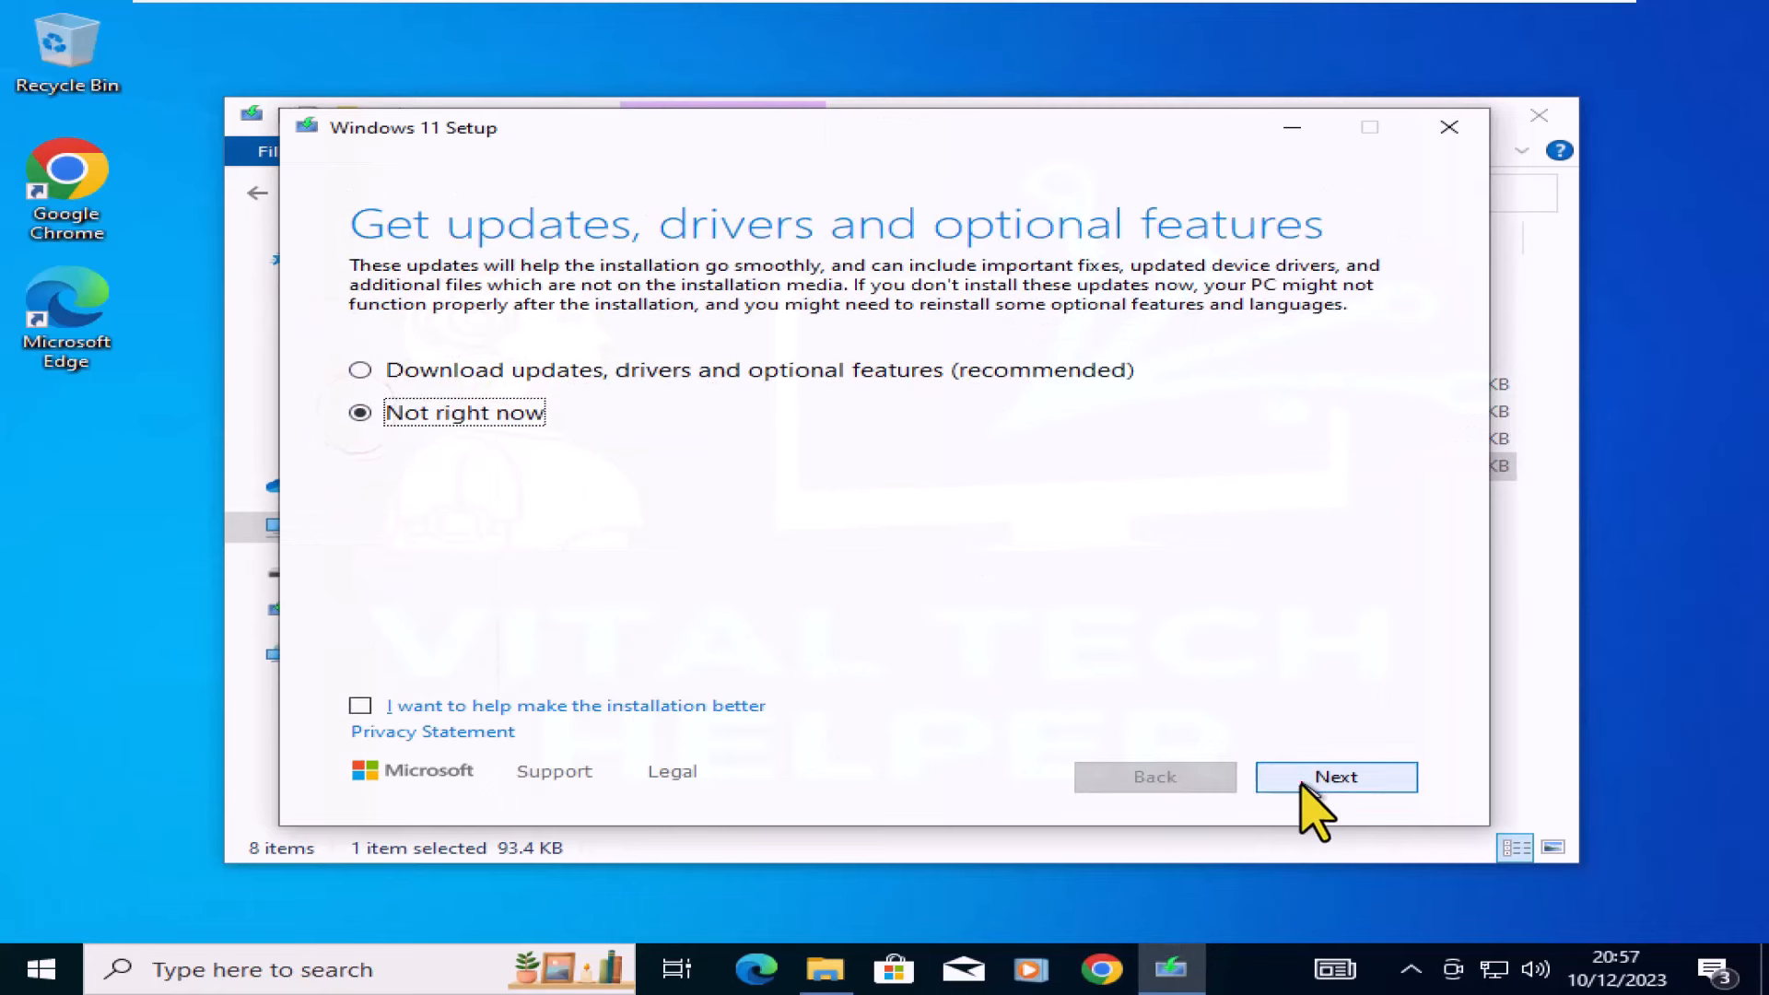
click(1335, 775)
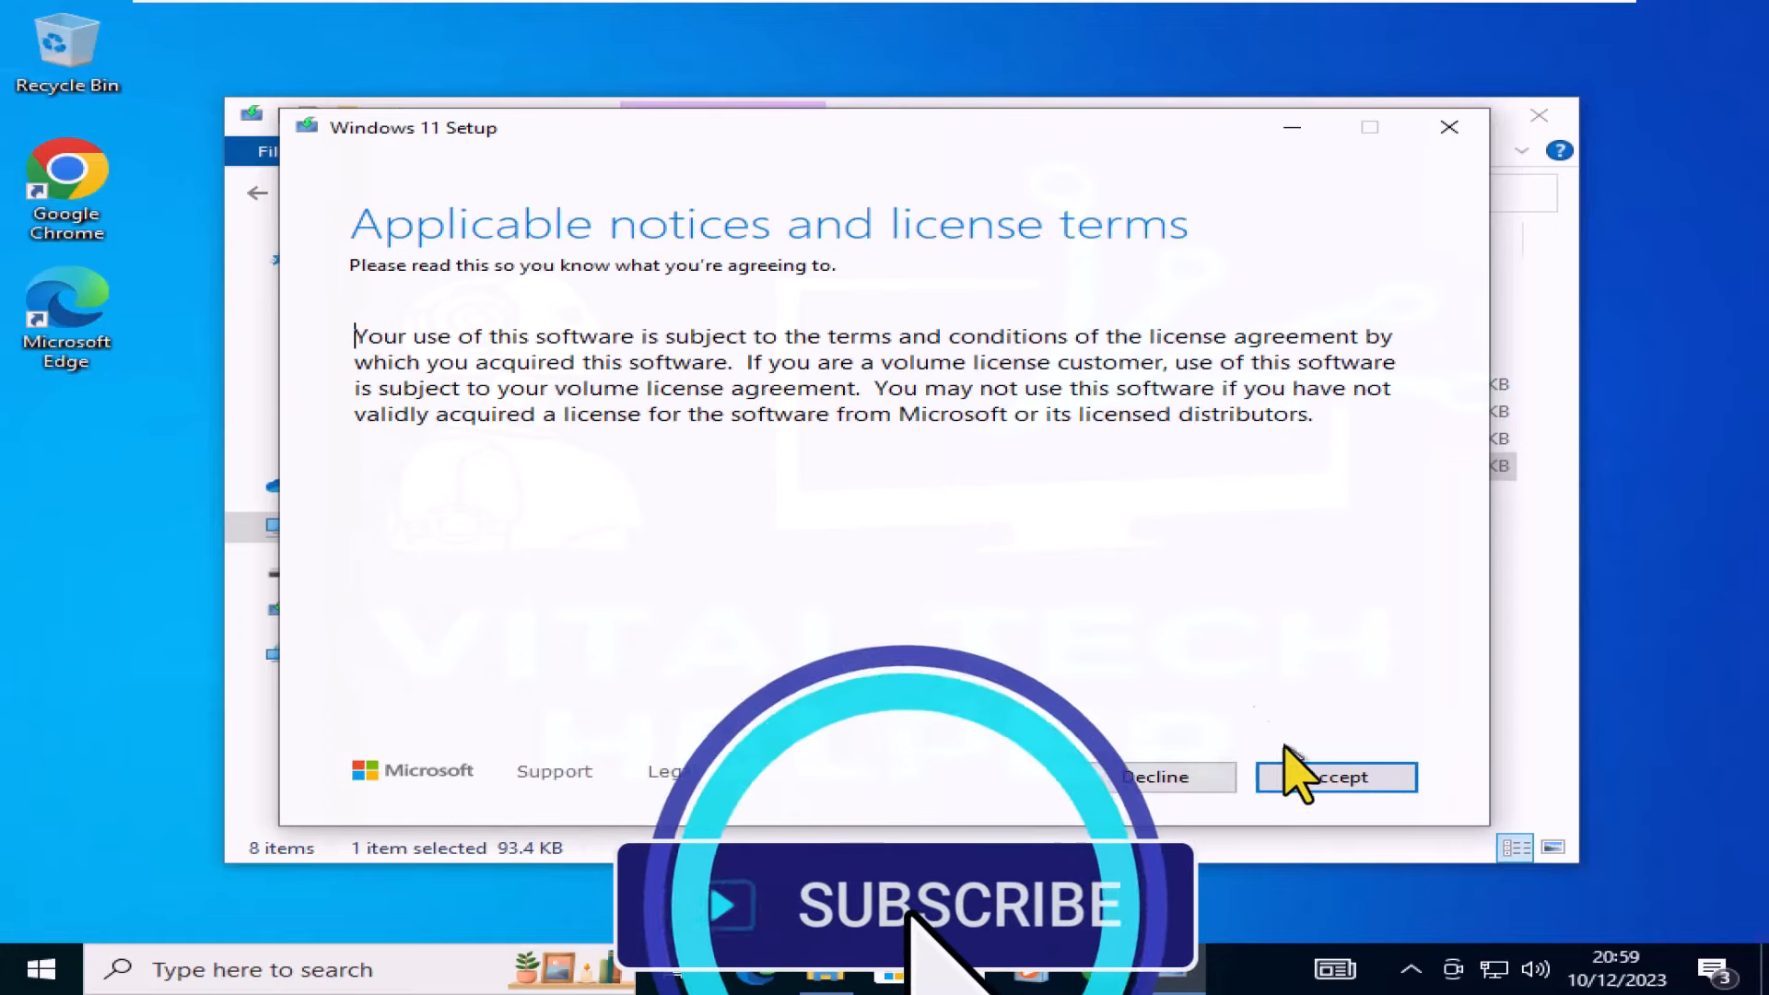
click(1334, 776)
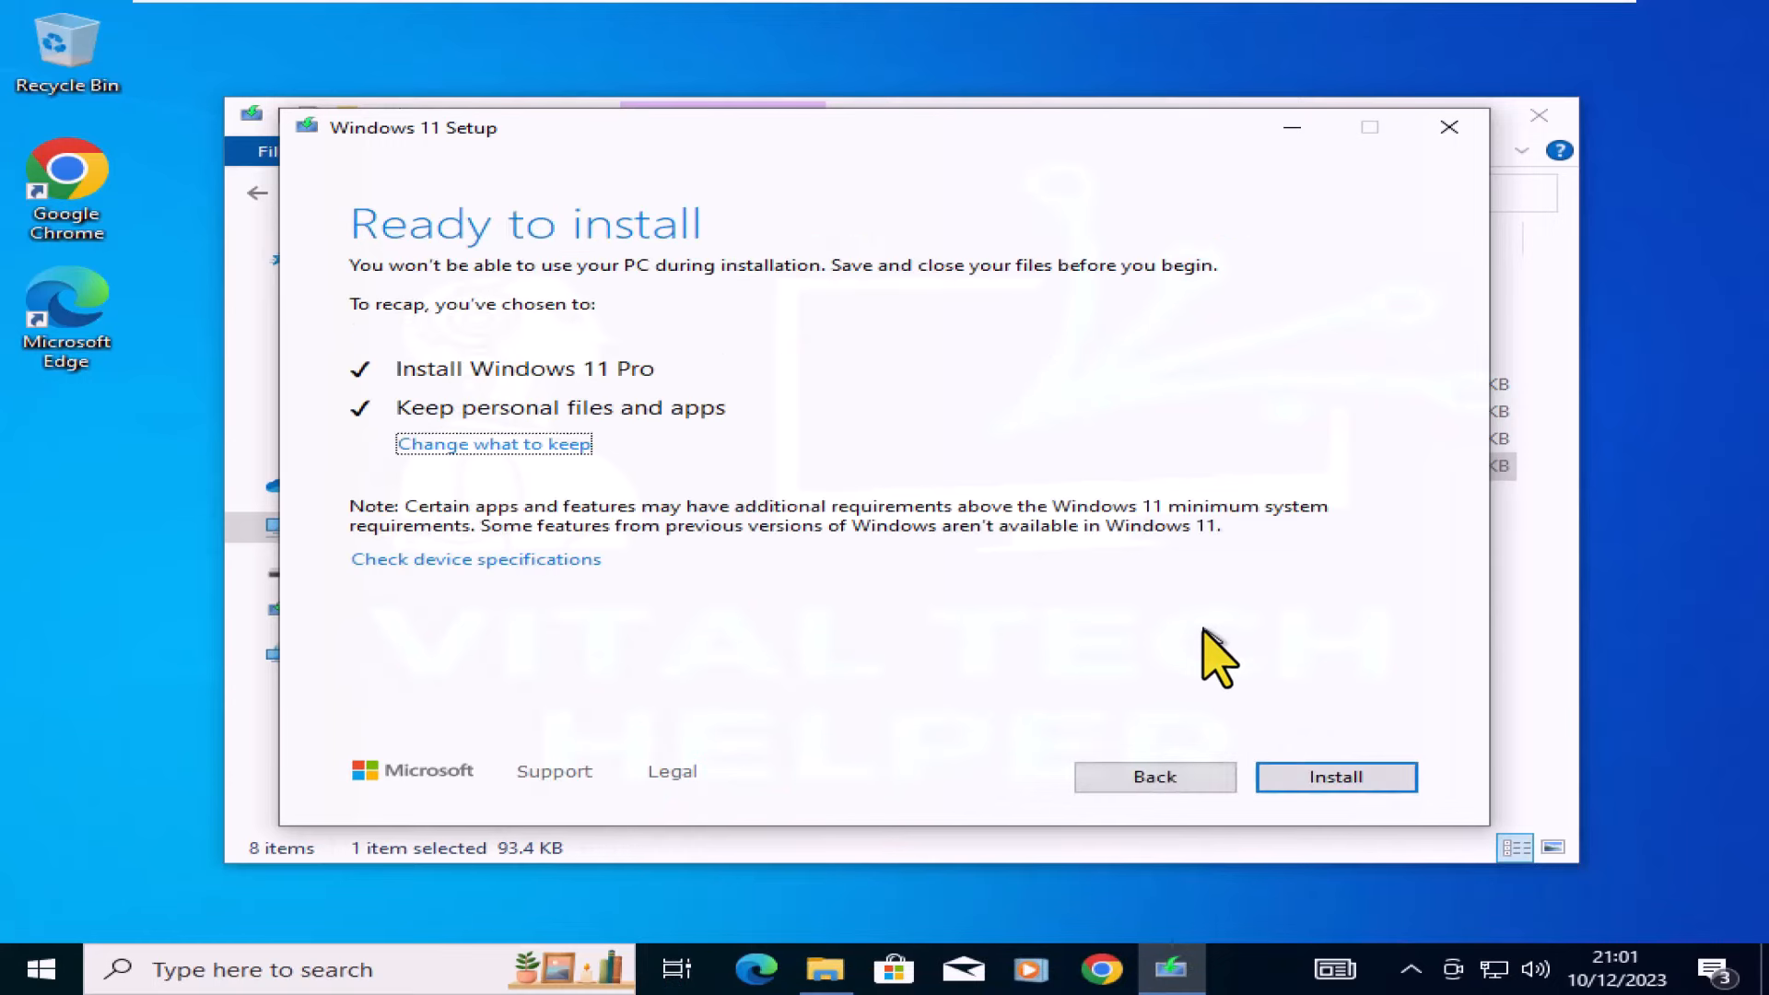
click(1334, 776)
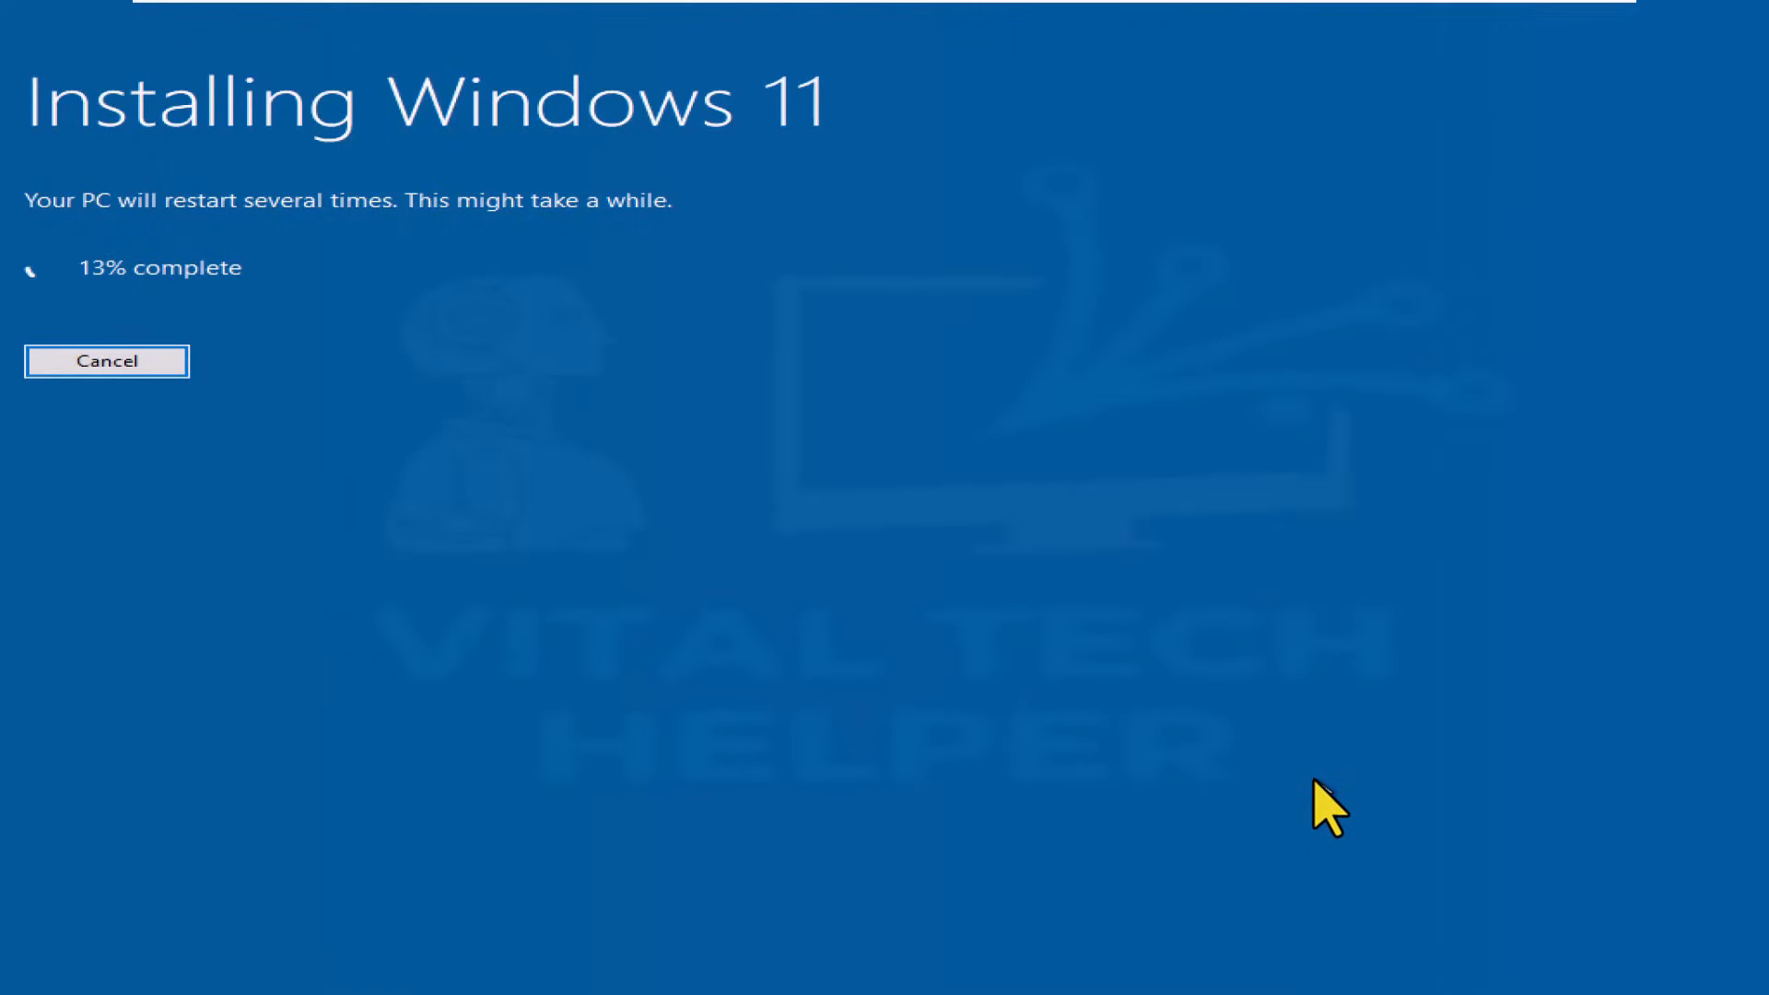
mouse_move(1621, 853)
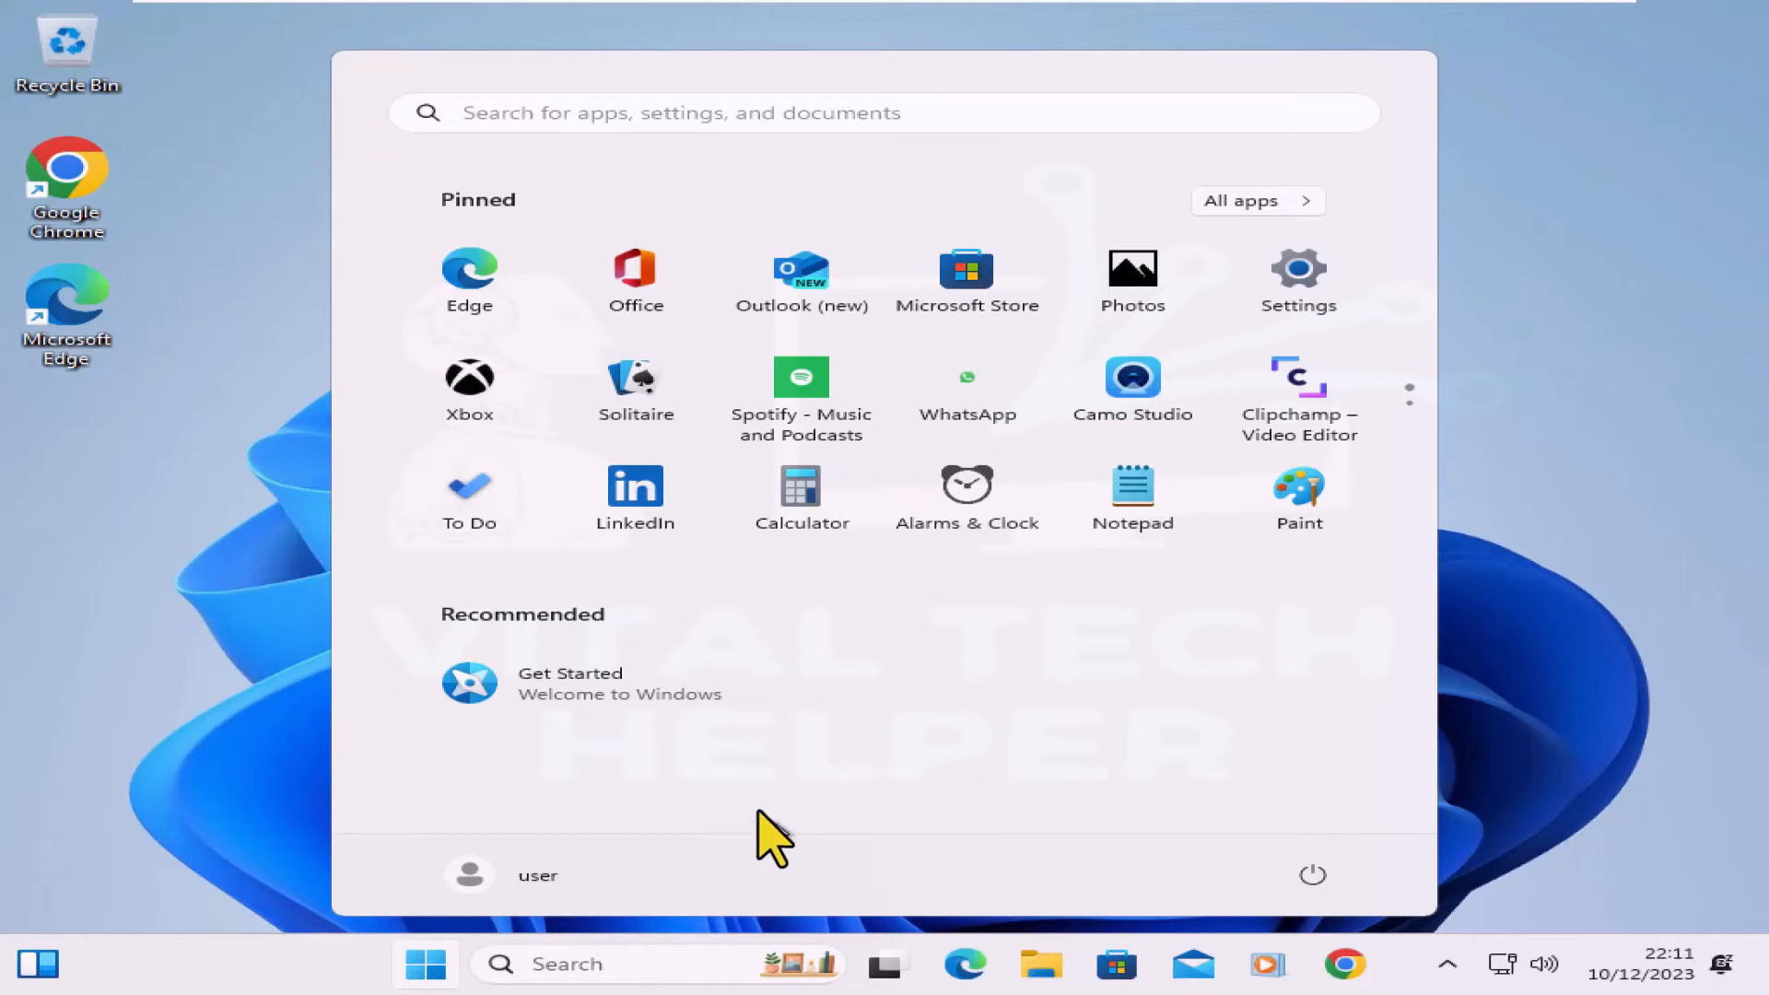
mouse_move(1300, 276)
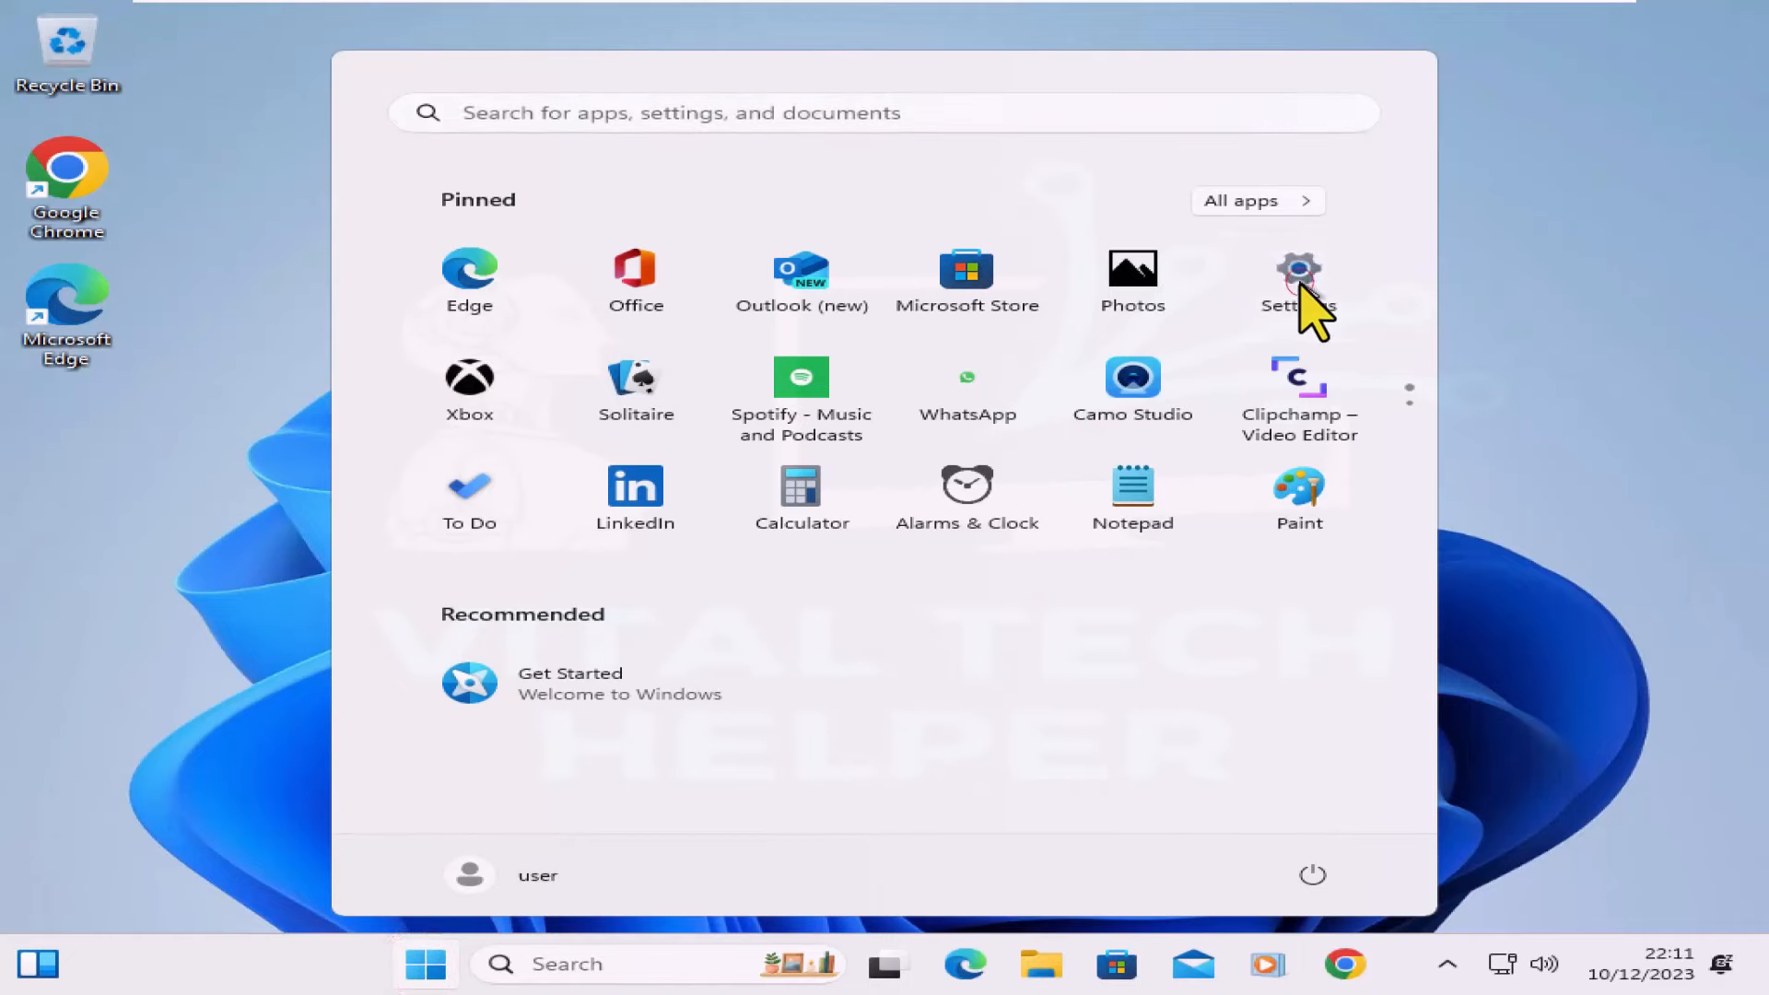
Step: Confirm Windows 11 Pro 23H2 in Settings > System > About, then close Settings
click(1298, 271)
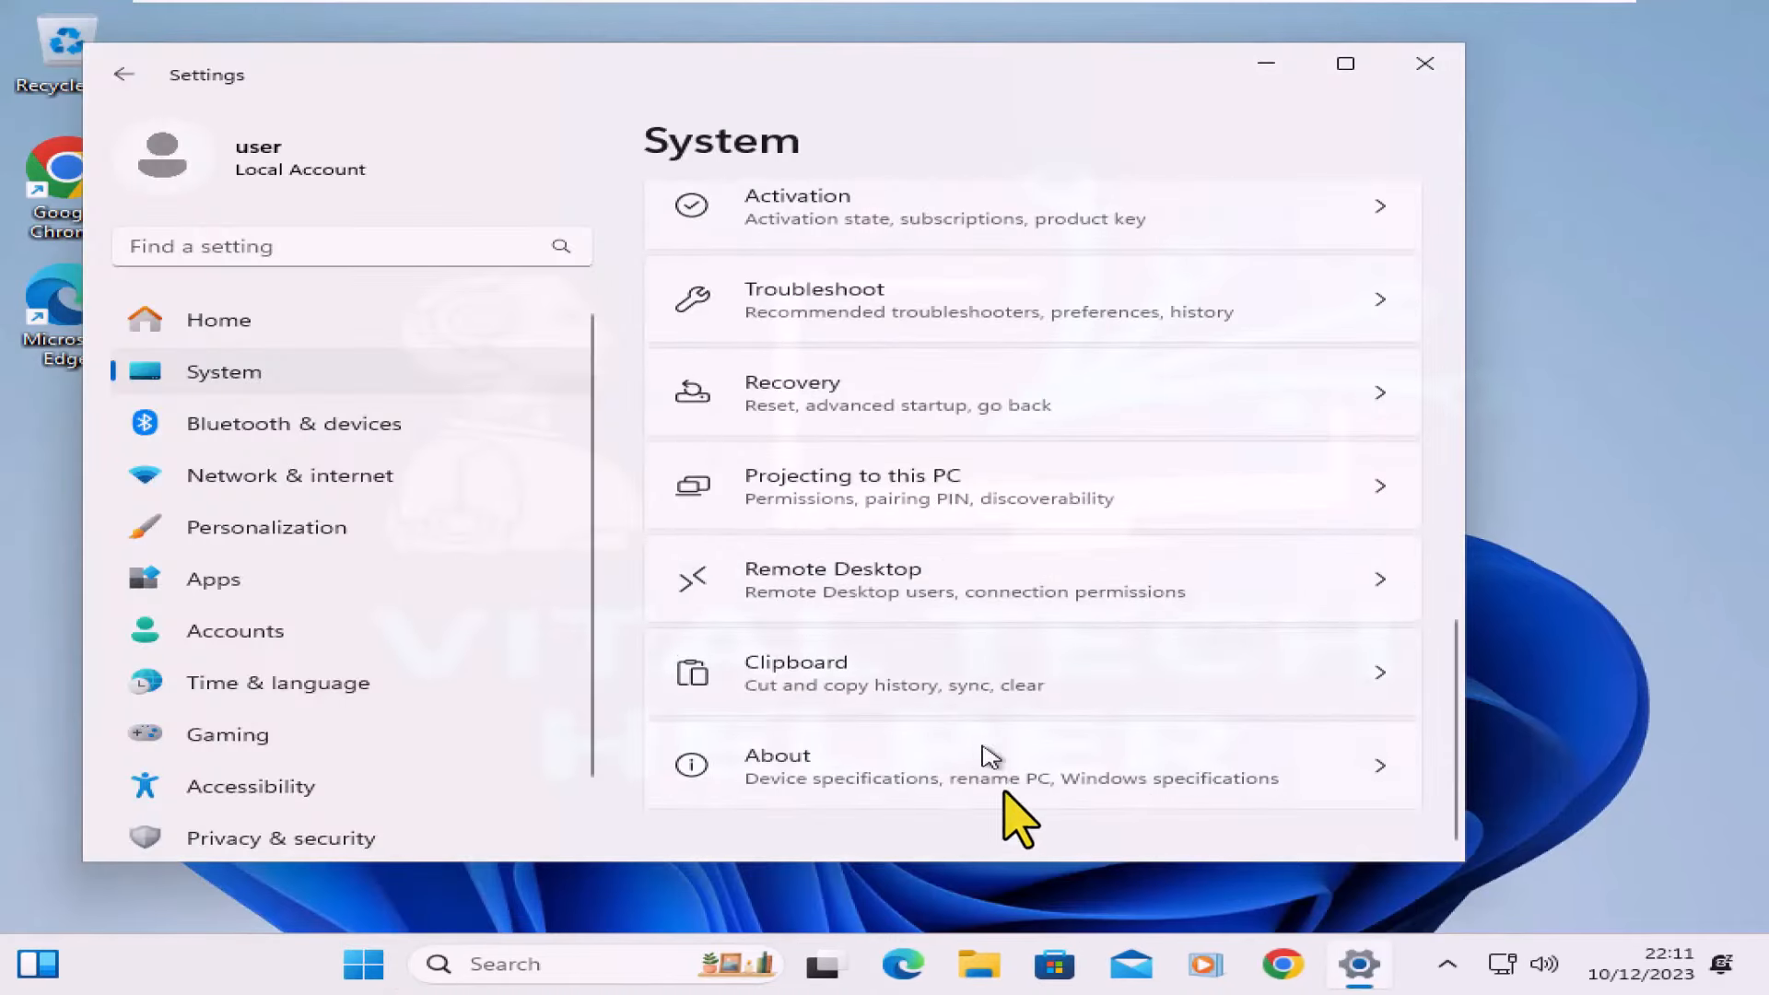
click(988, 766)
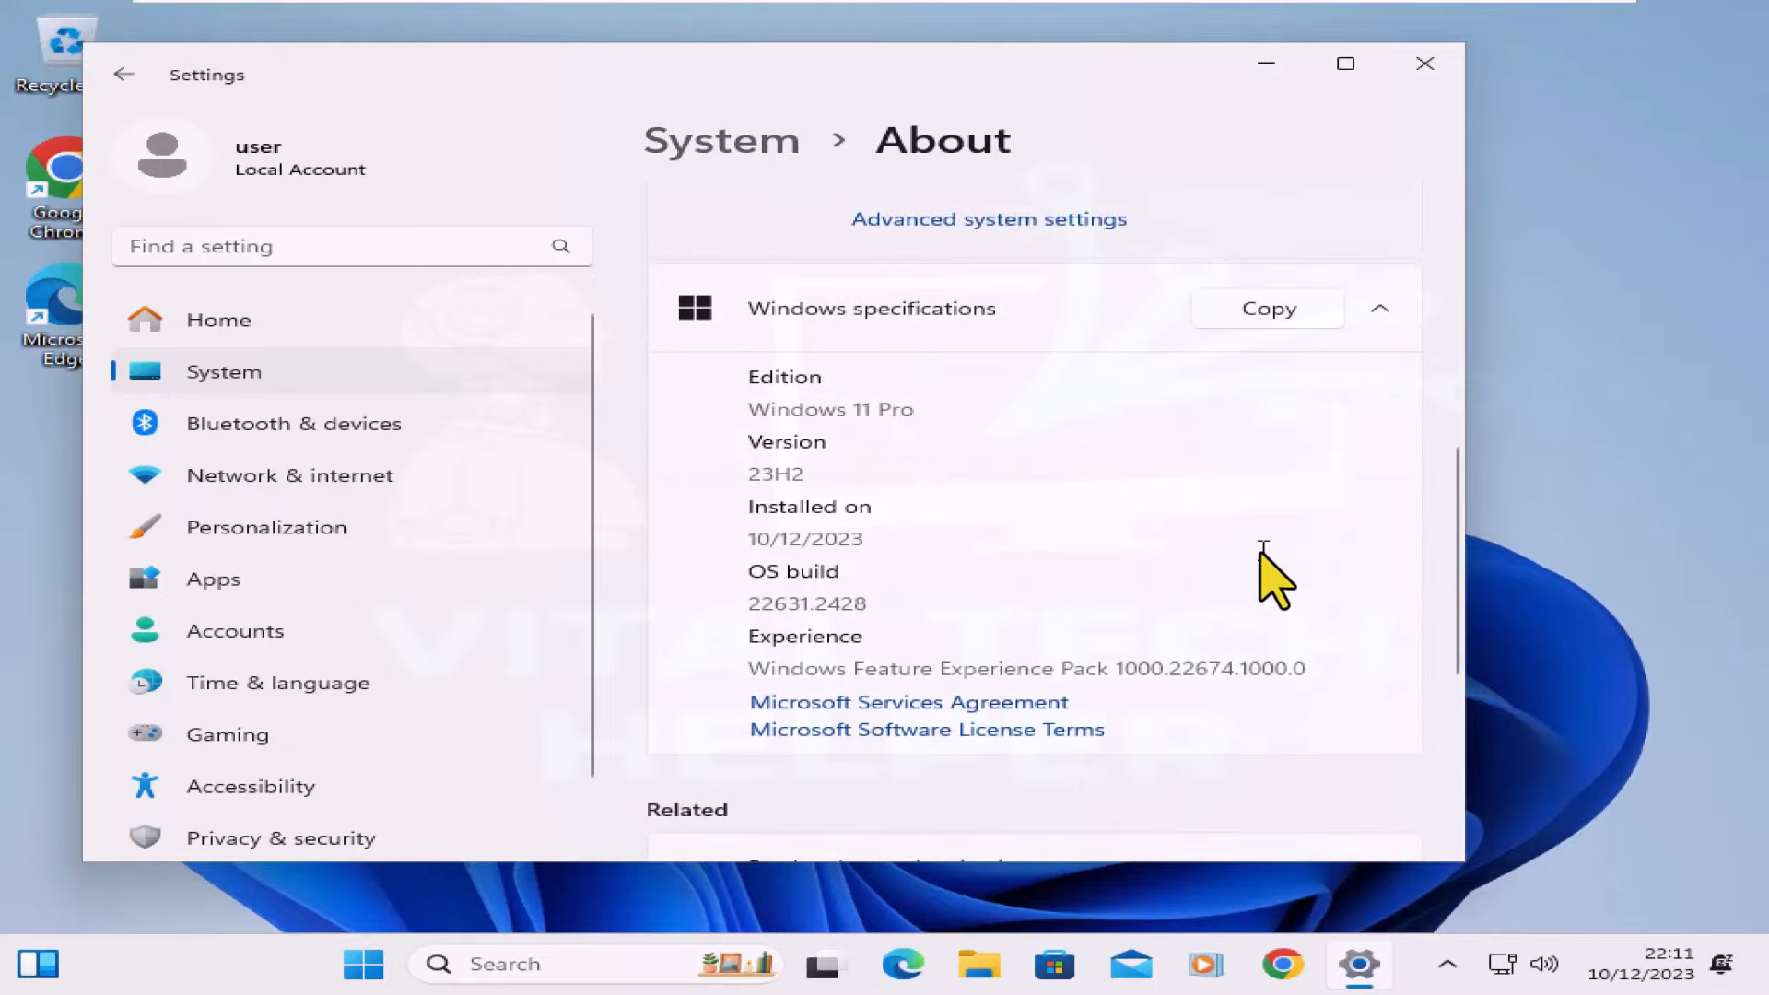
click(1425, 62)
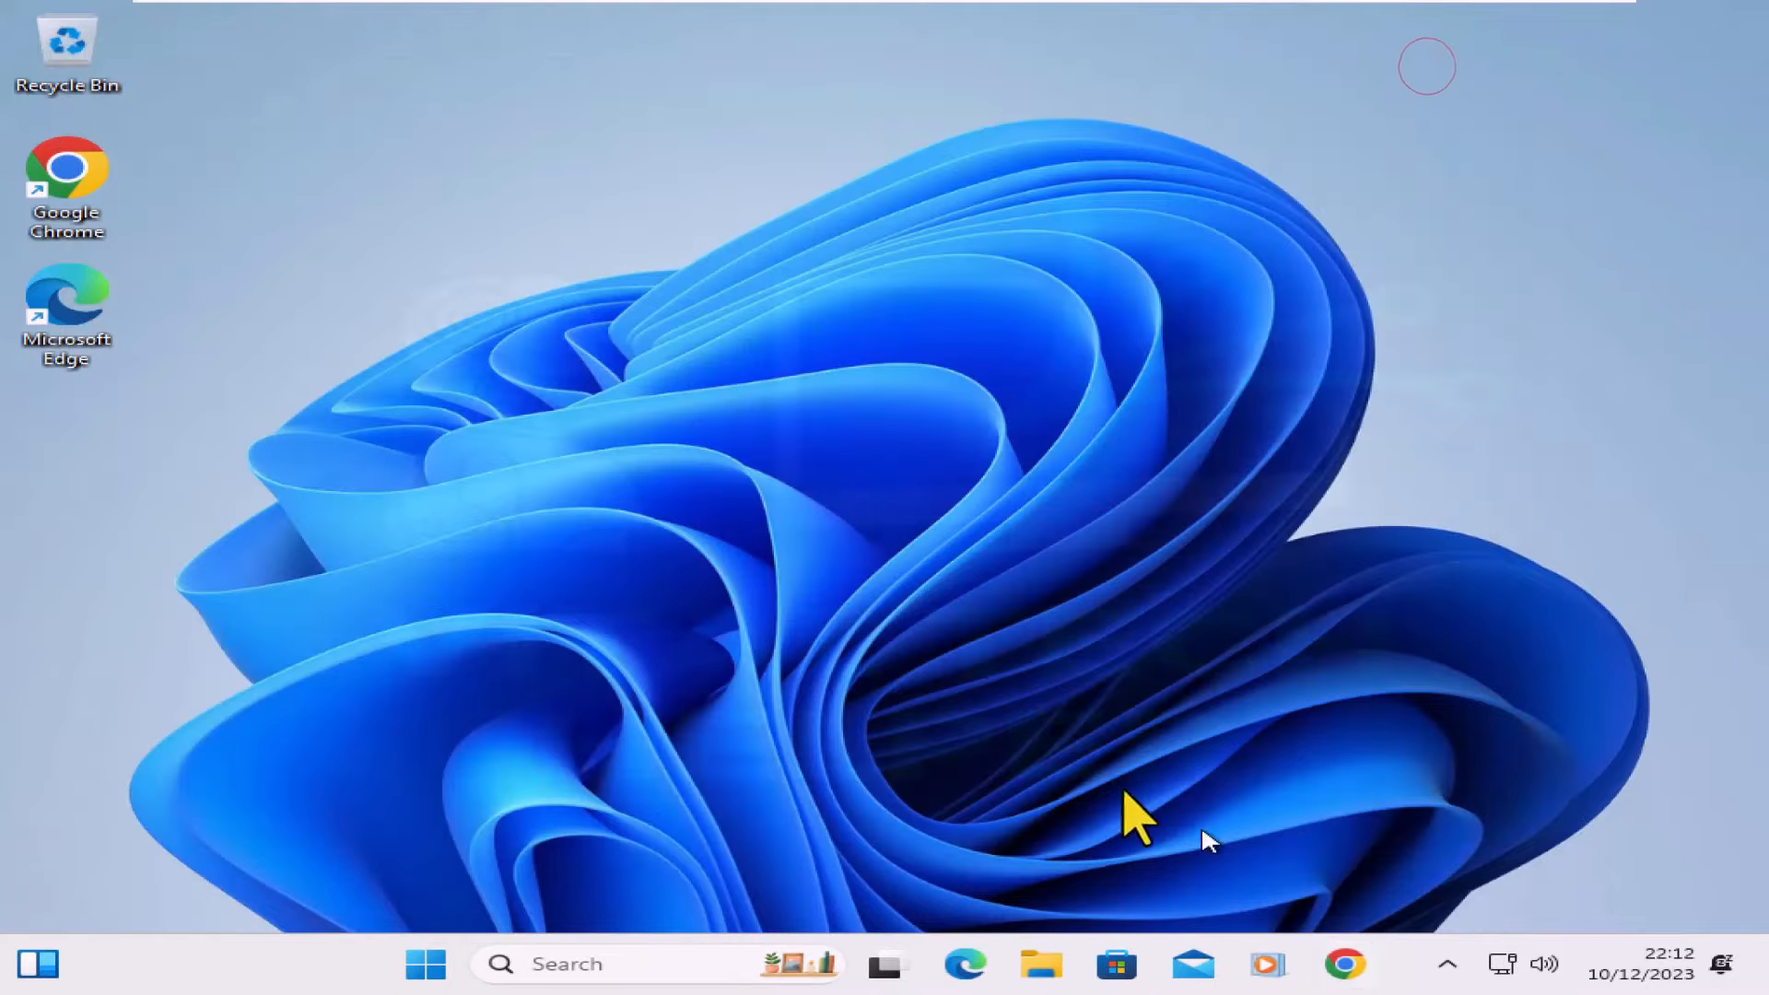